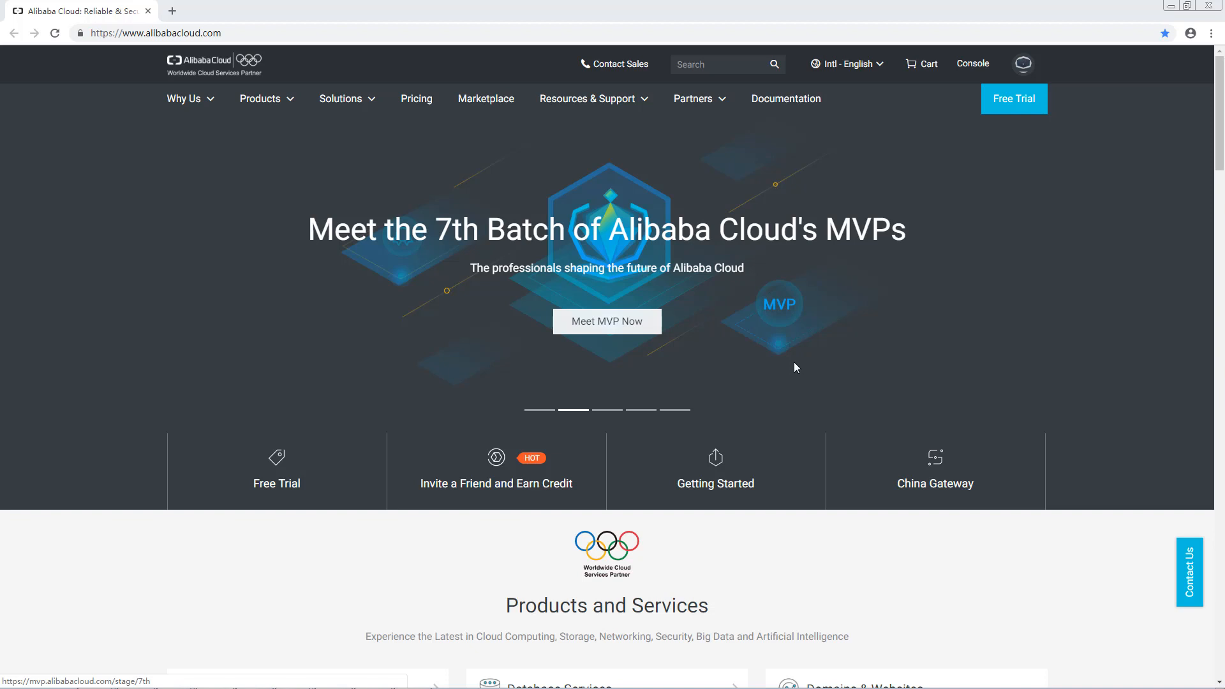
- Reach the Elasticsearch product page via the Products menu's Analytics & Big Data category
left_click(260, 98)
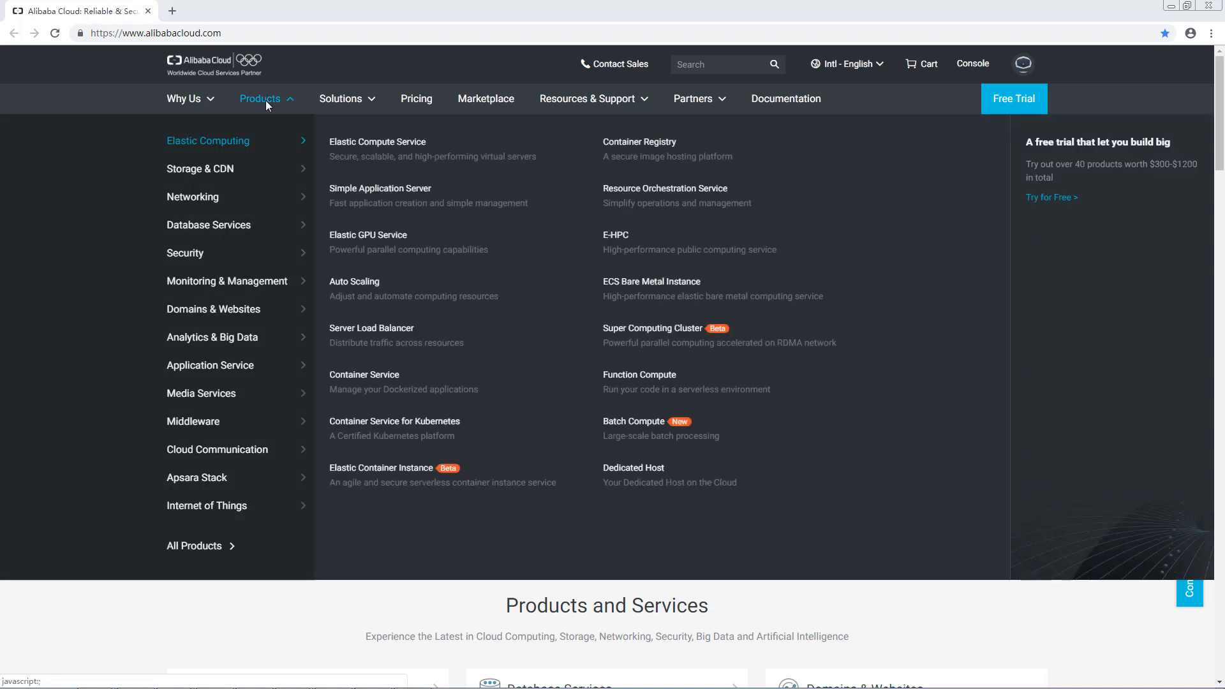
mouse_move(246, 316)
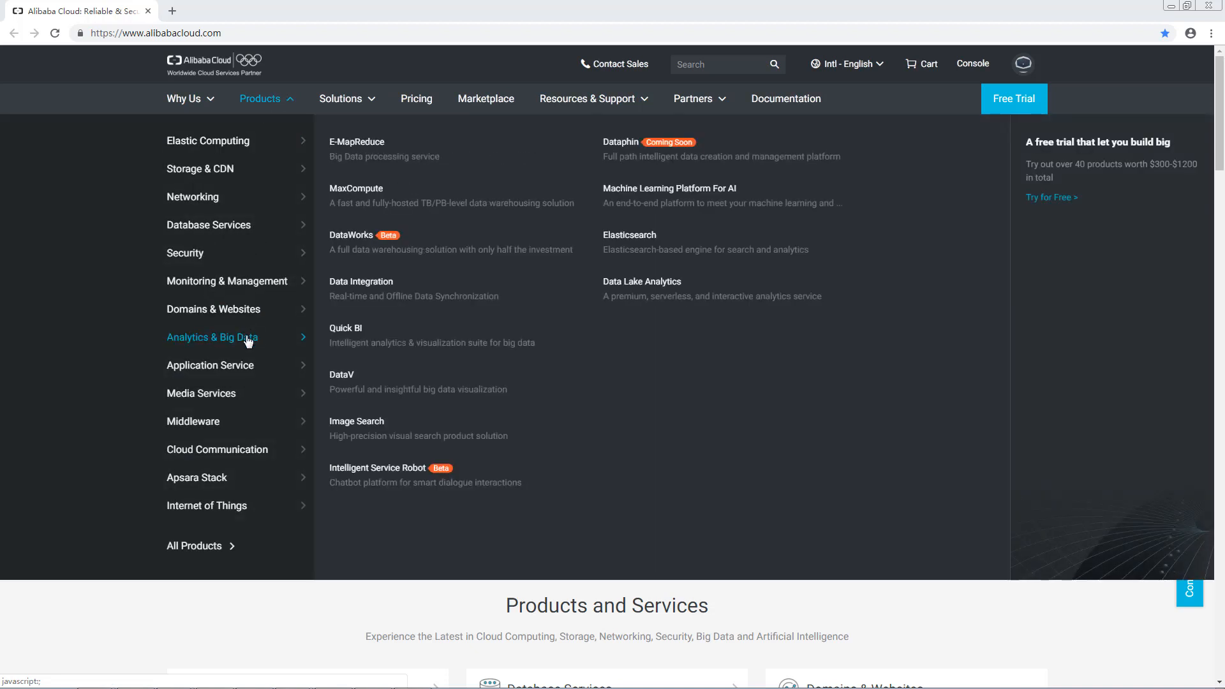
left_click(629, 235)
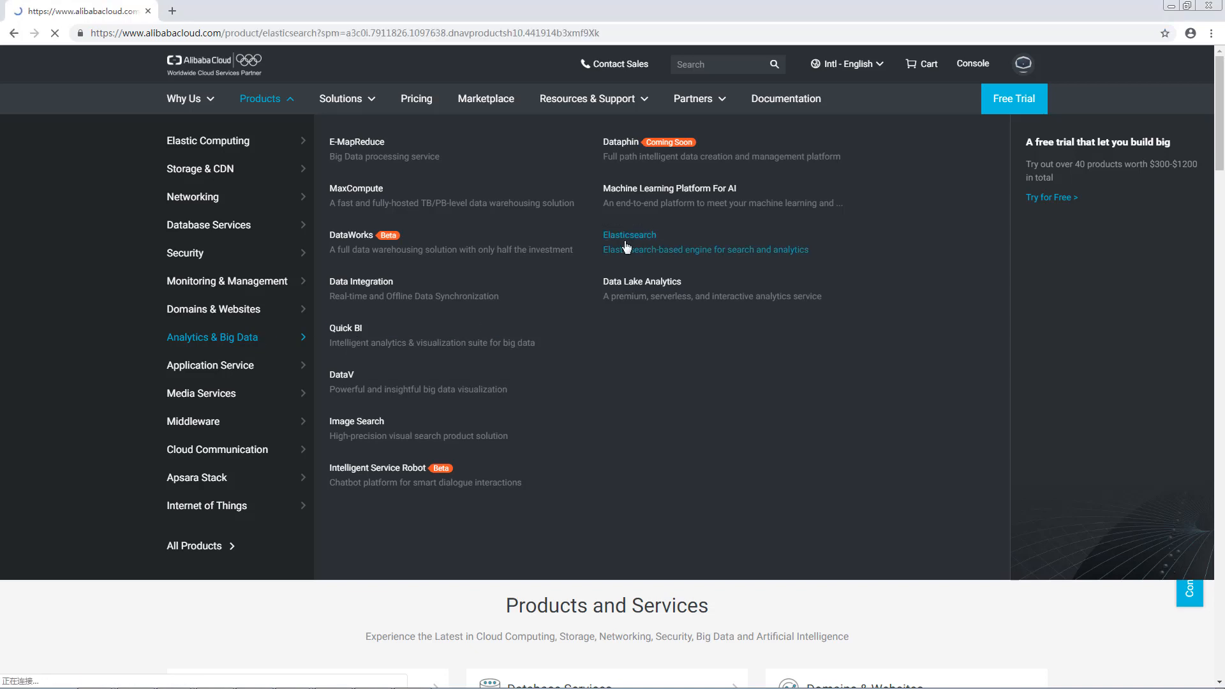
left_click(629, 235)
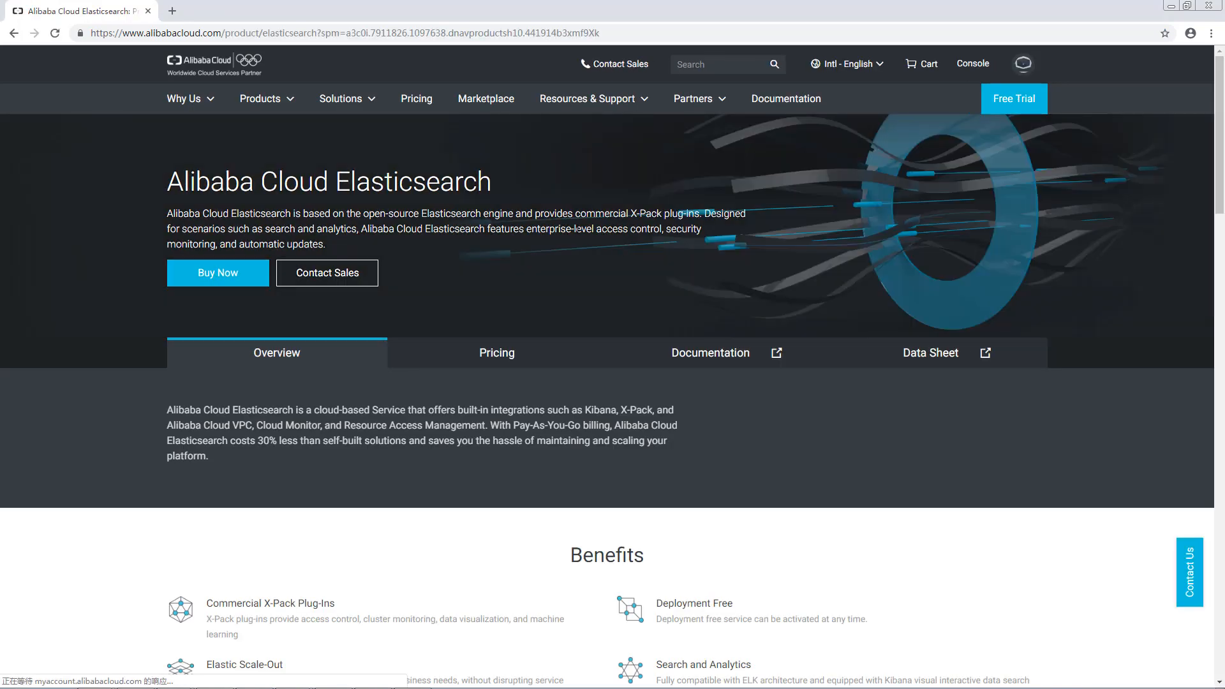
- Start a purchase in US West 1 (Silicon Valley), Zone B, with VSwitch coursedemo-1
left_click(217, 273)
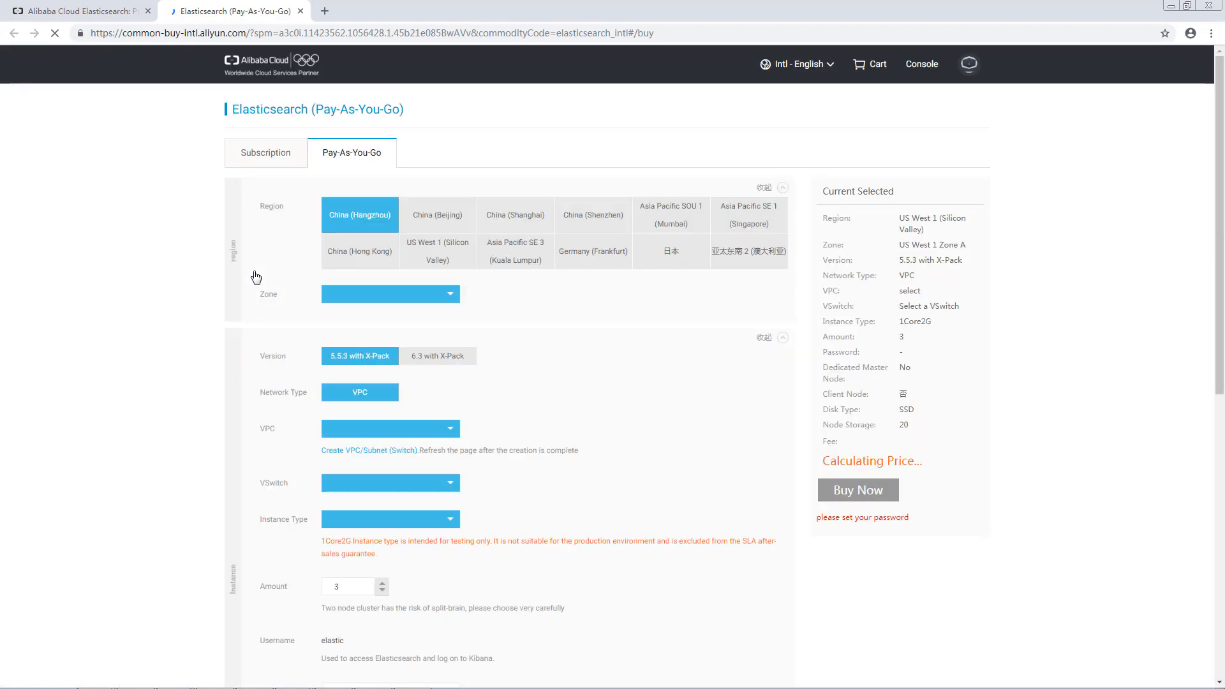
left_click(438, 252)
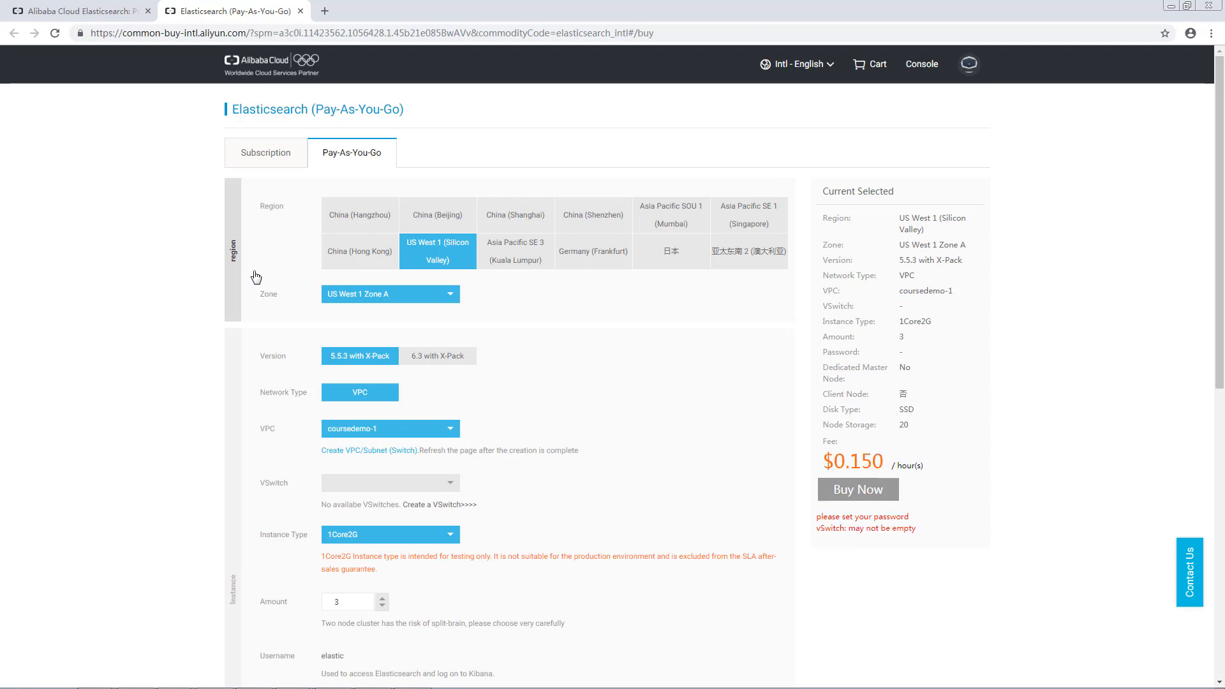
mouse_move(260, 274)
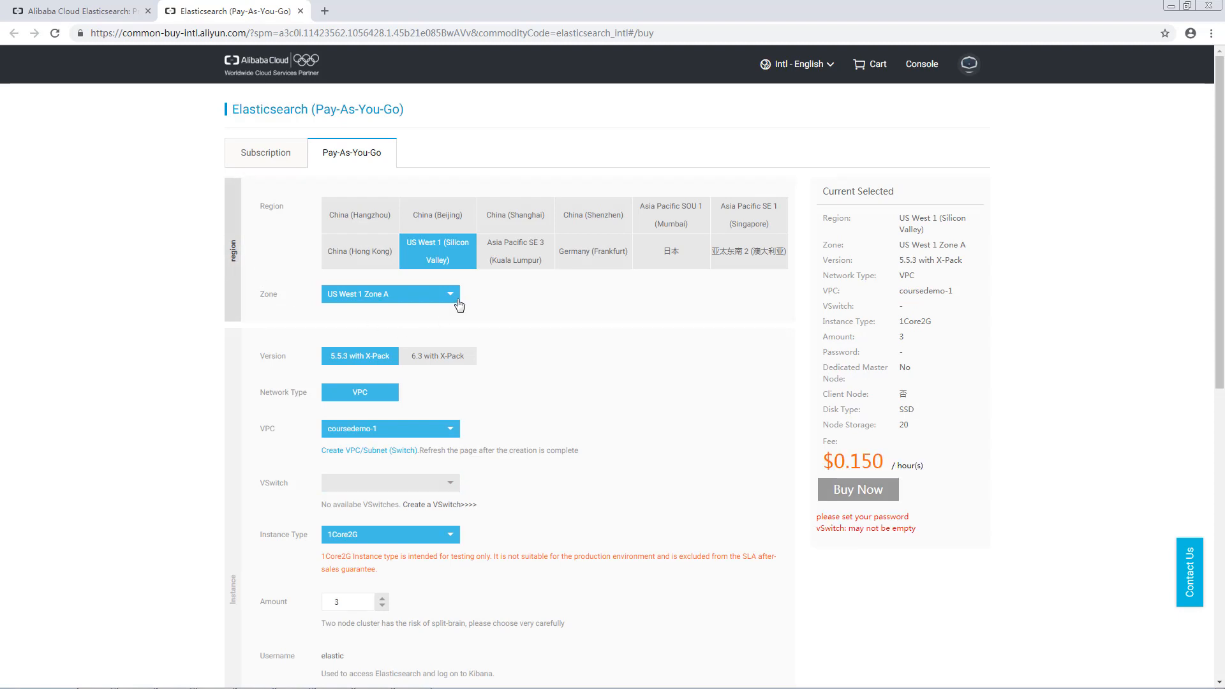
left_click(390, 293)
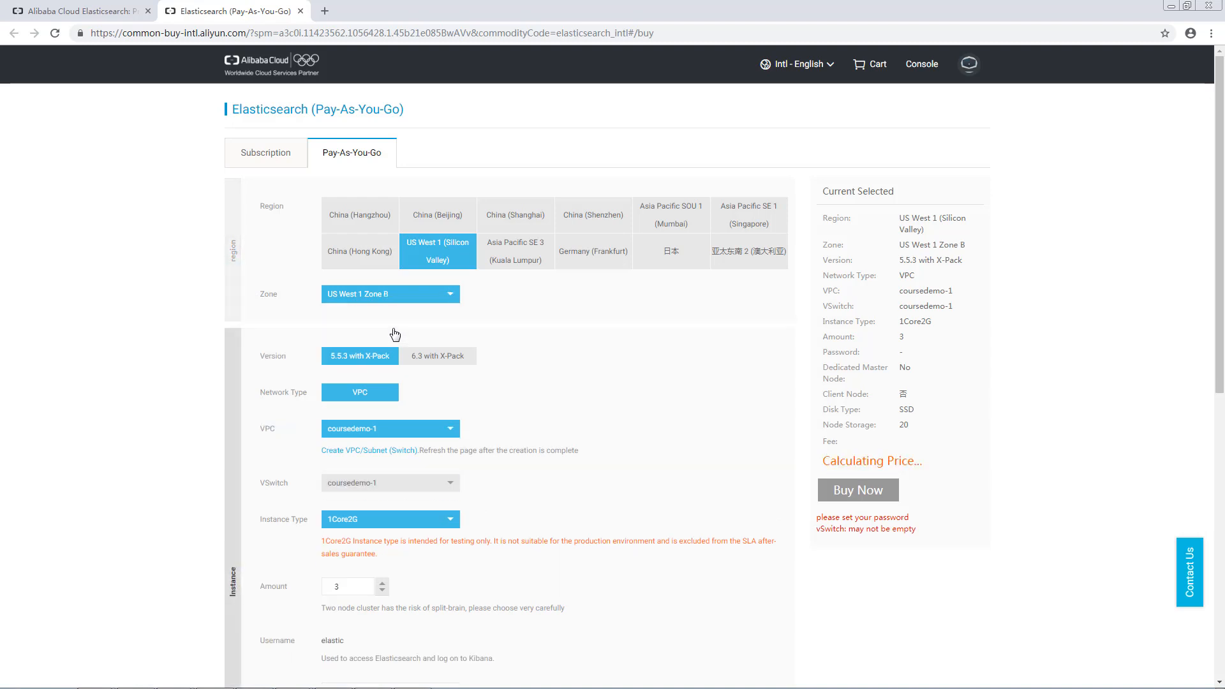
left_click(389, 482)
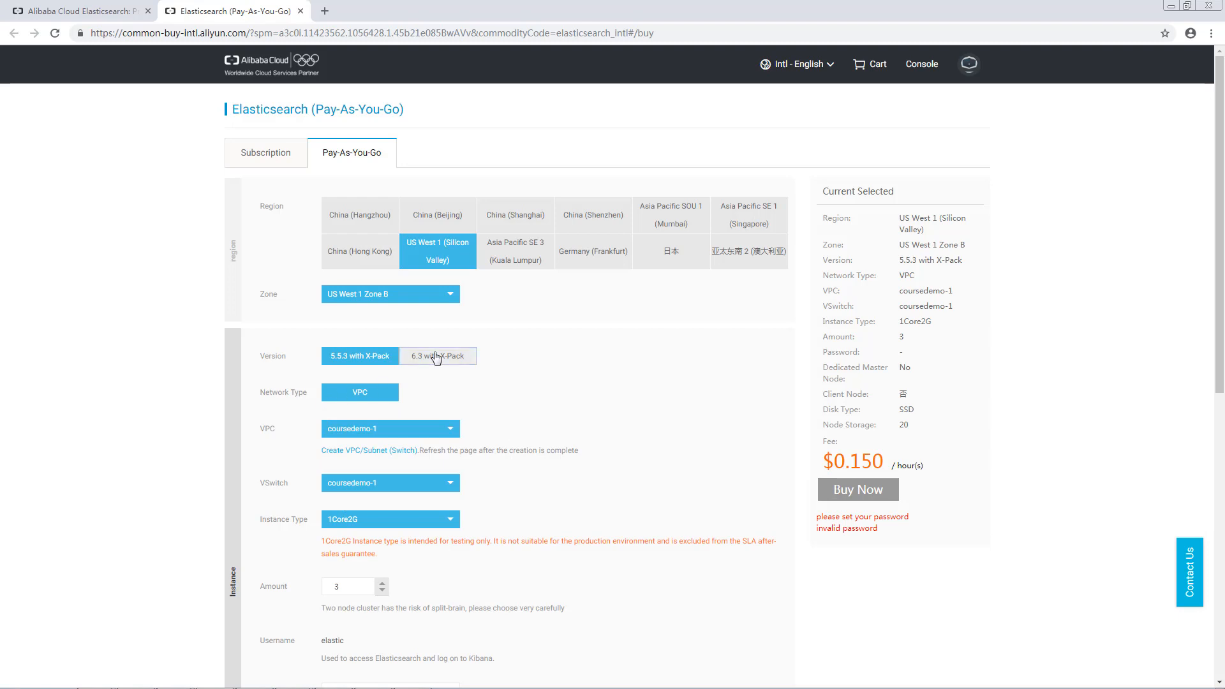
- Choose Elasticsearch version 6.3 with X-Pack and review the remaining settings
left_click(438, 356)
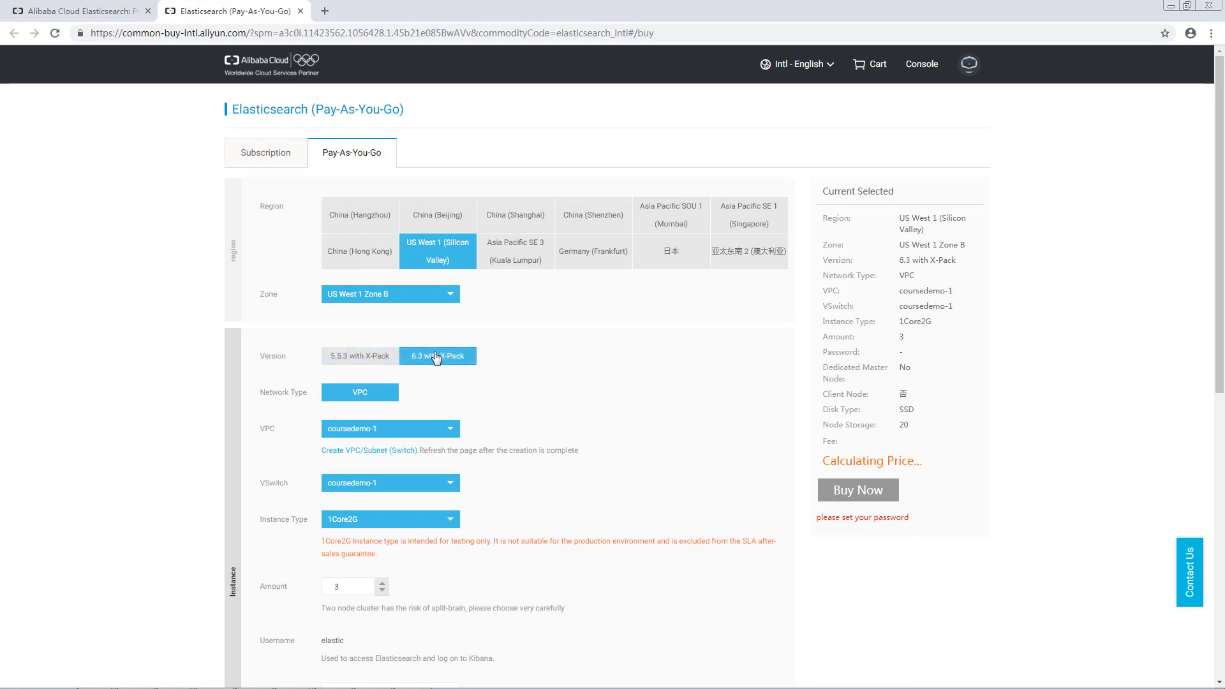
scroll("down", 3)
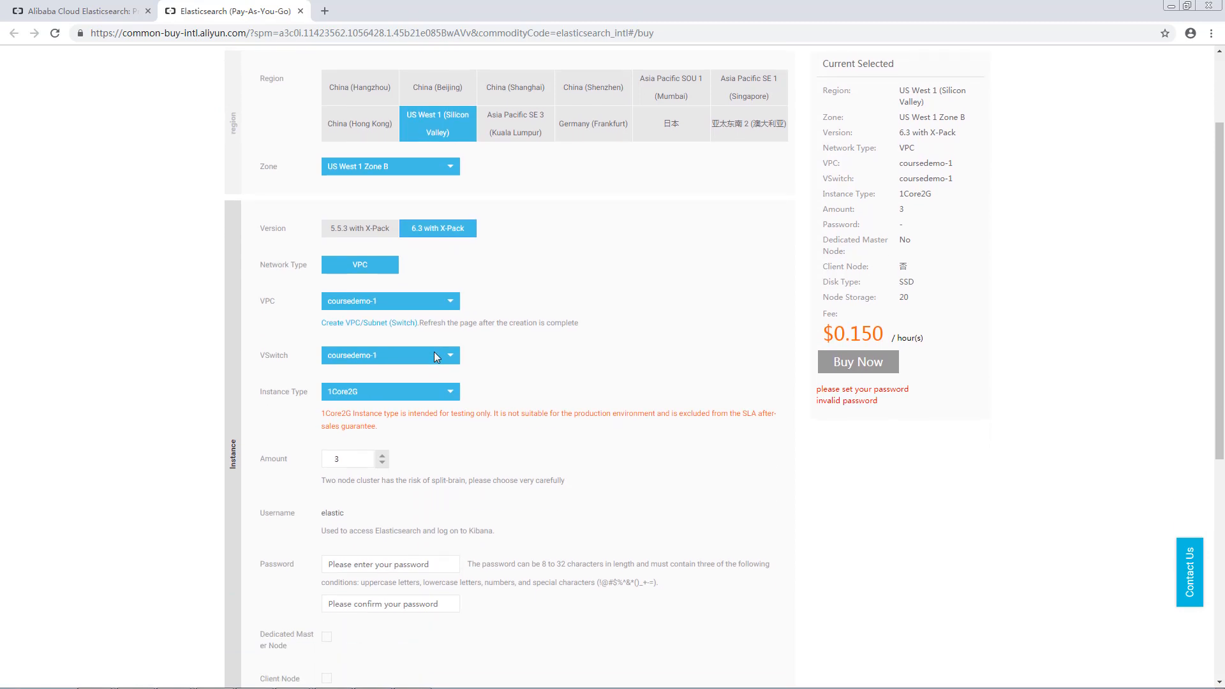
scroll("down", 3)
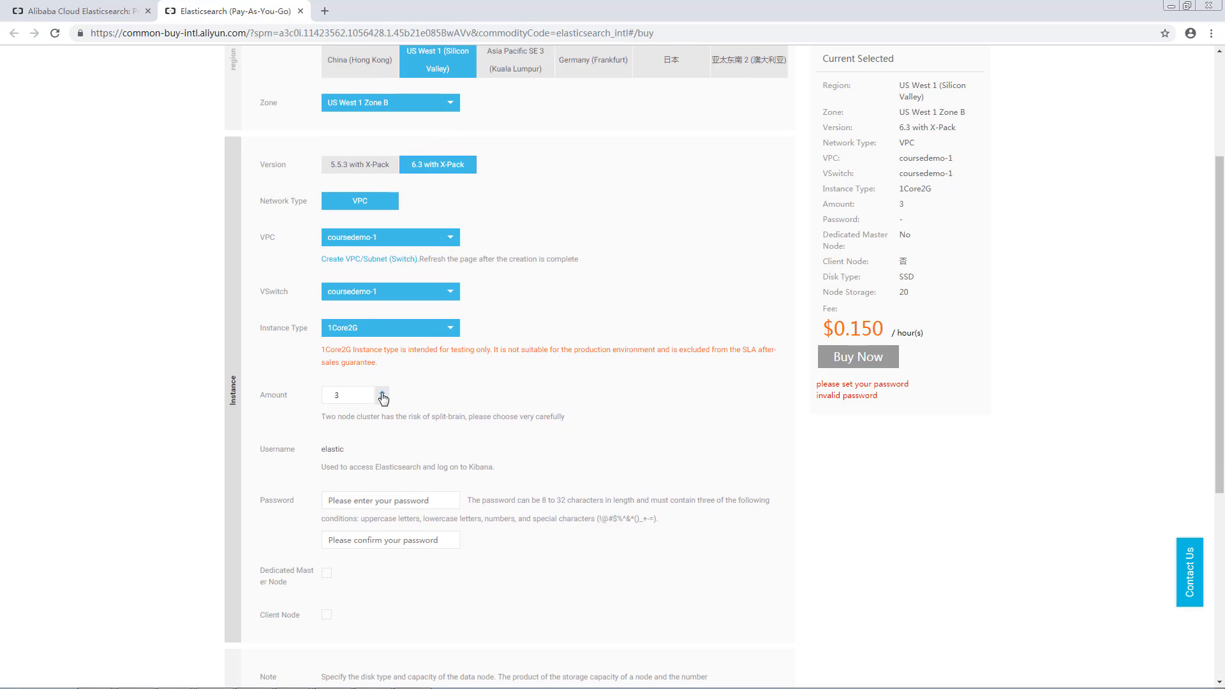
scroll("down", 3)
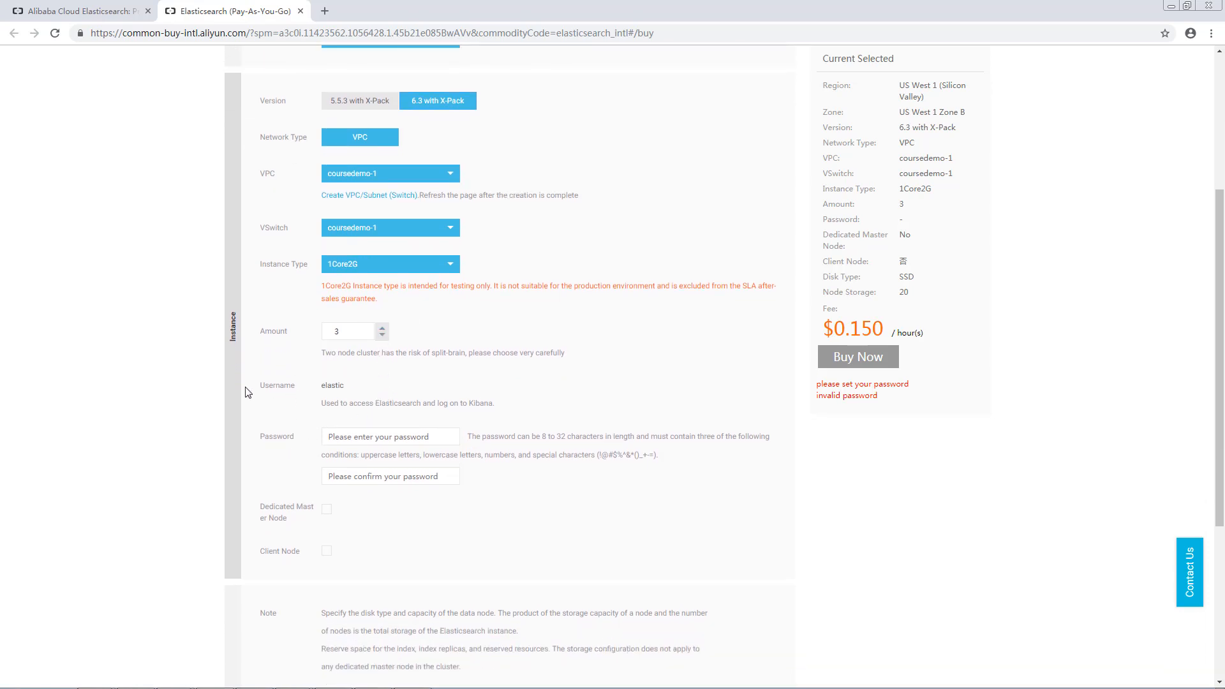
mouse_move(485, 412)
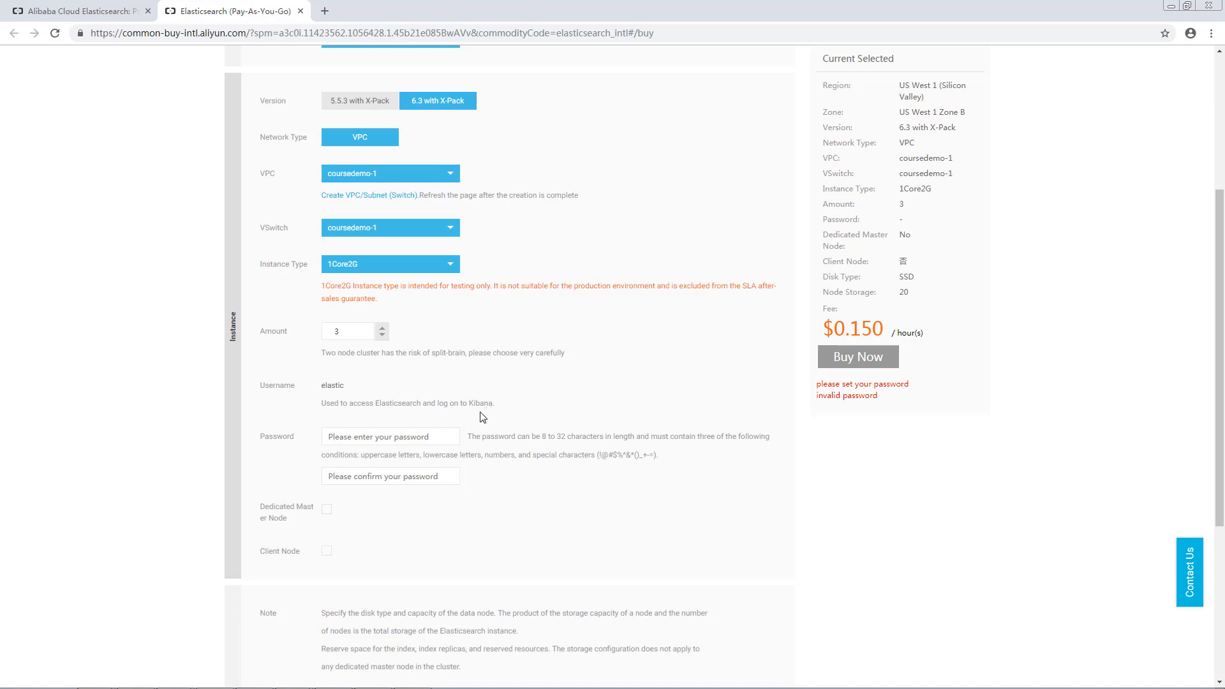
- Enter the instance password in both fields and submit with Buy Now
left_click(390, 437)
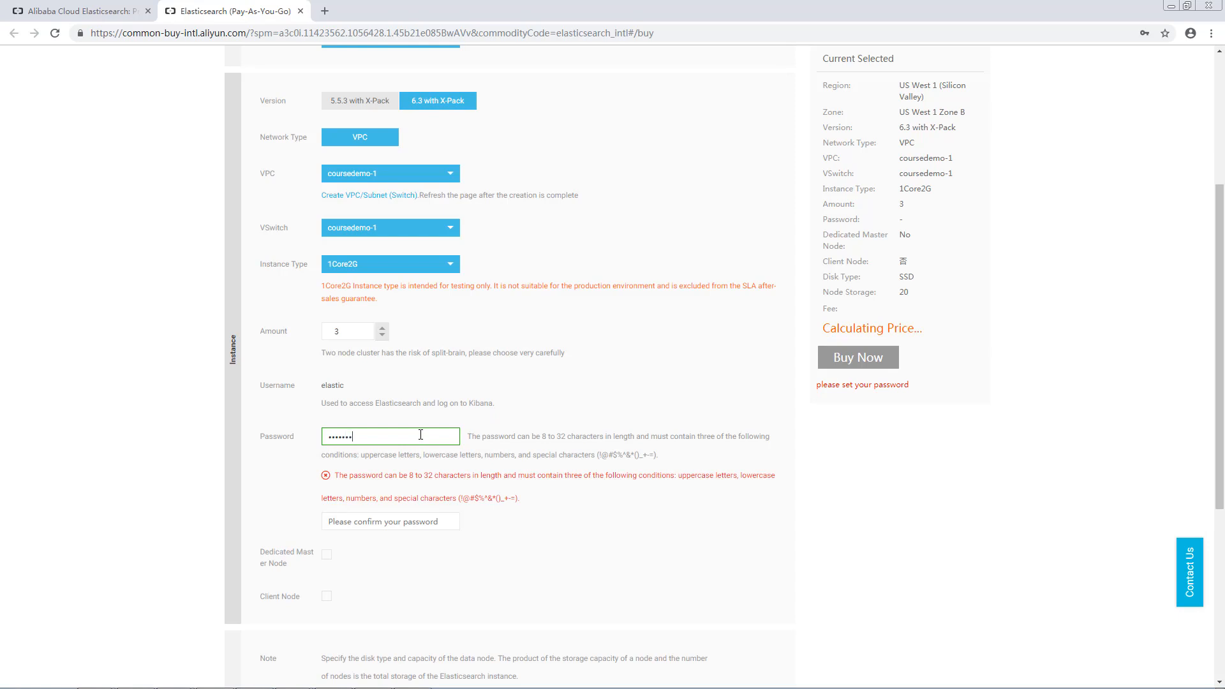
type("·")
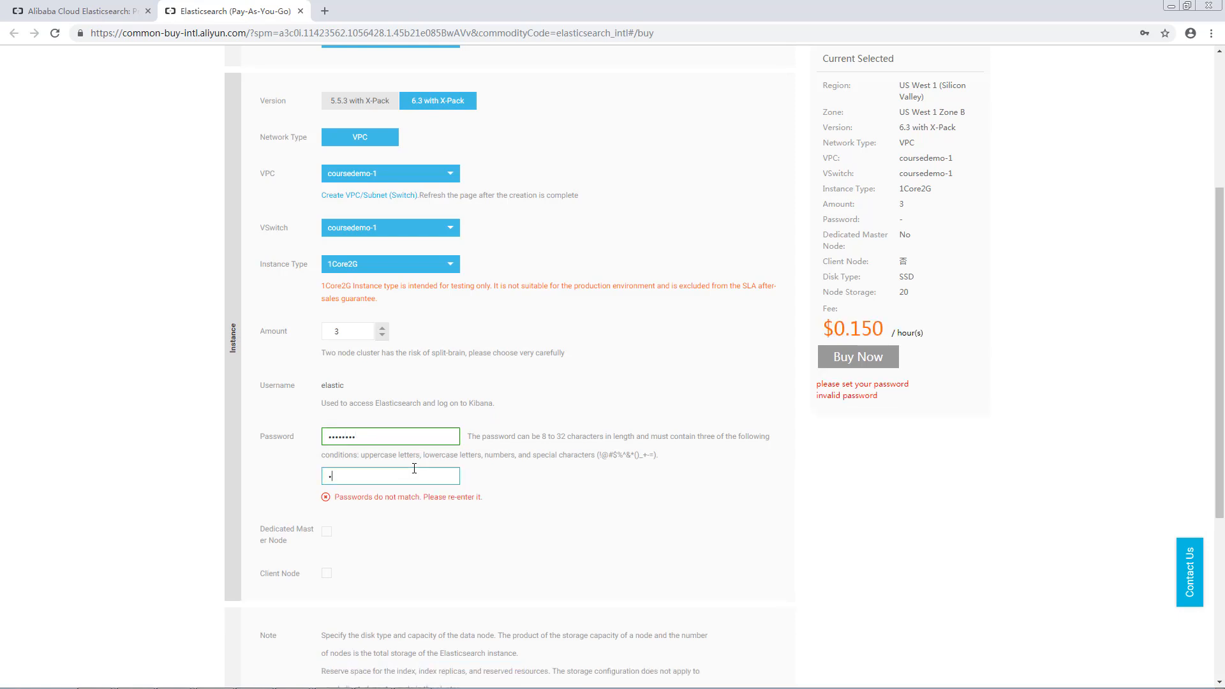
type("••••••••")
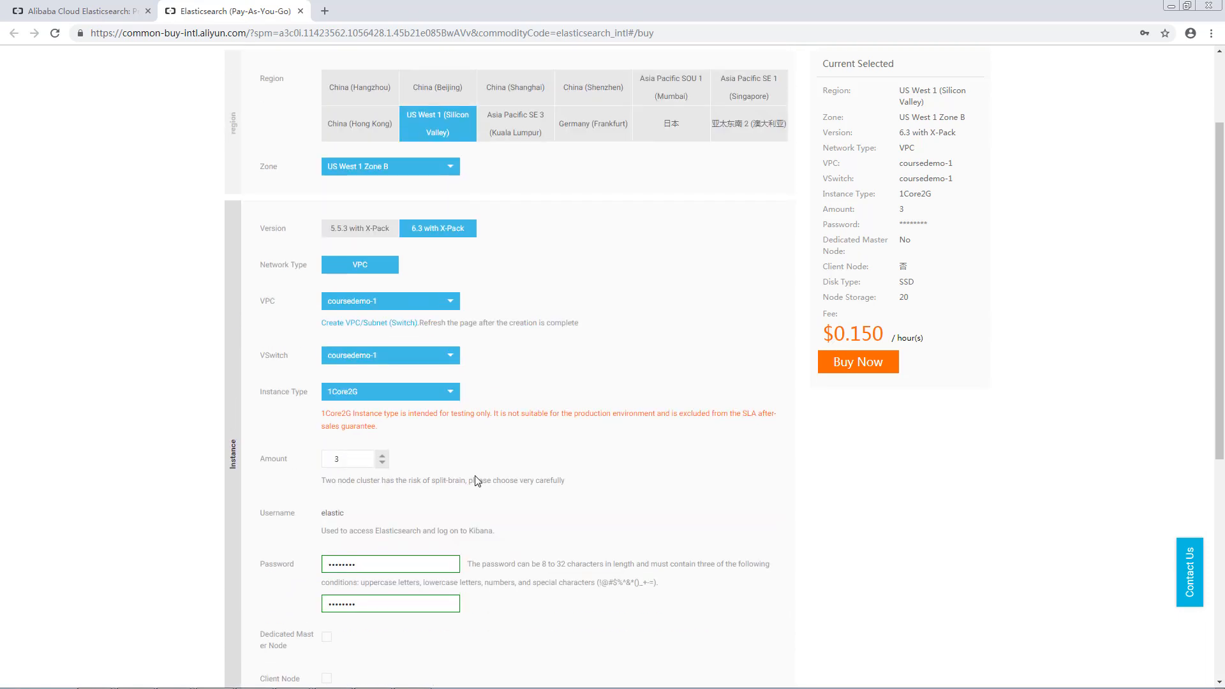
left_click(857, 361)
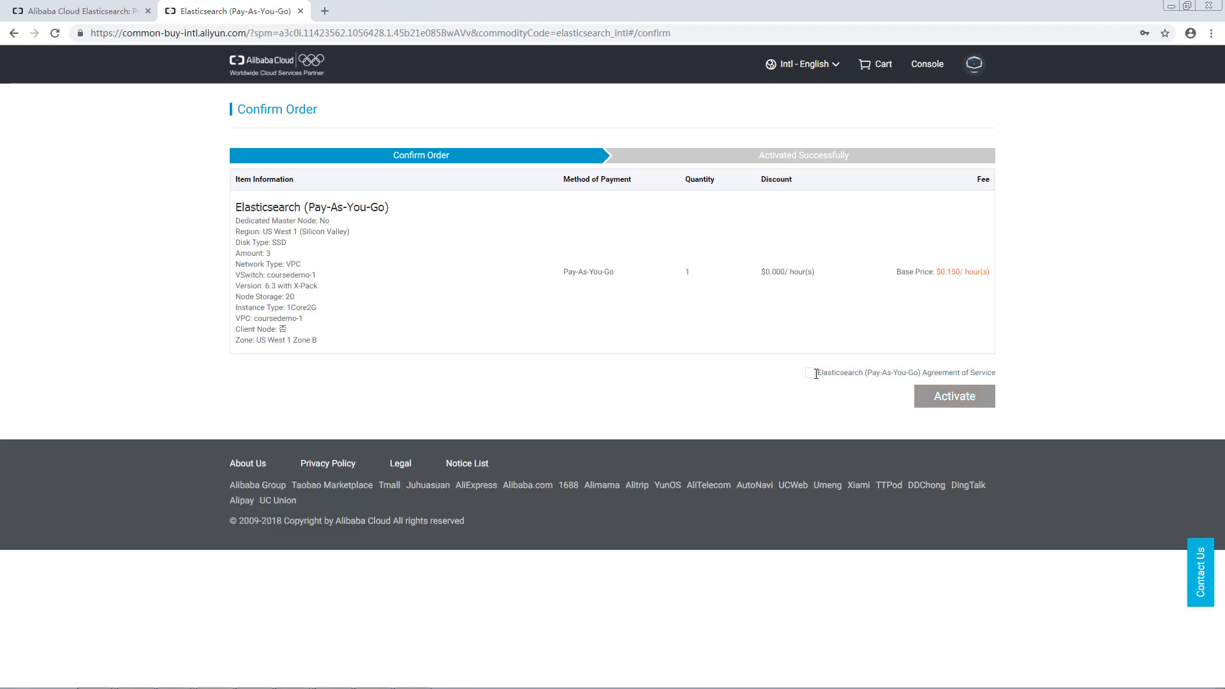
- Accept the Agreement of Service and activate the pay-as-you-go order
left_click(810, 373)
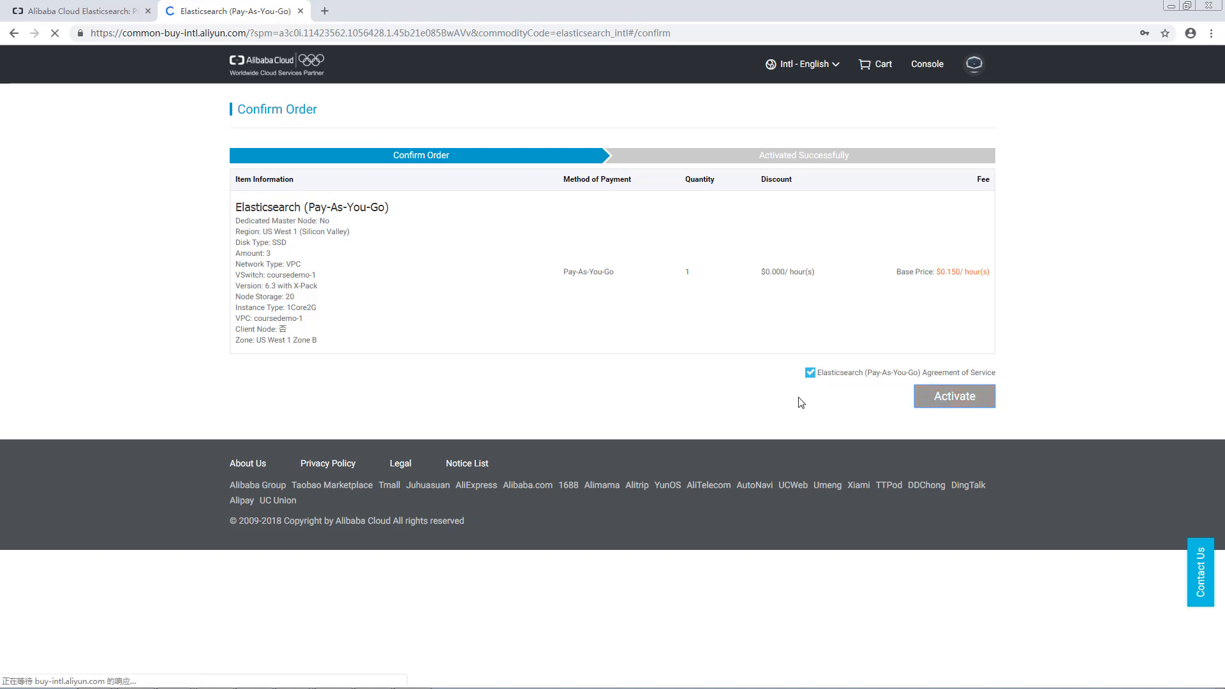
left_click(953, 396)
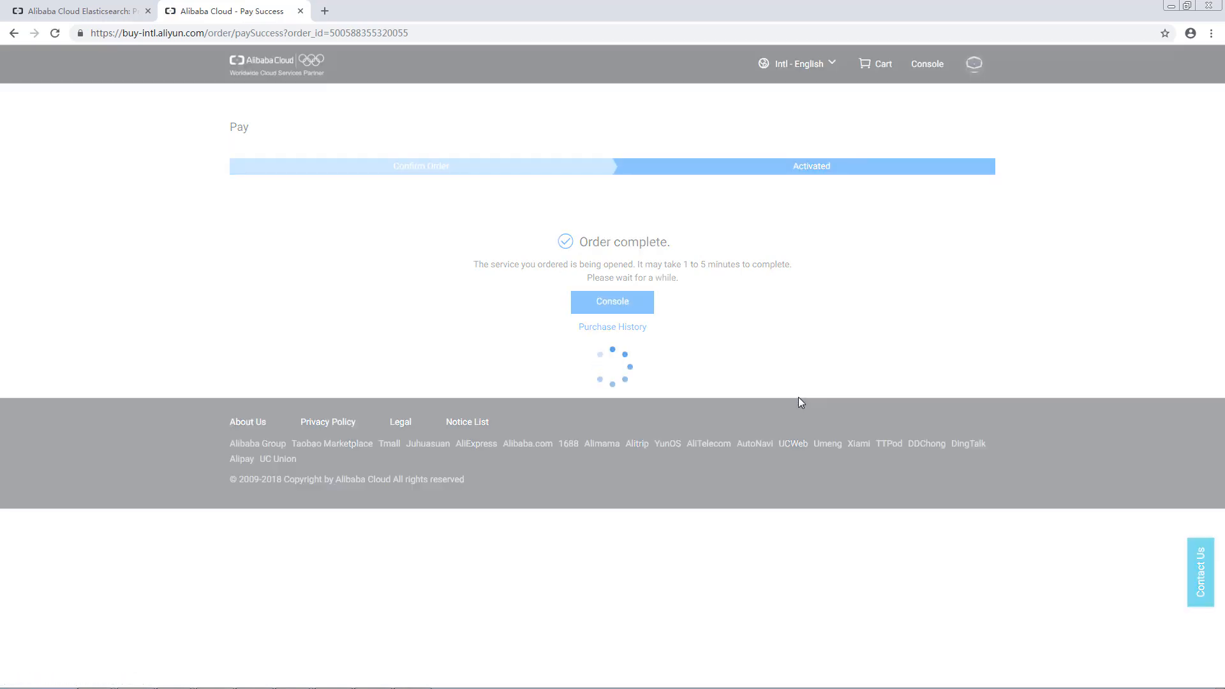
left_click(611, 302)
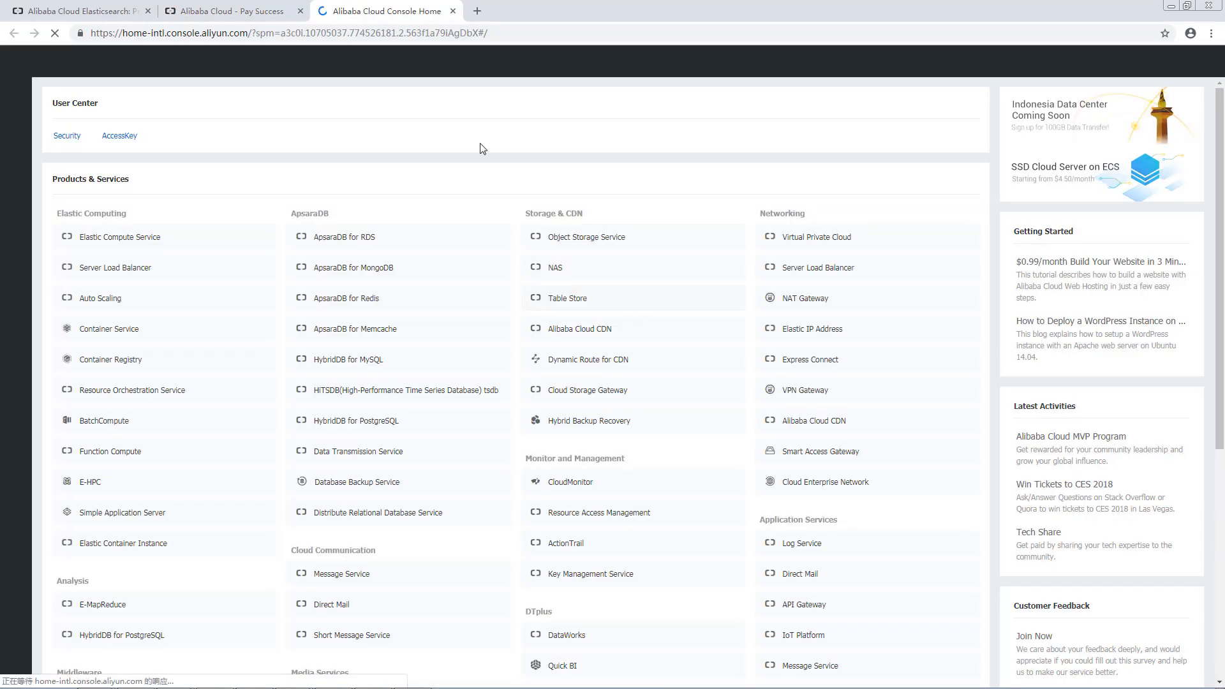
left_click(228, 11)
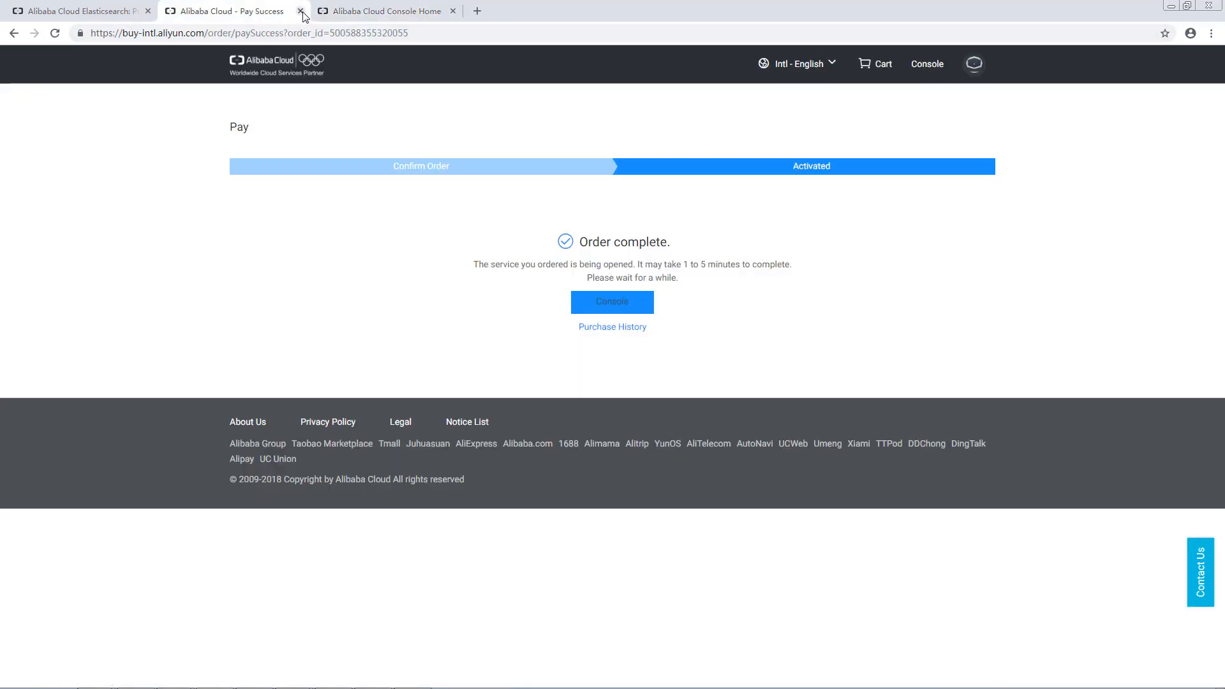
- Go to the Elasticsearch console and switch its region to US (Silicon Valley)
left_click(301, 12)
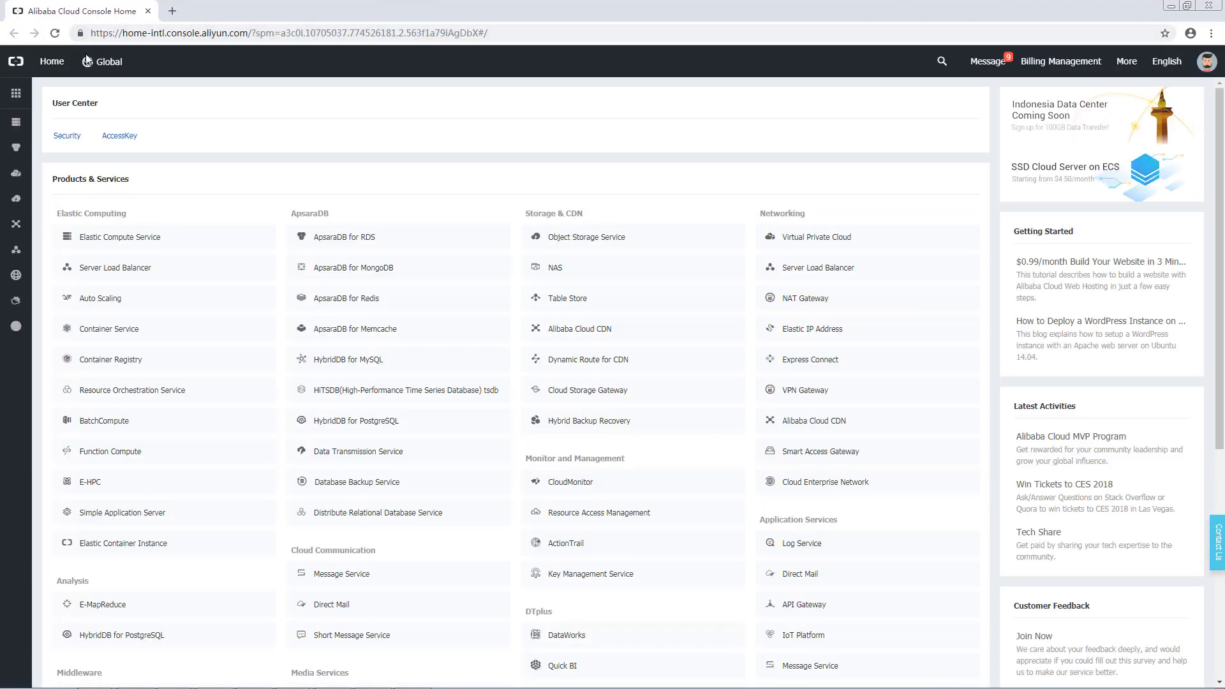
left_click(15, 93)
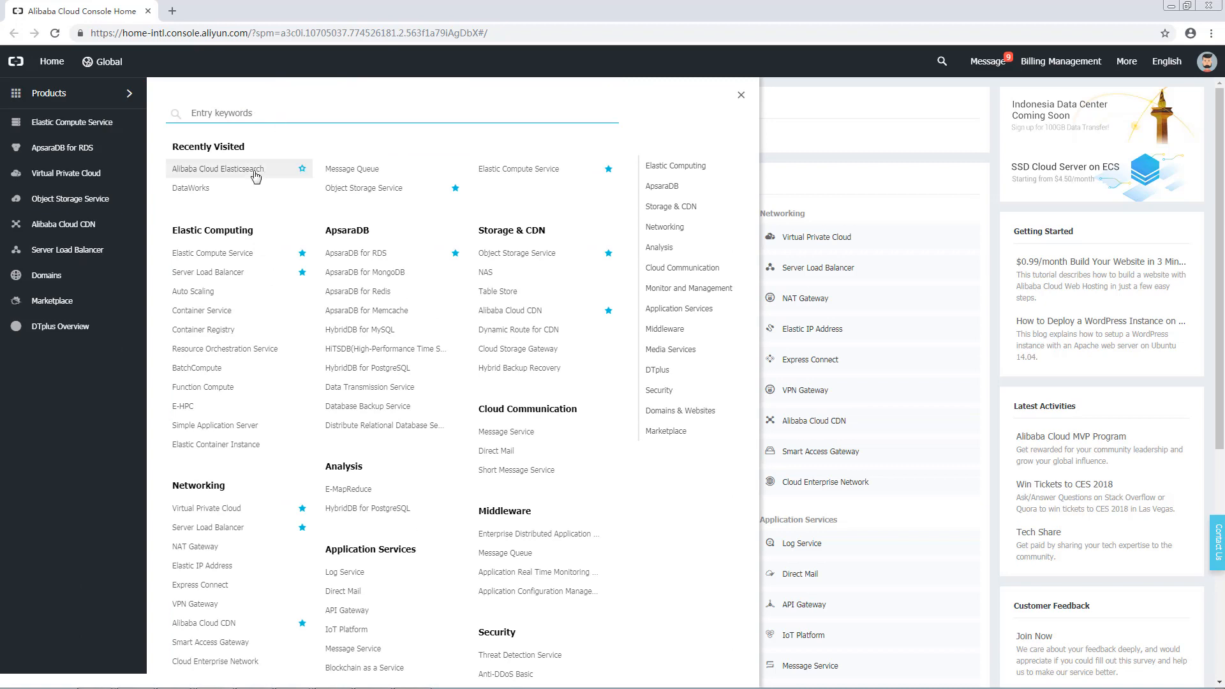
left_click(217, 168)
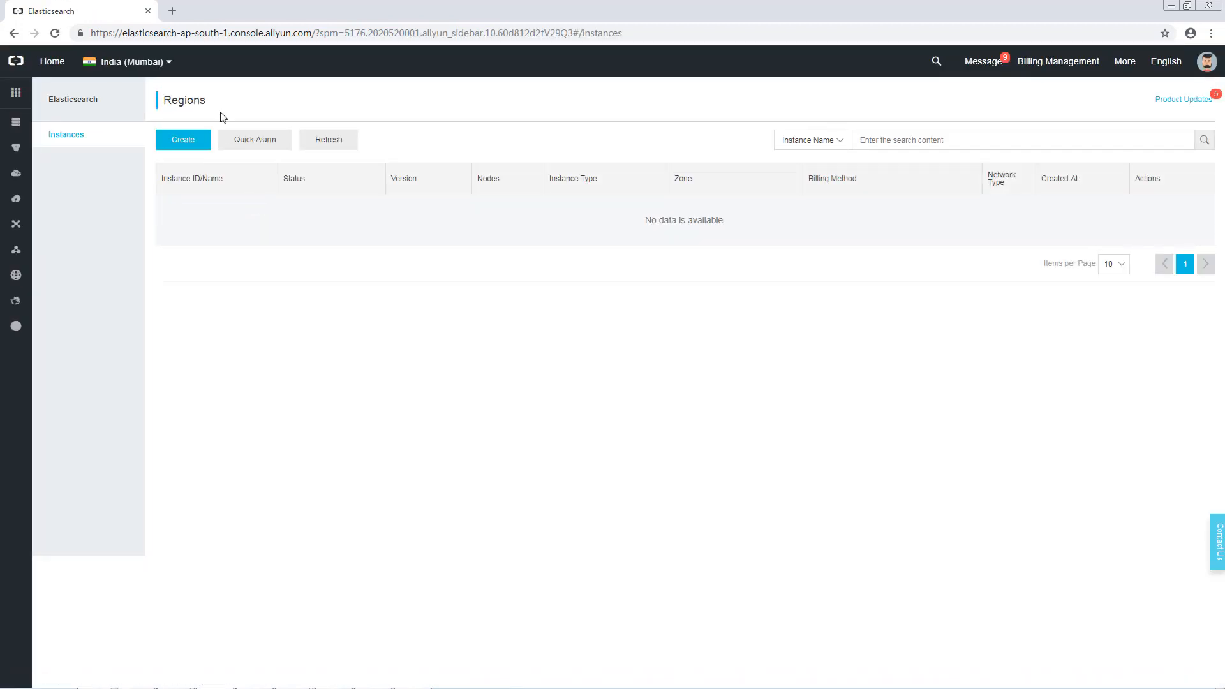
left_click(126, 62)
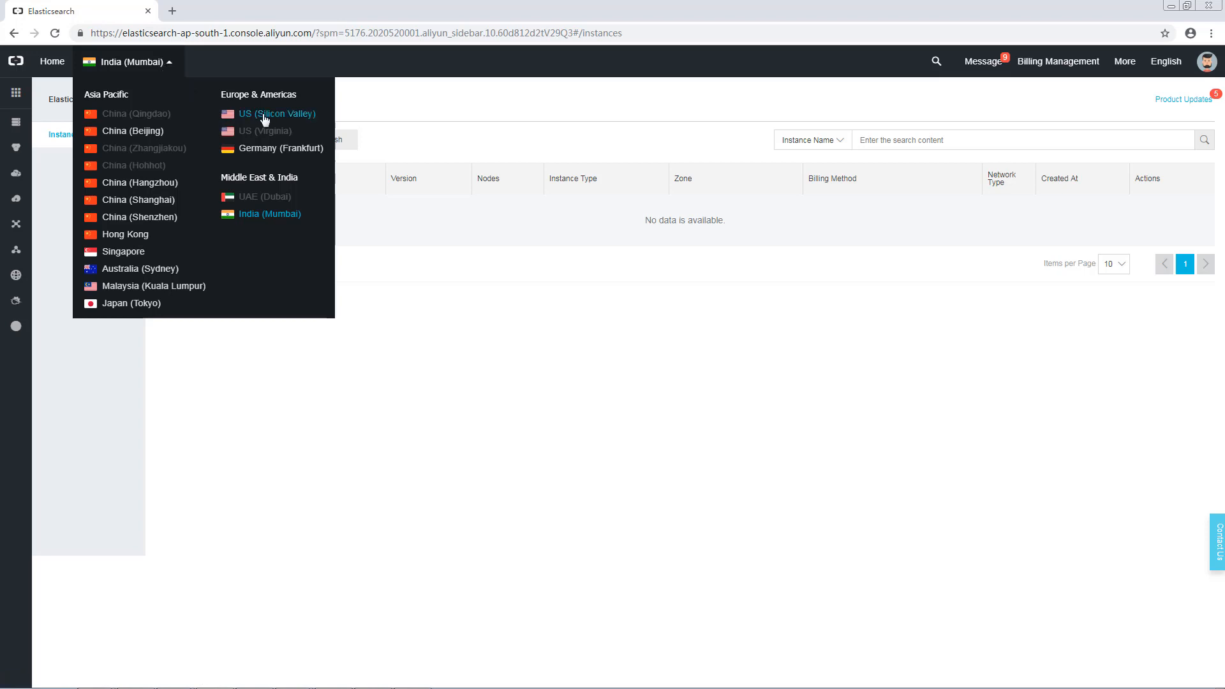
left_click(277, 114)
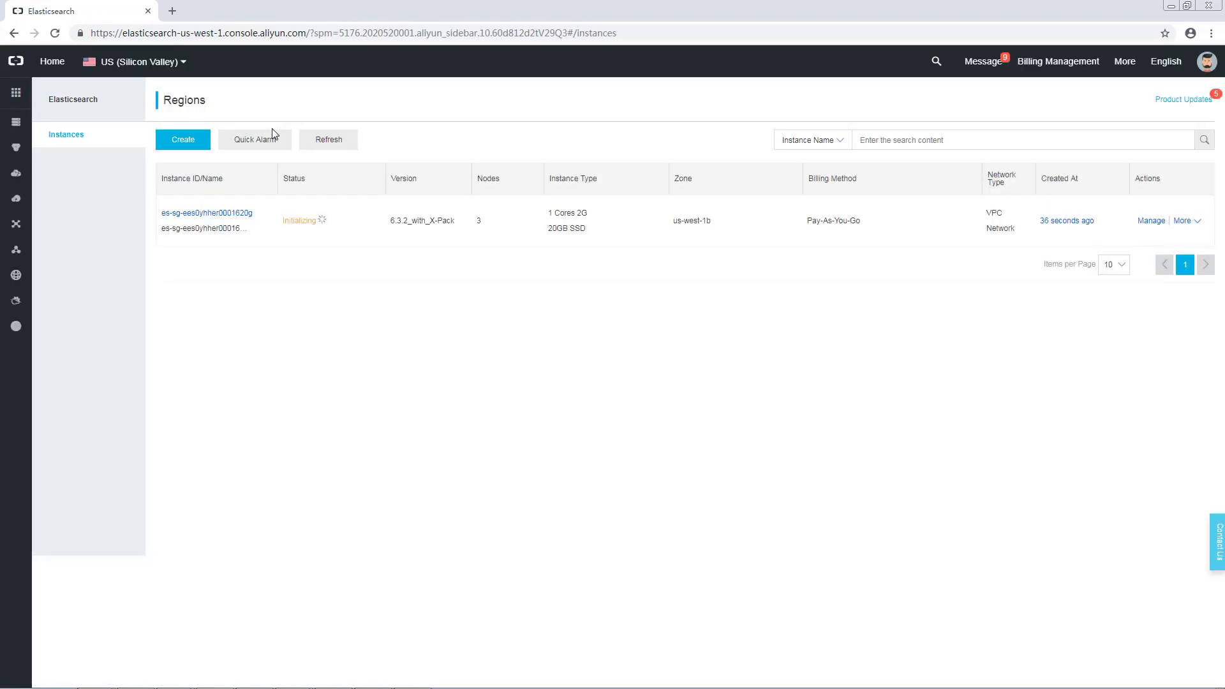
mouse_move(289, 114)
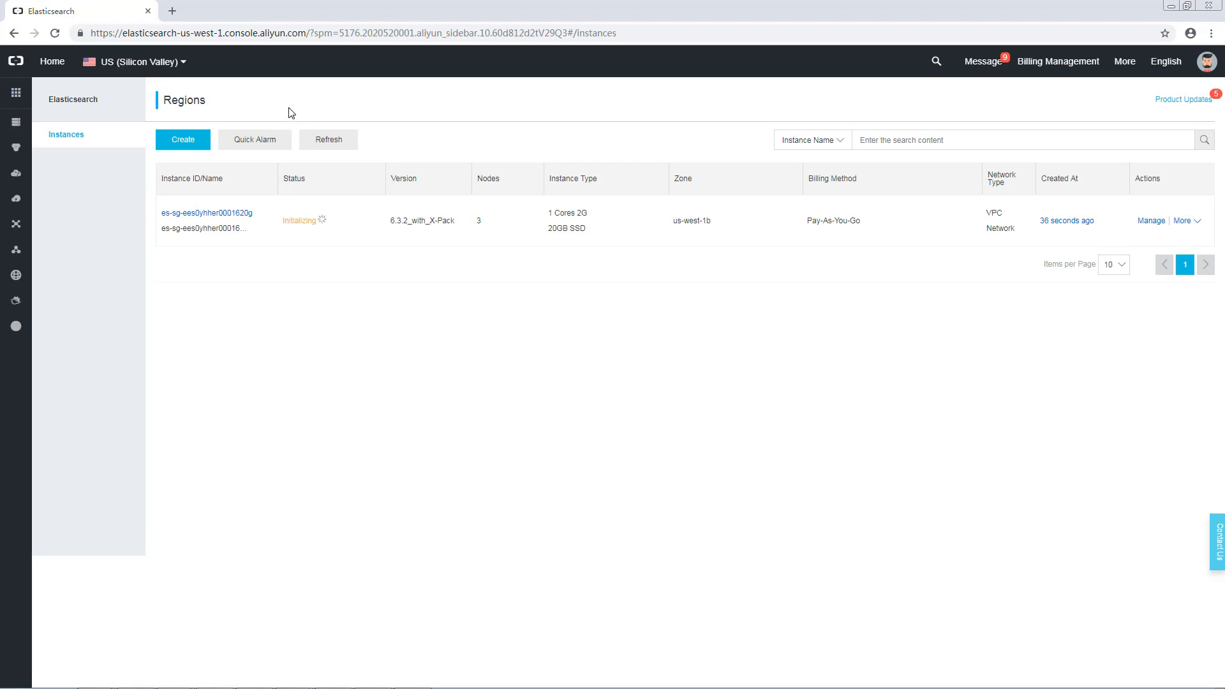
mouse_move(684, 190)
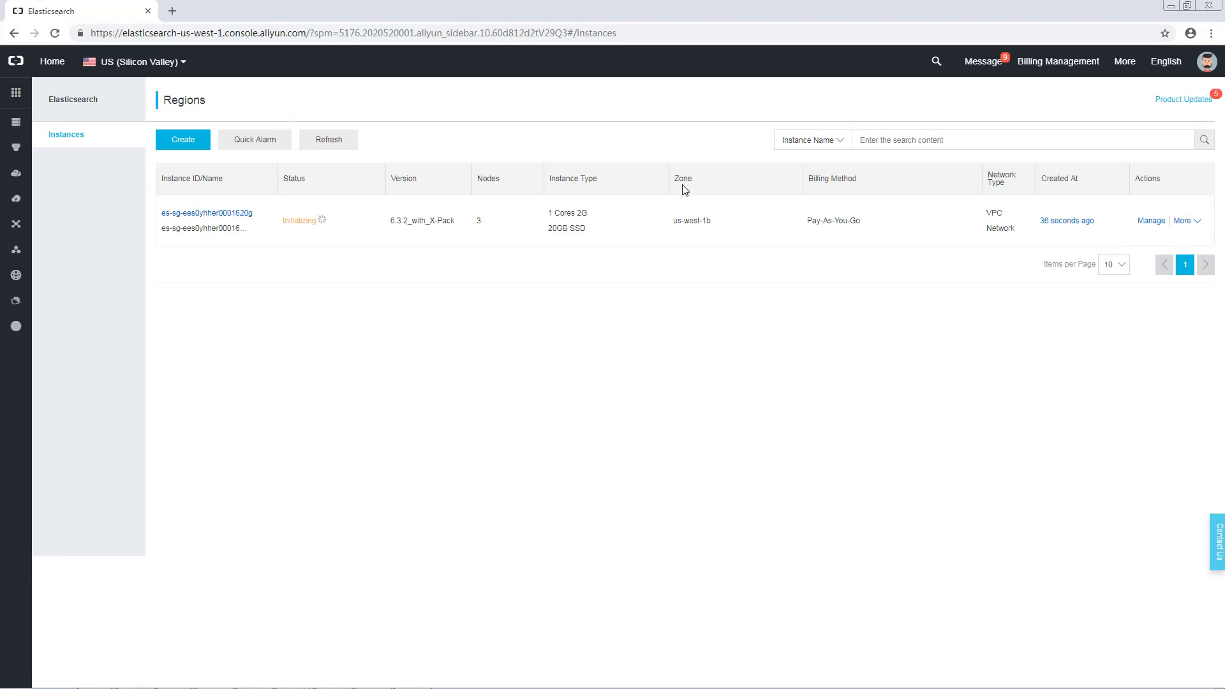
mouse_move(680, 197)
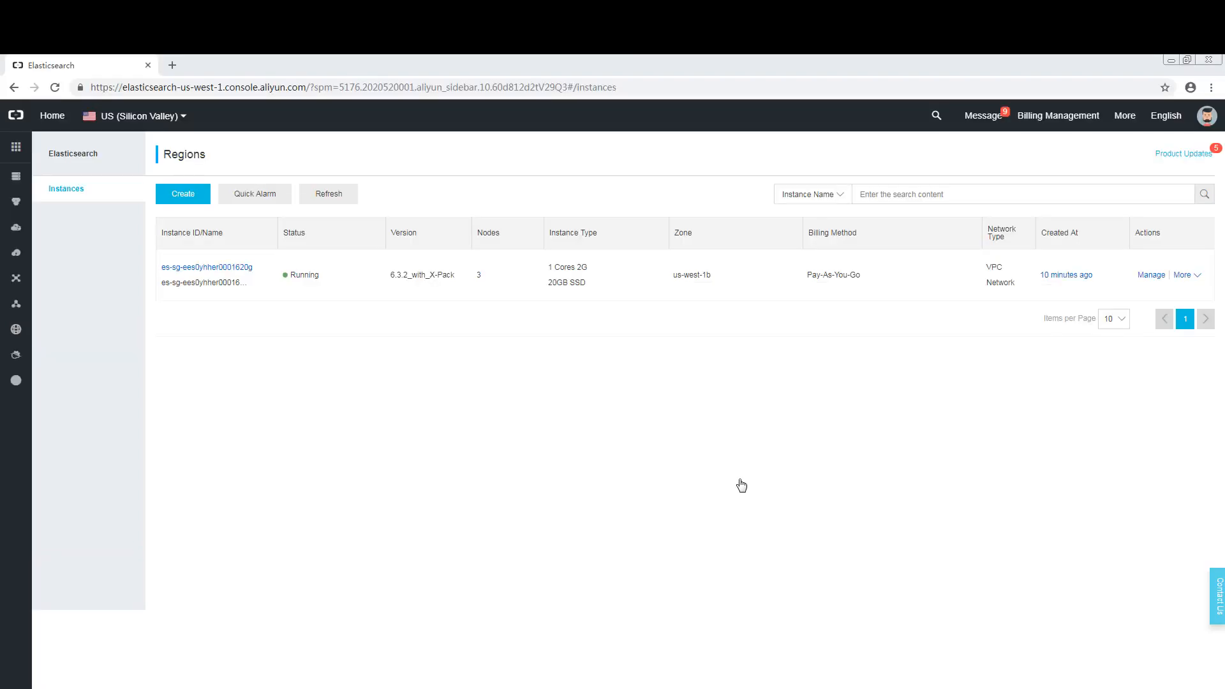
mouse_move(361, 249)
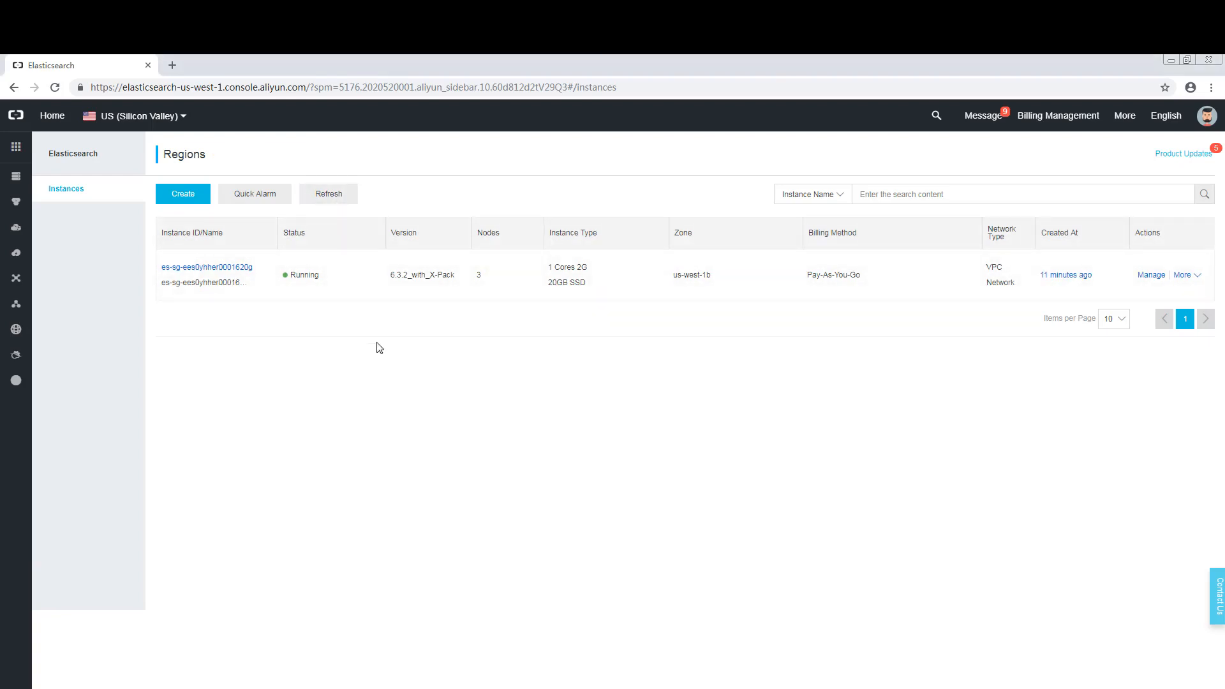
- Manage the instance and visit Cluster Configuration, Monitoring, Logs, then Network and Snapshots
left_click(207, 266)
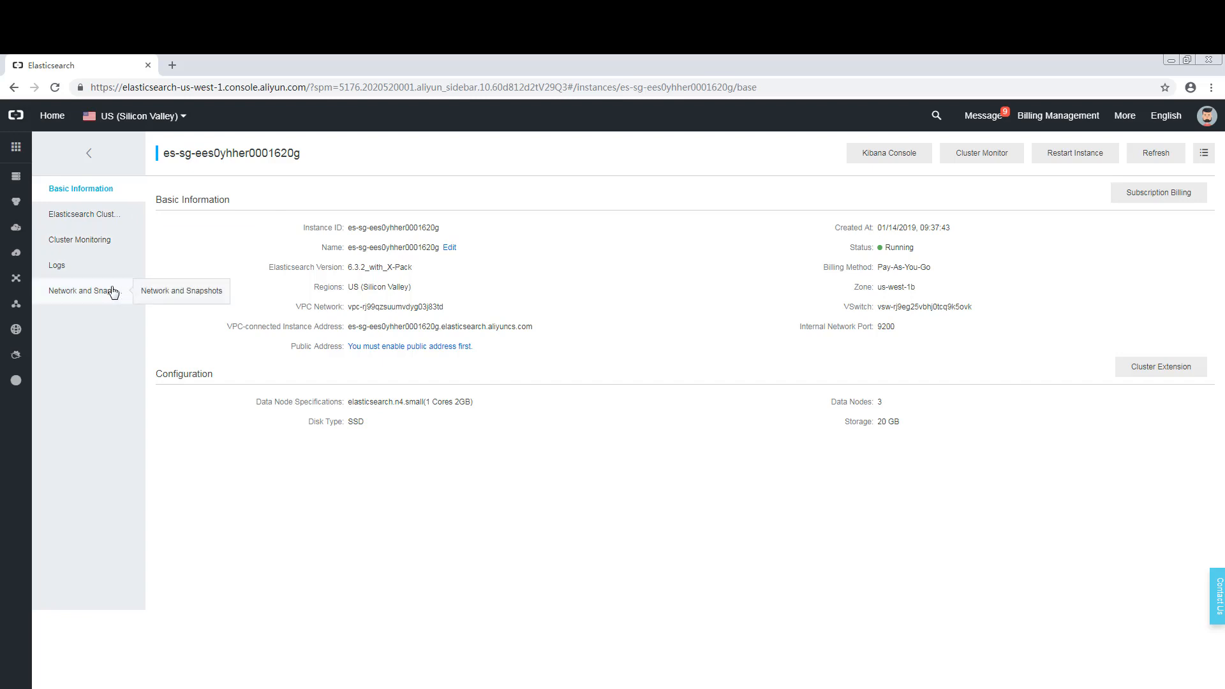
mouse_move(116, 254)
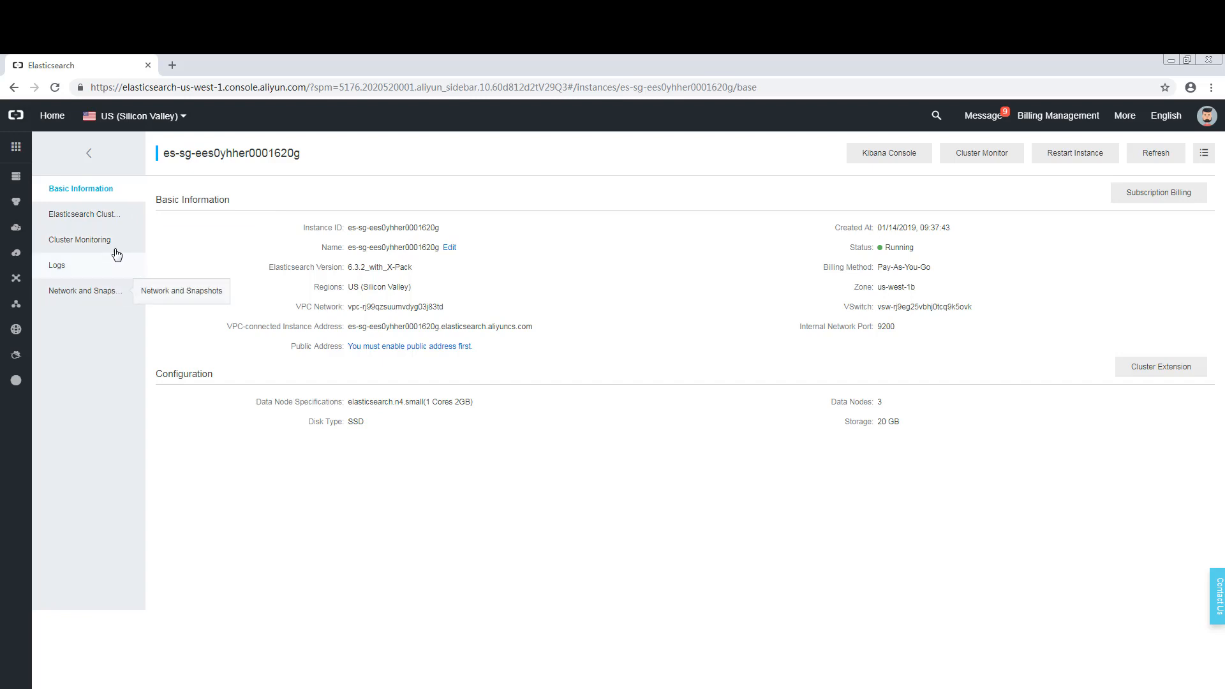
left_click(84, 214)
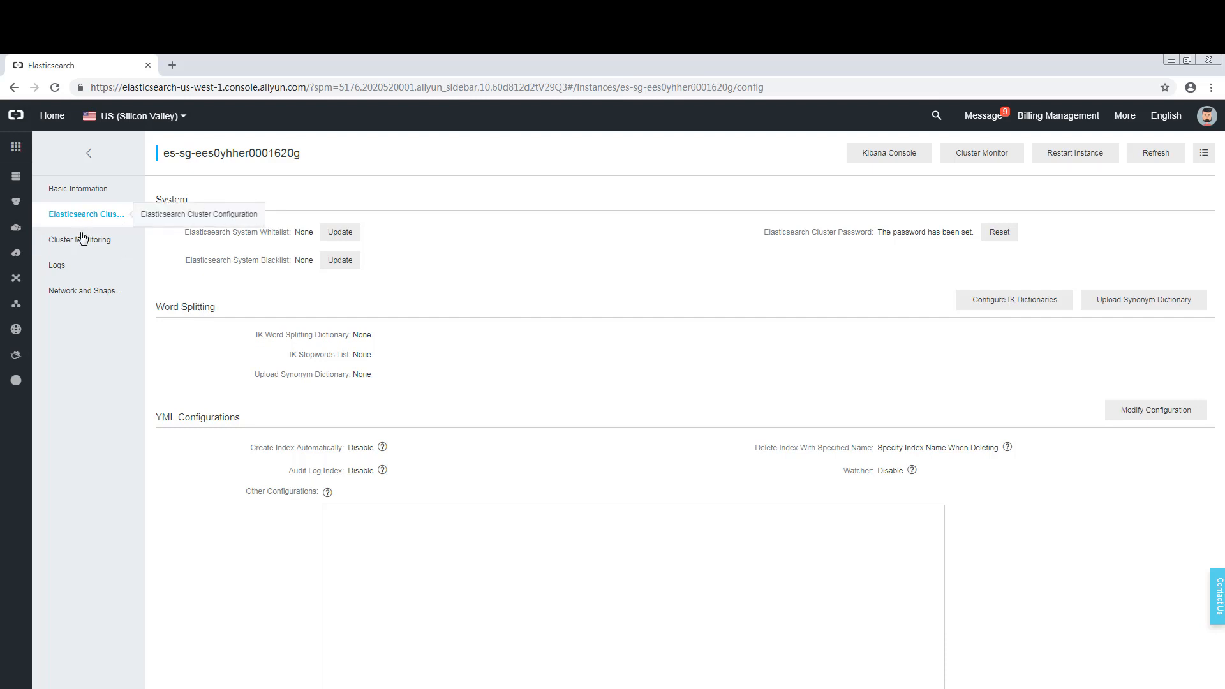
left_click(81, 239)
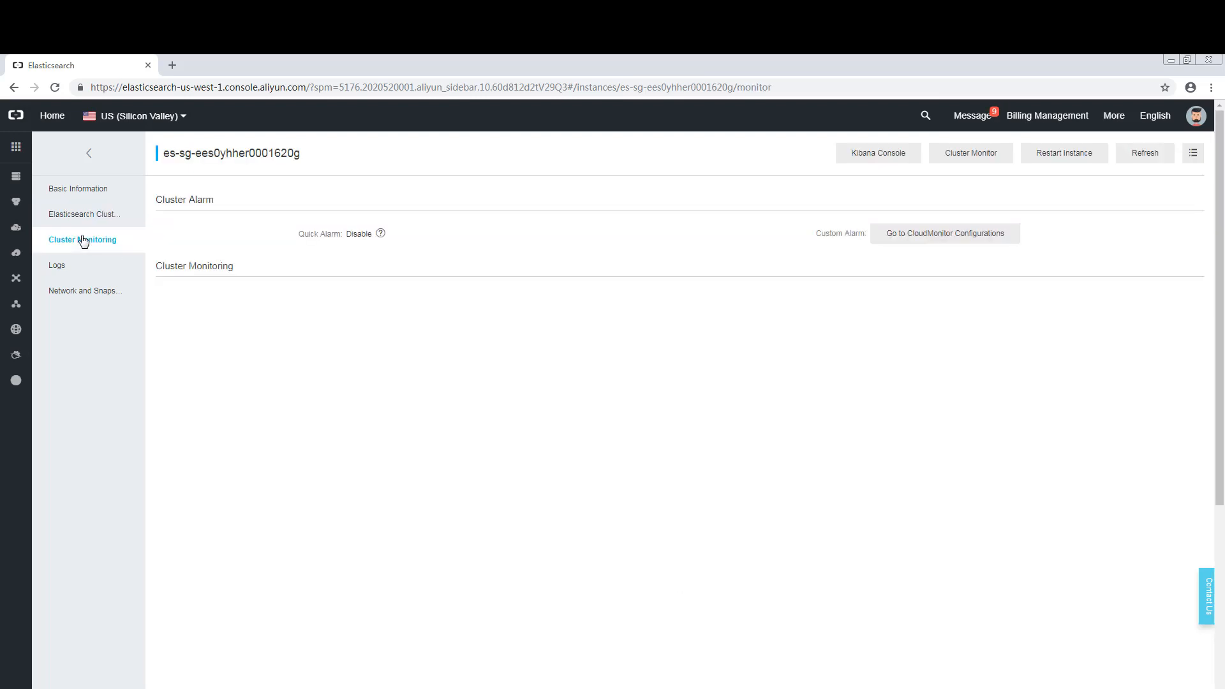
left_click(56, 266)
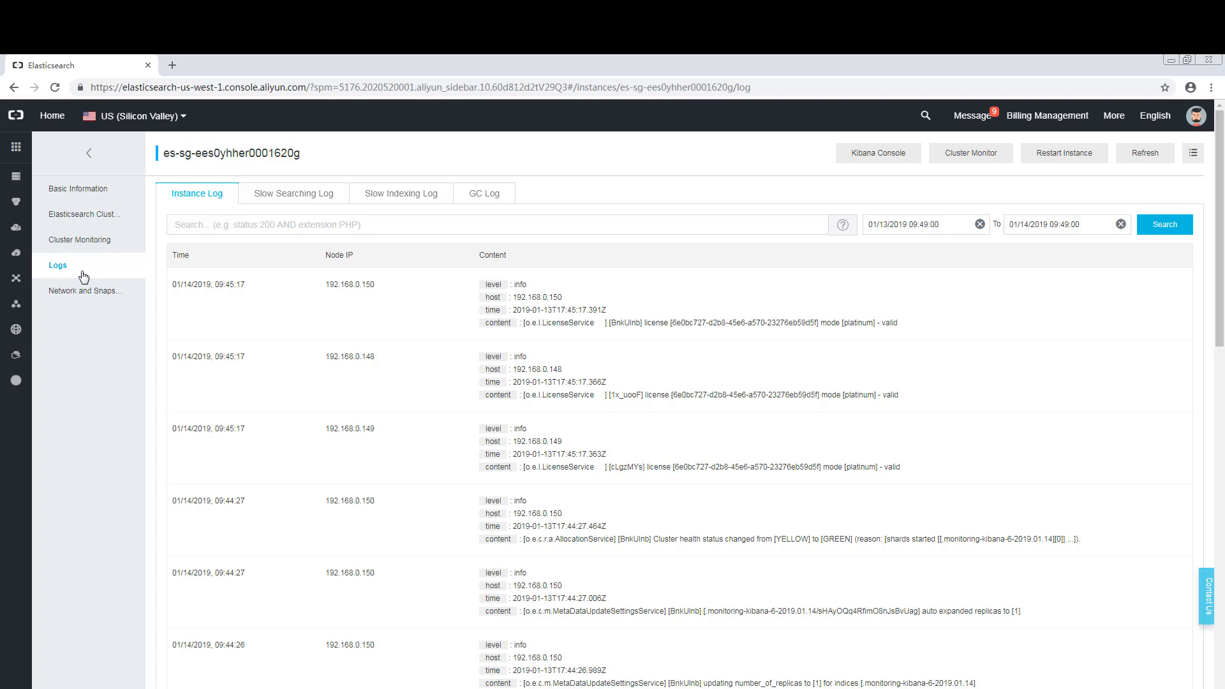
mouse_move(84, 301)
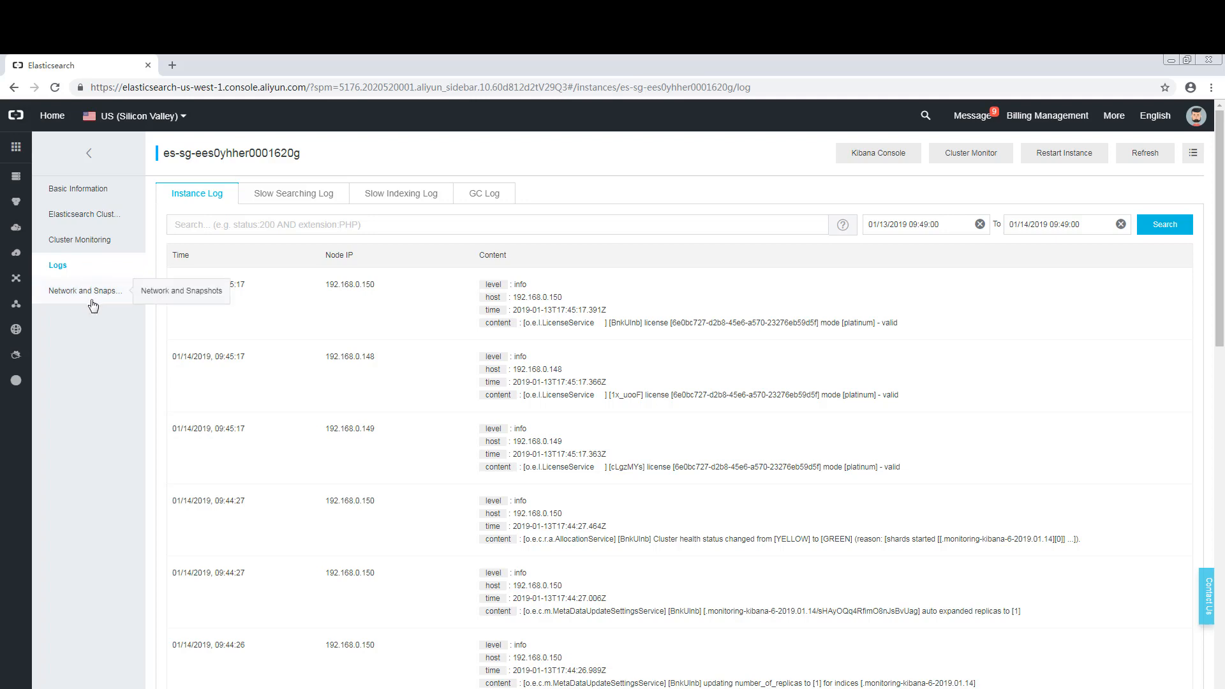
left_click(85, 290)
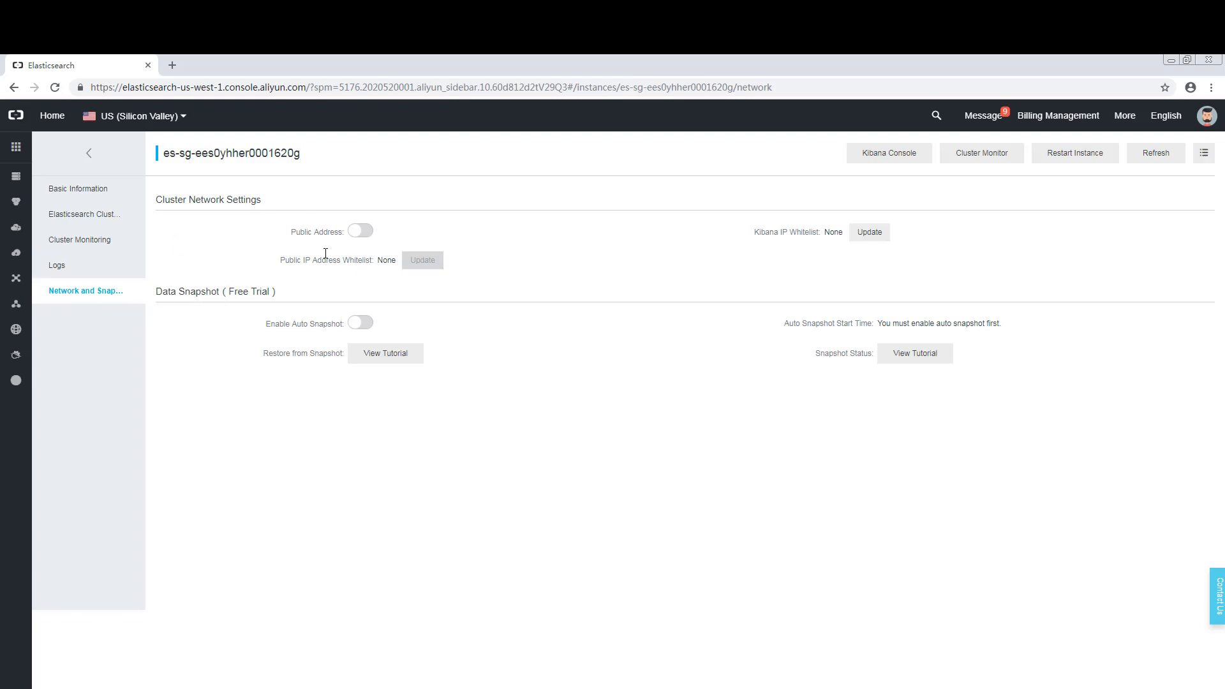
mouse_move(465, 265)
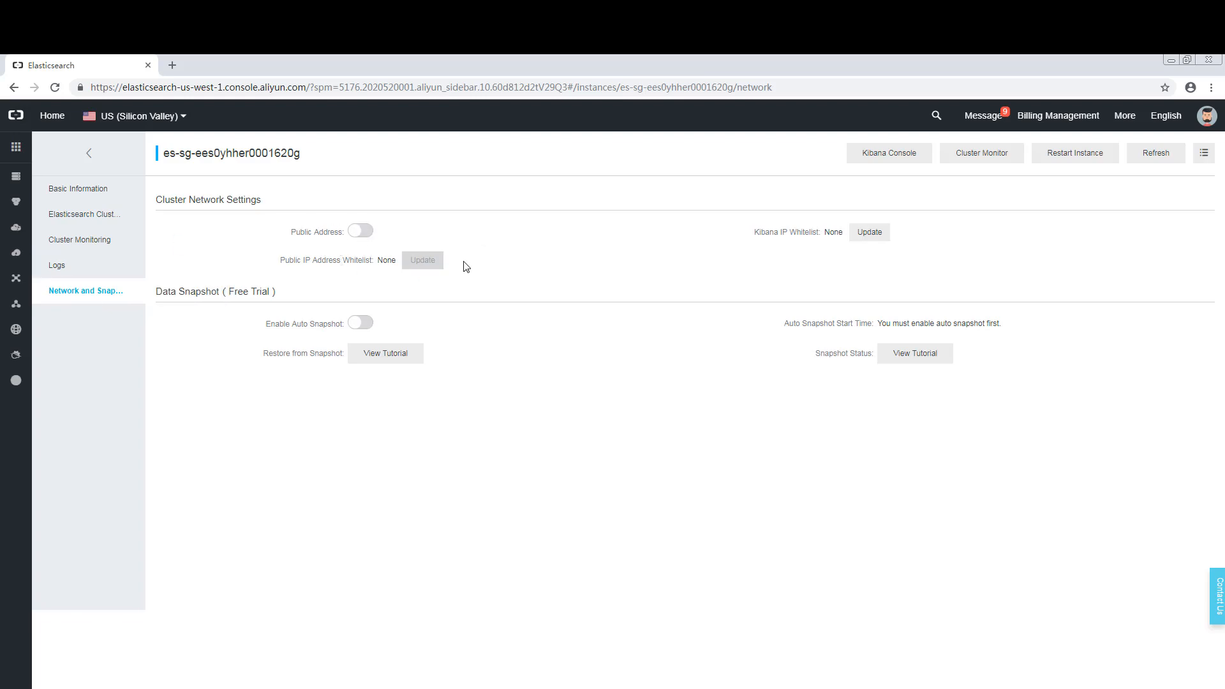
mouse_move(882, 164)
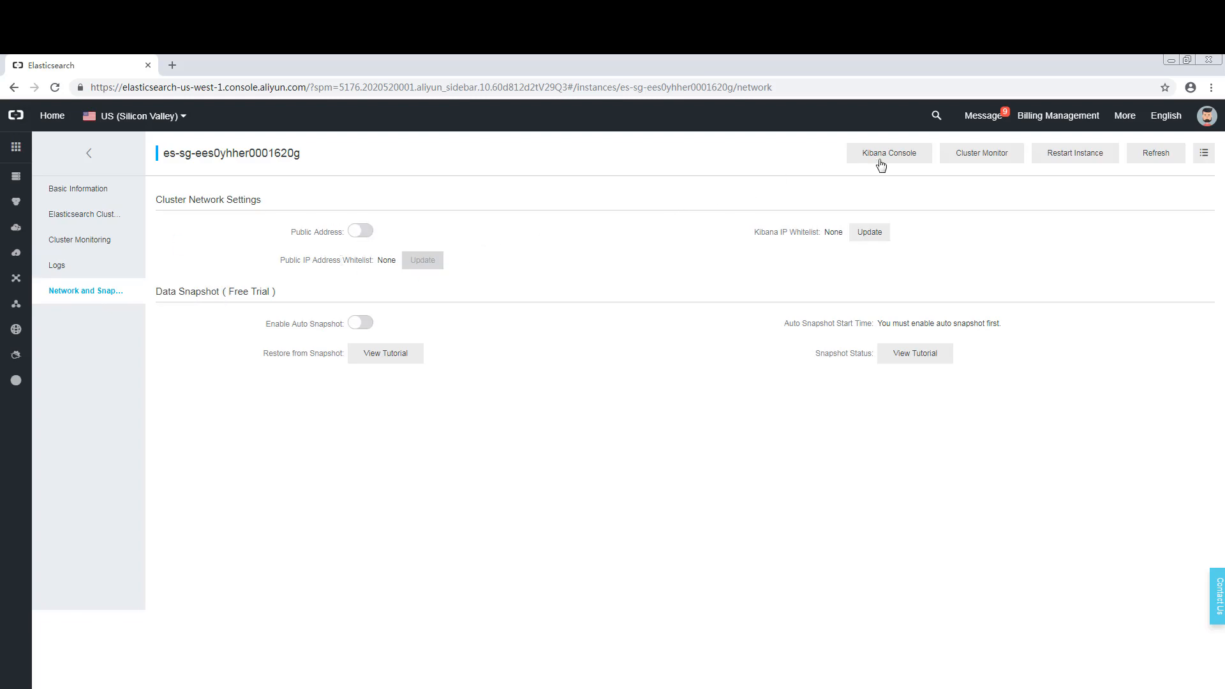
- Launch the Kibana Console and log in as the elastic user
left_click(888, 152)
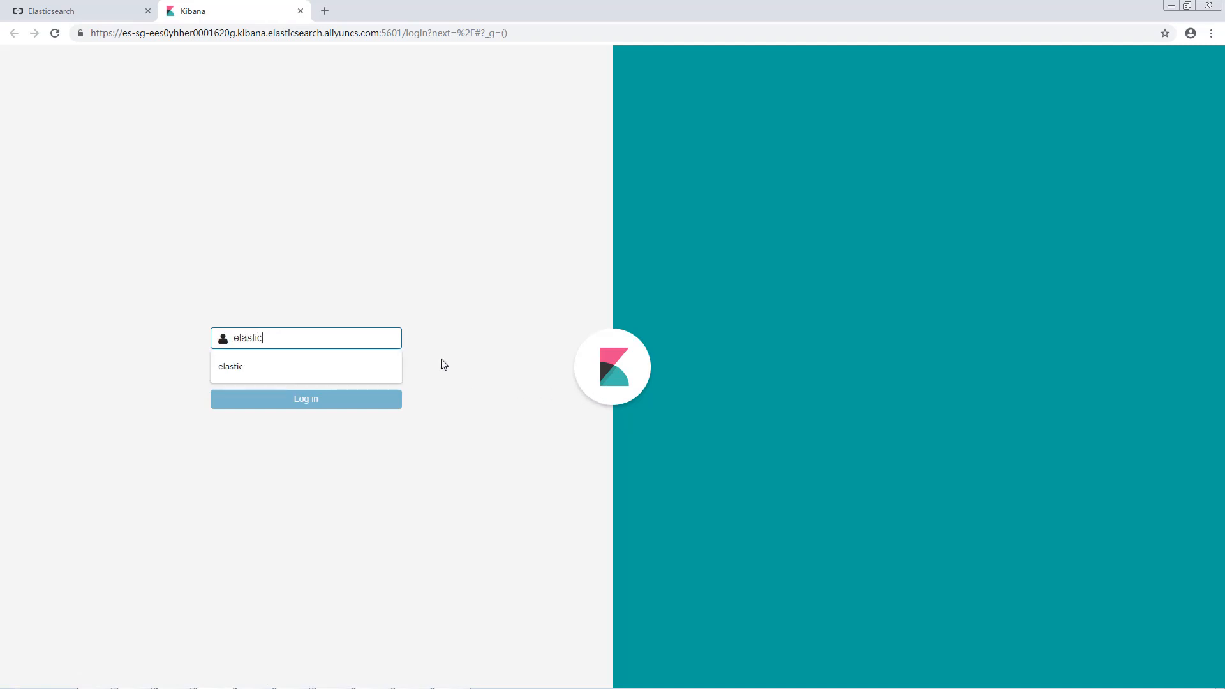
left_click(305, 369)
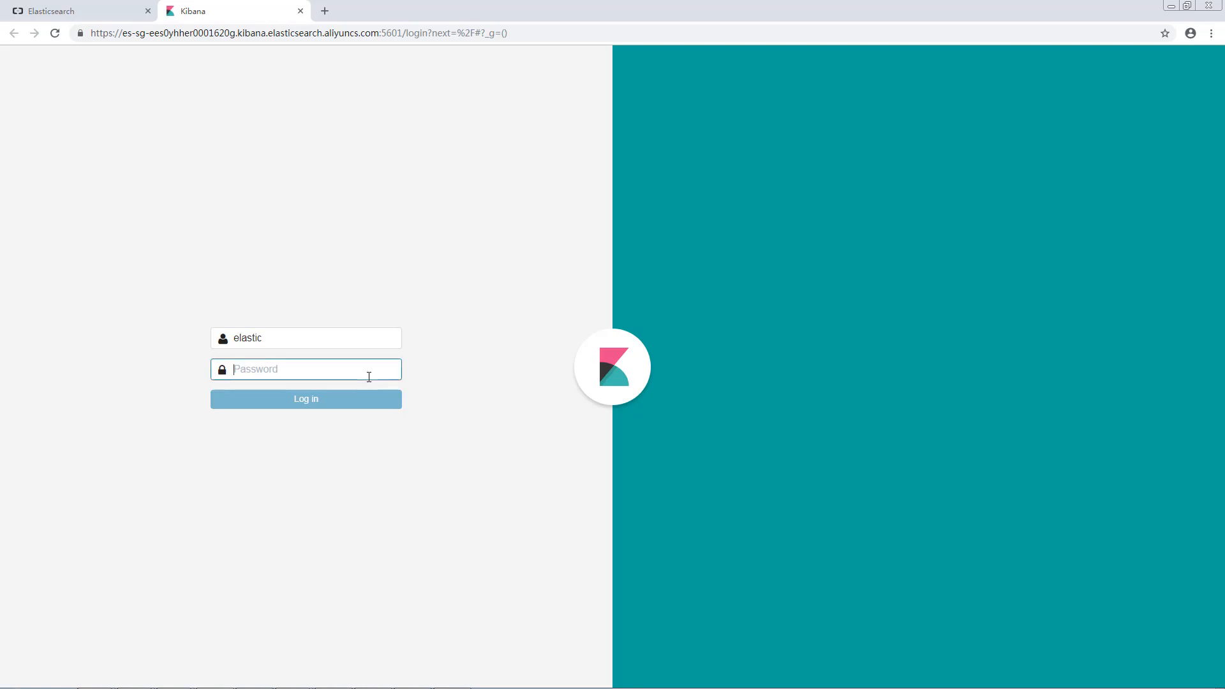
left_click(305, 398)
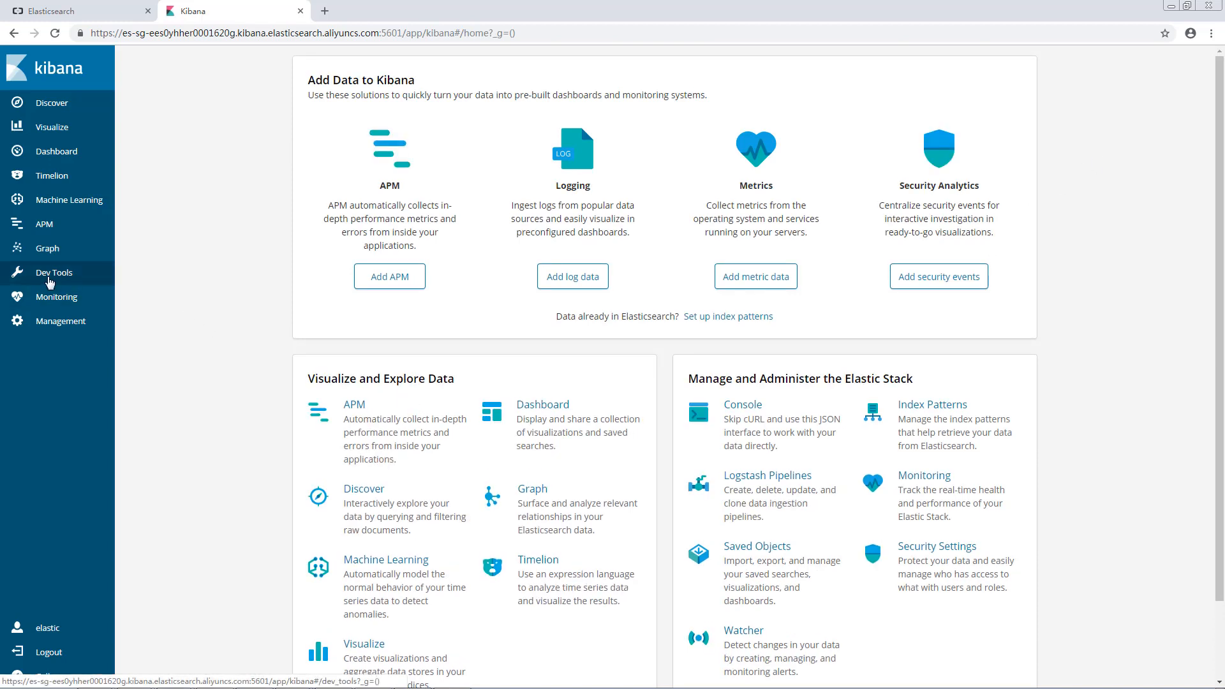
- Enter Dev Tools and clear the default GET _search request from the editor
left_click(53, 271)
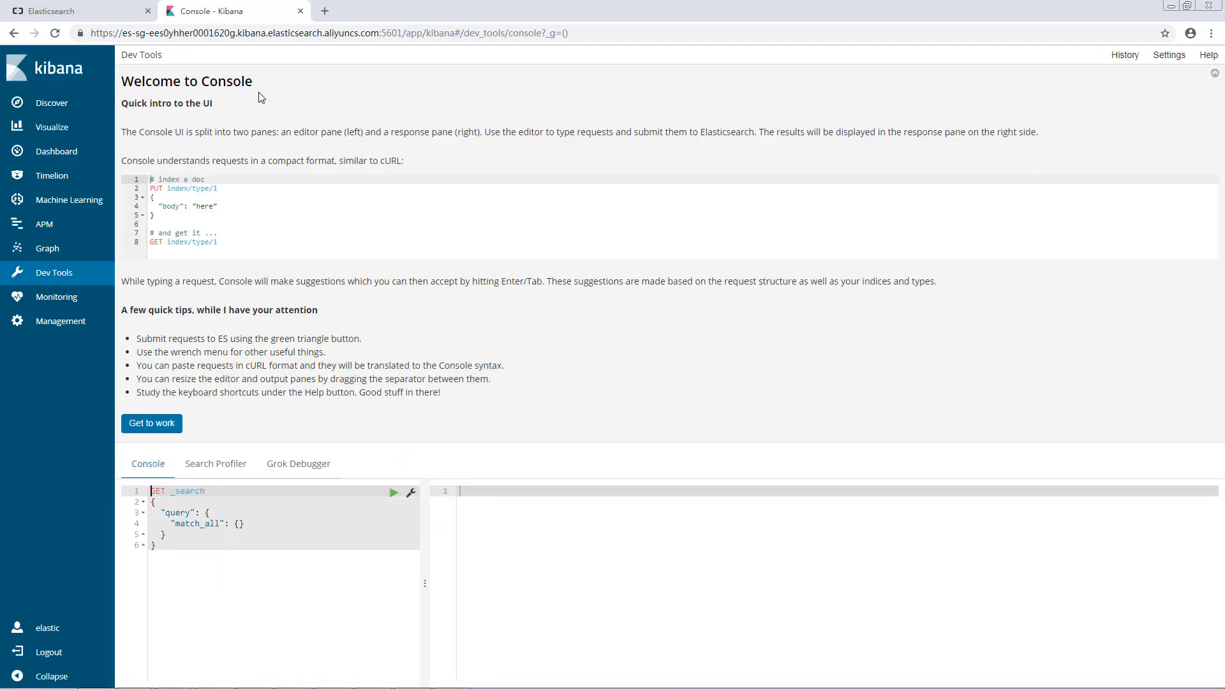
mouse_move(170, 193)
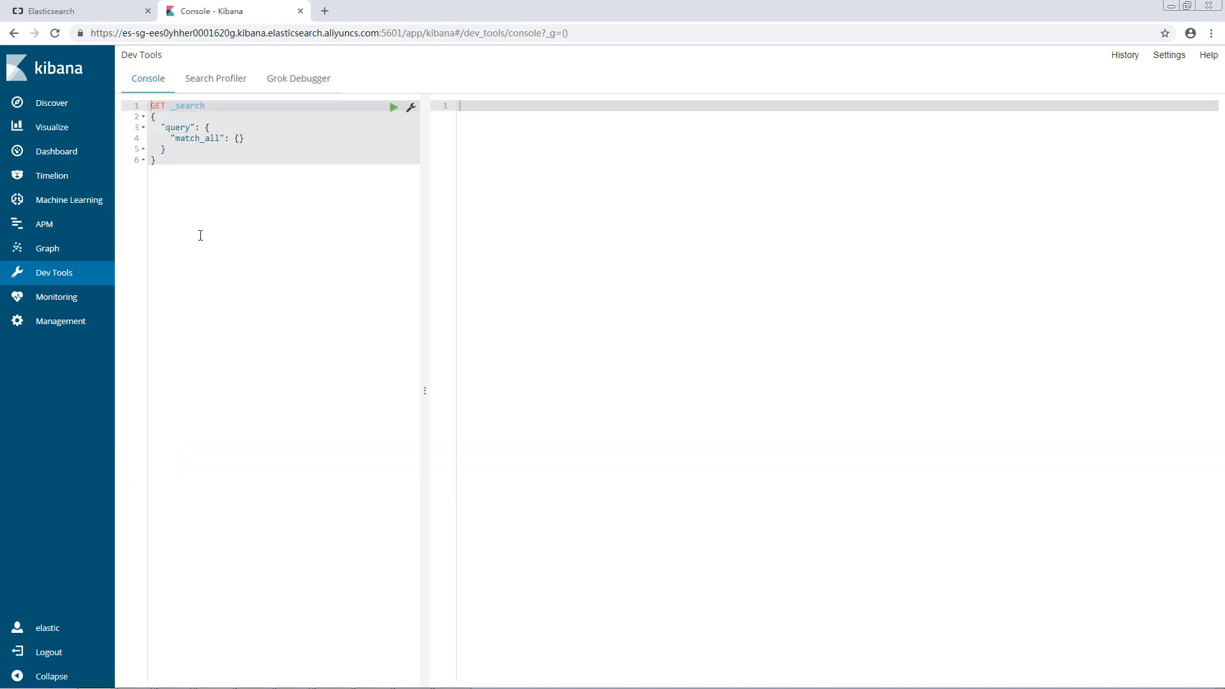
left_click(395, 107)
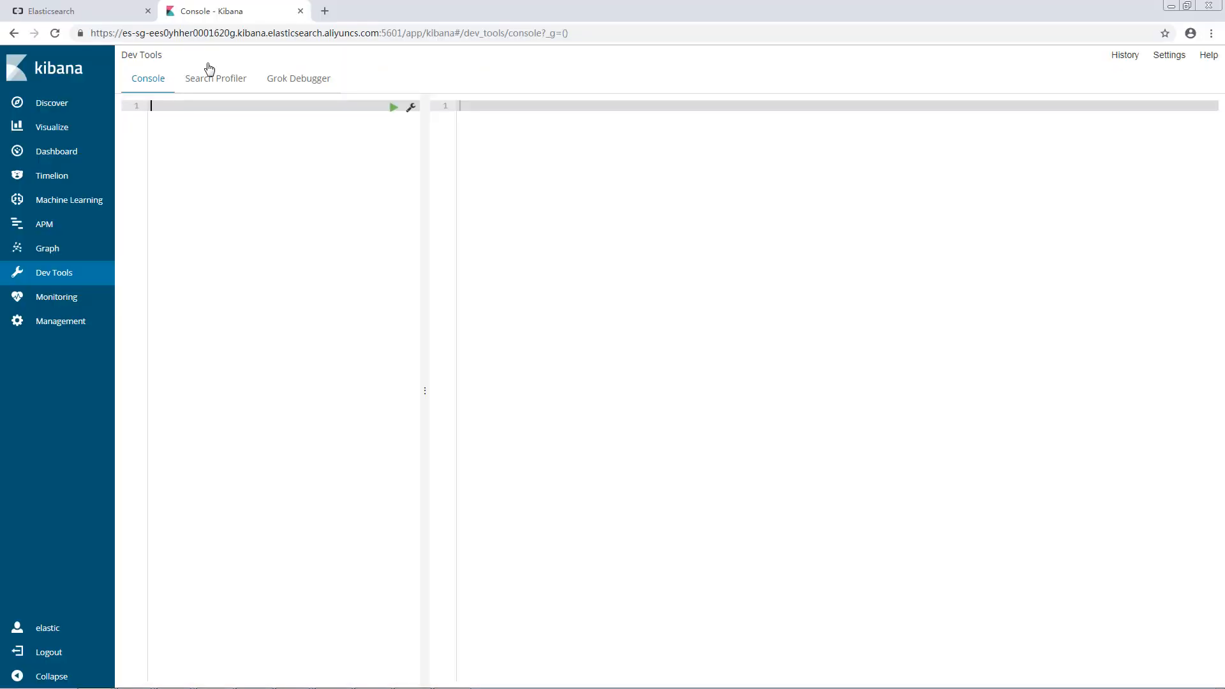
- Create the customer index with PUT /customer?pretty and fetch it back
type("PUT /customer?pretty")
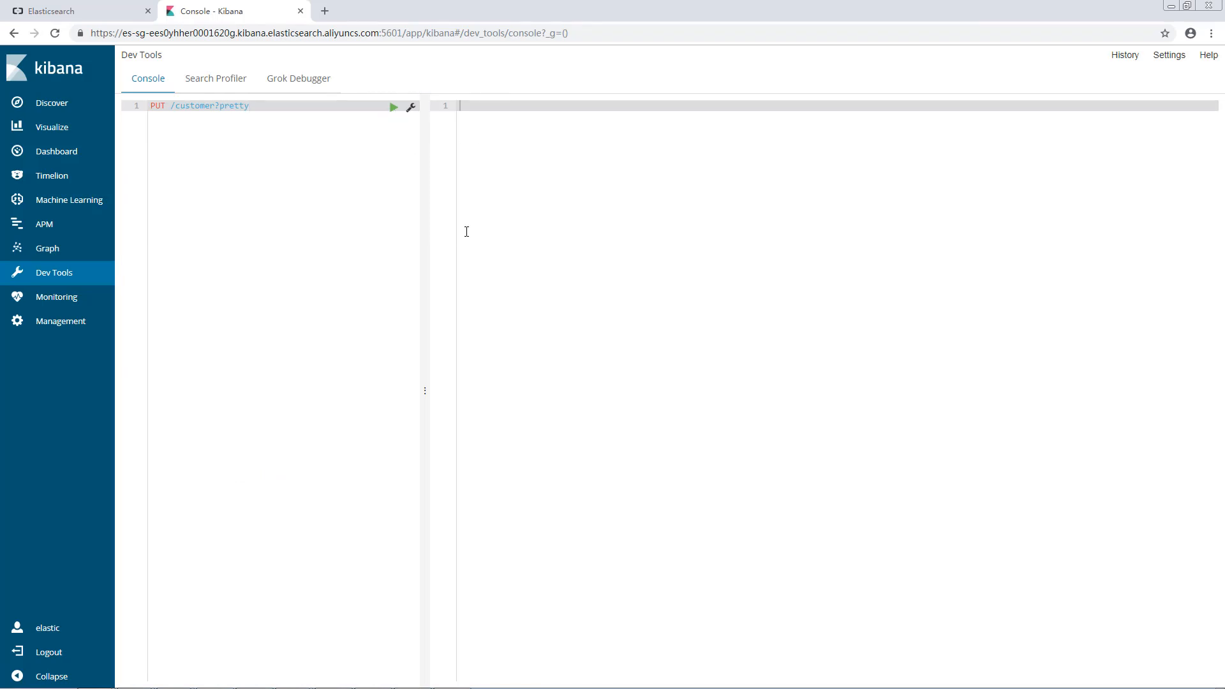
left_click(395, 108)
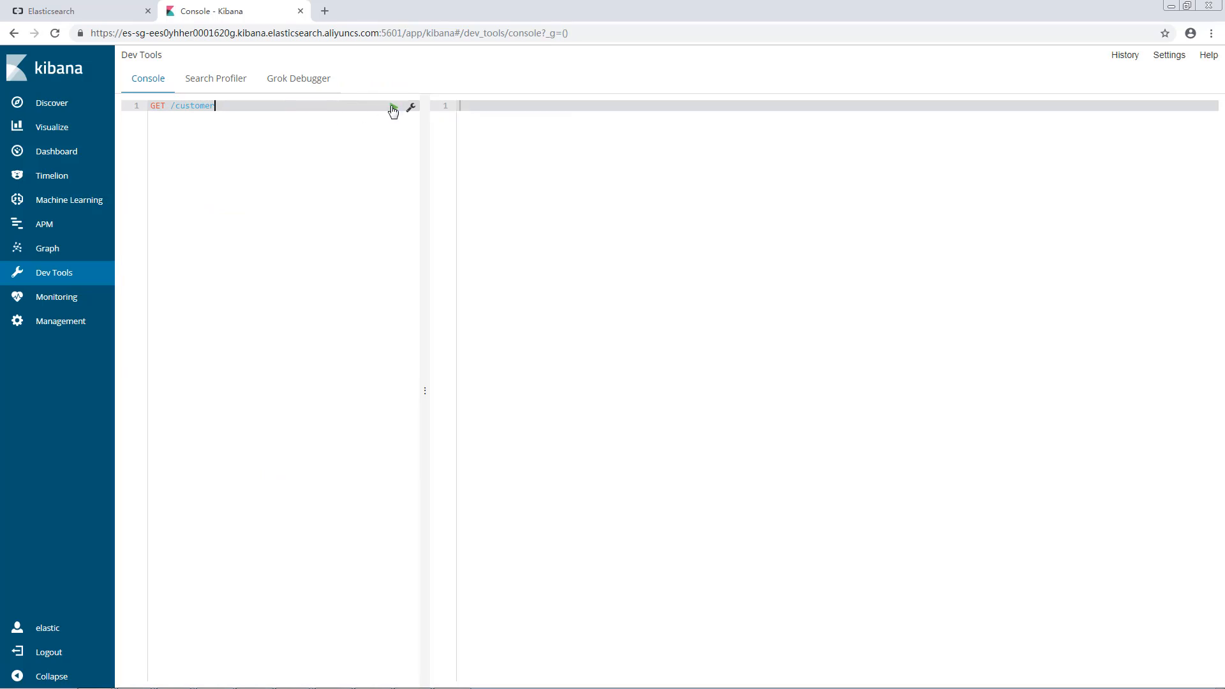
left_click(395, 105)
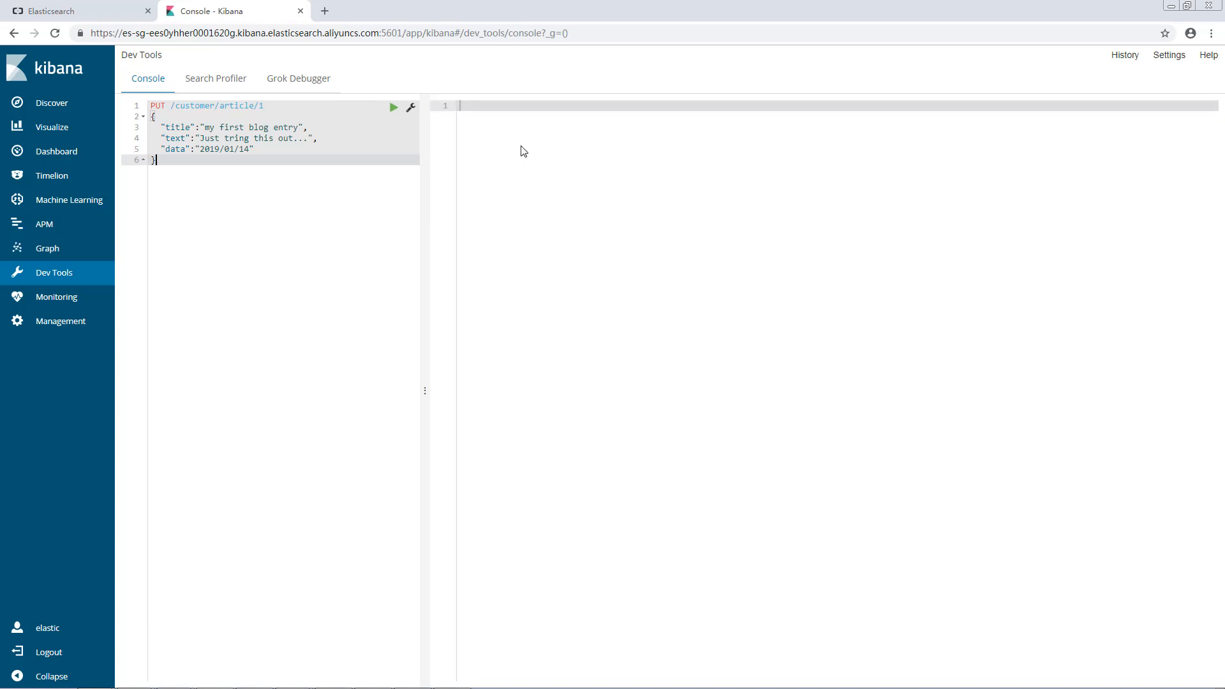
- Index and retrieve customer/article/1 titled 'my first blog entry'
left_click(394, 107)
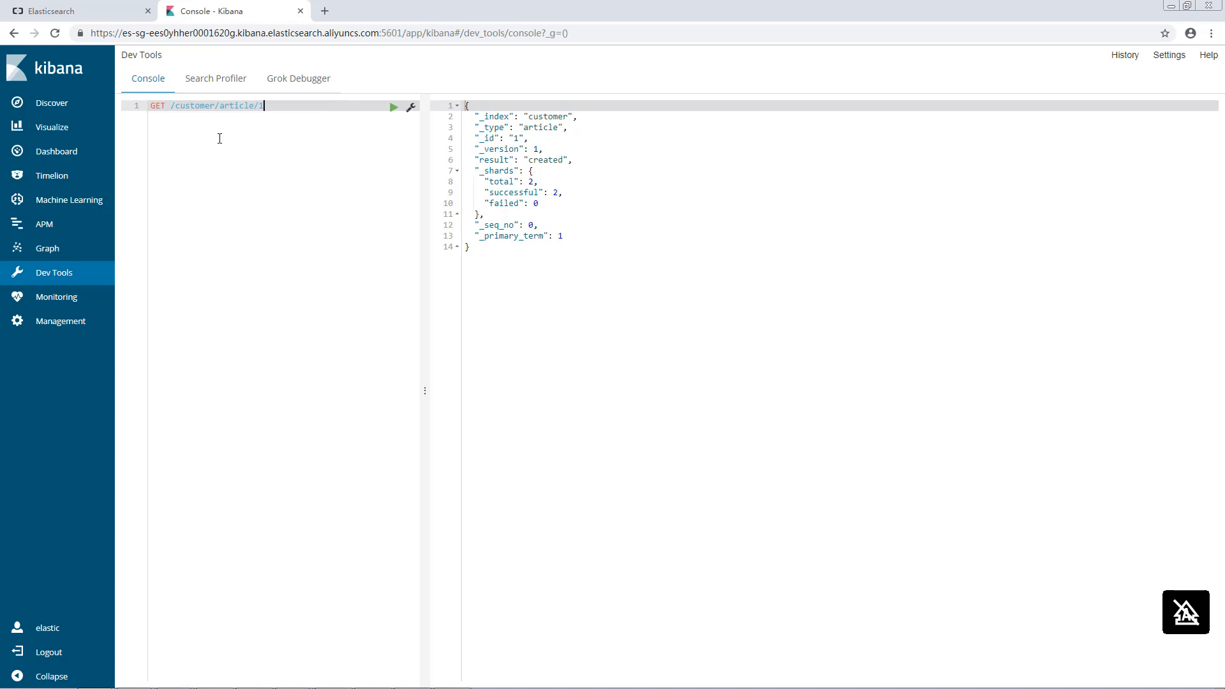
left_click(394, 107)
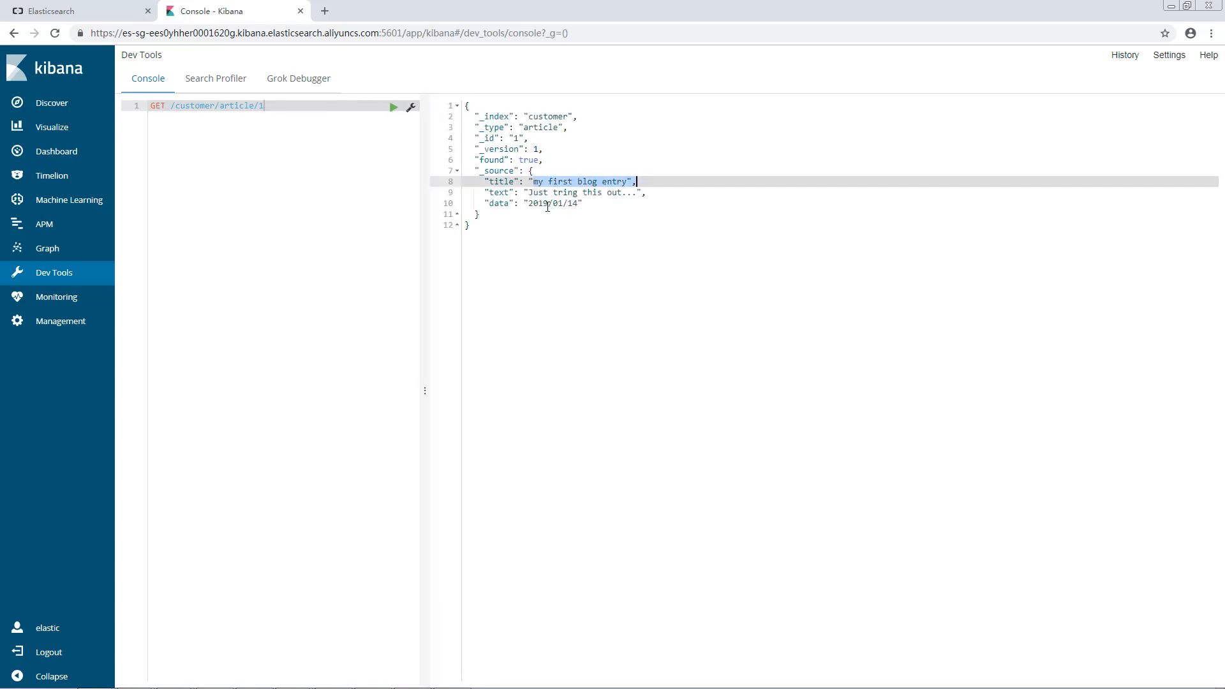
left_click(298, 78)
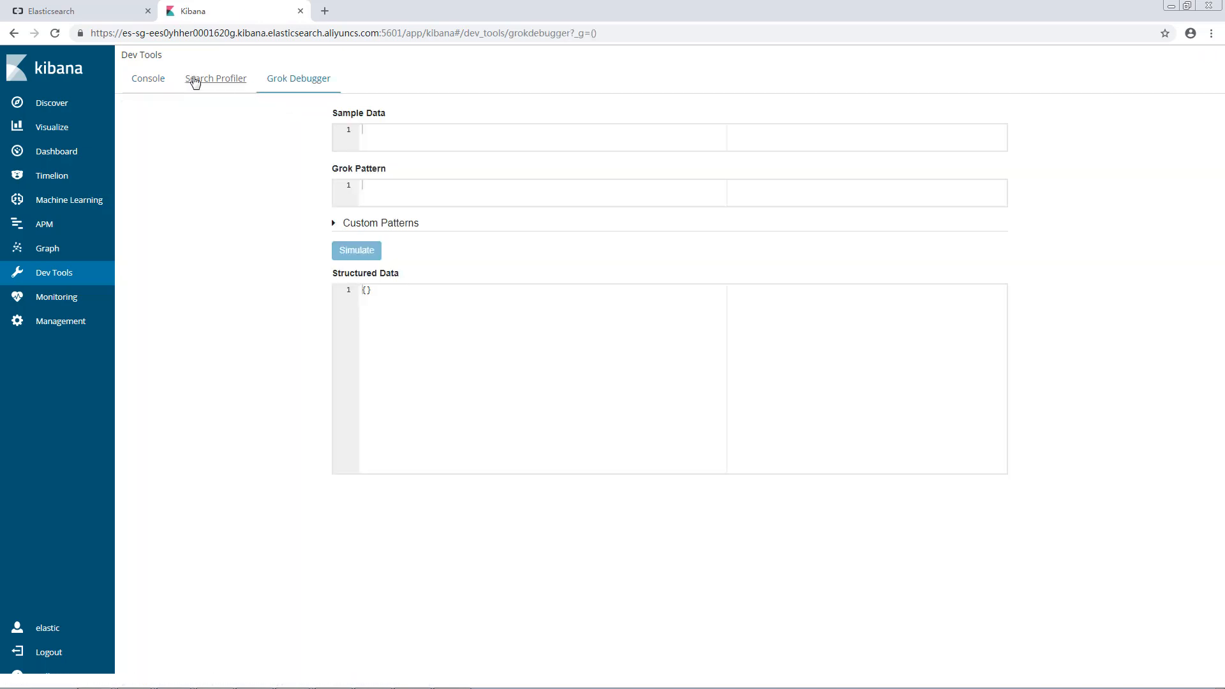
- Run GET /customer to see its mappings, then change the request to /customer/article/2
left_click(148, 77)
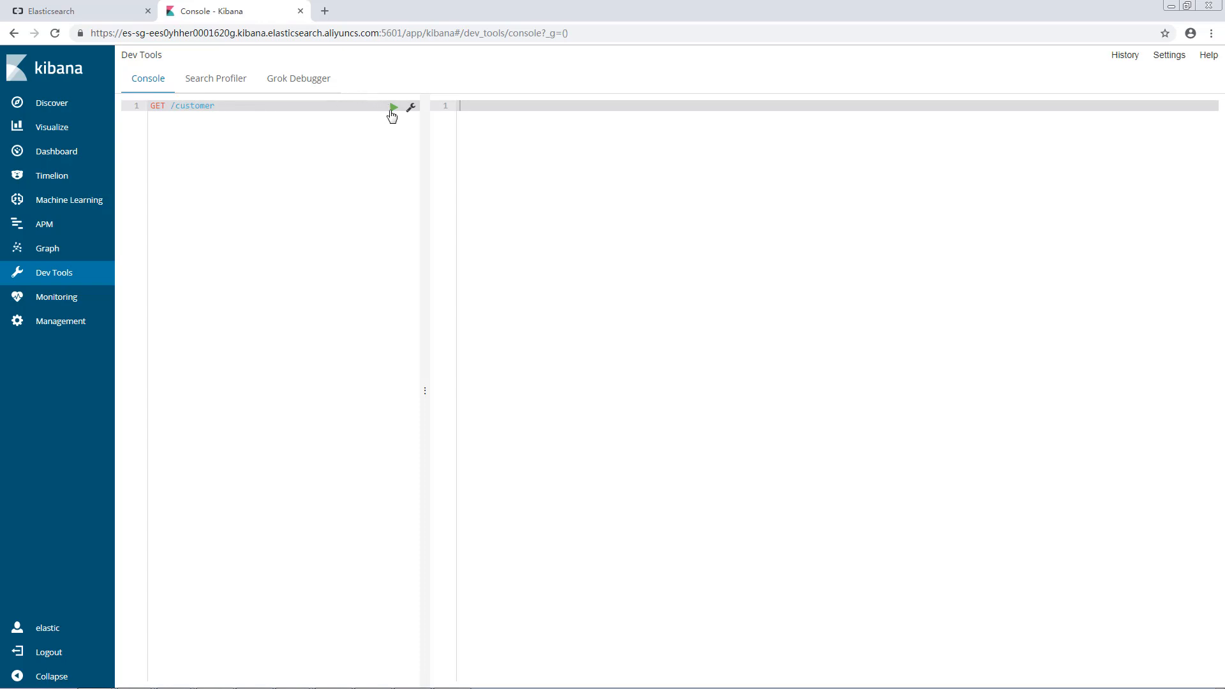
left_click(394, 106)
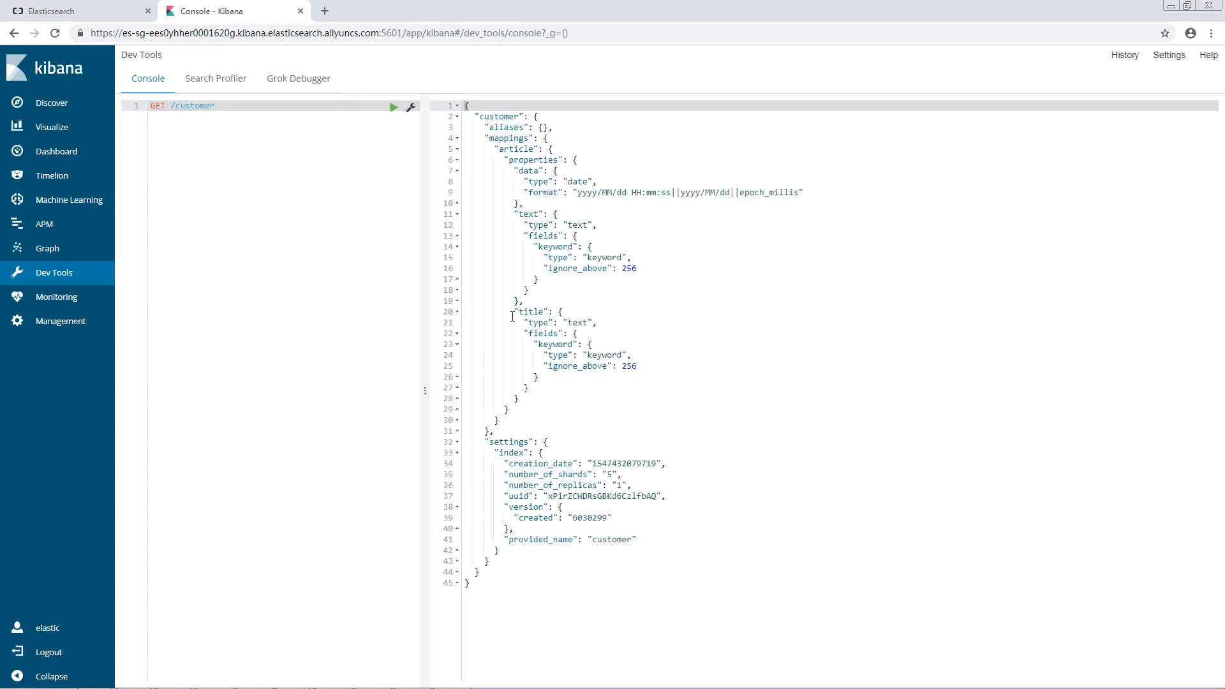
left_click_drag(512, 315, 507, 409)
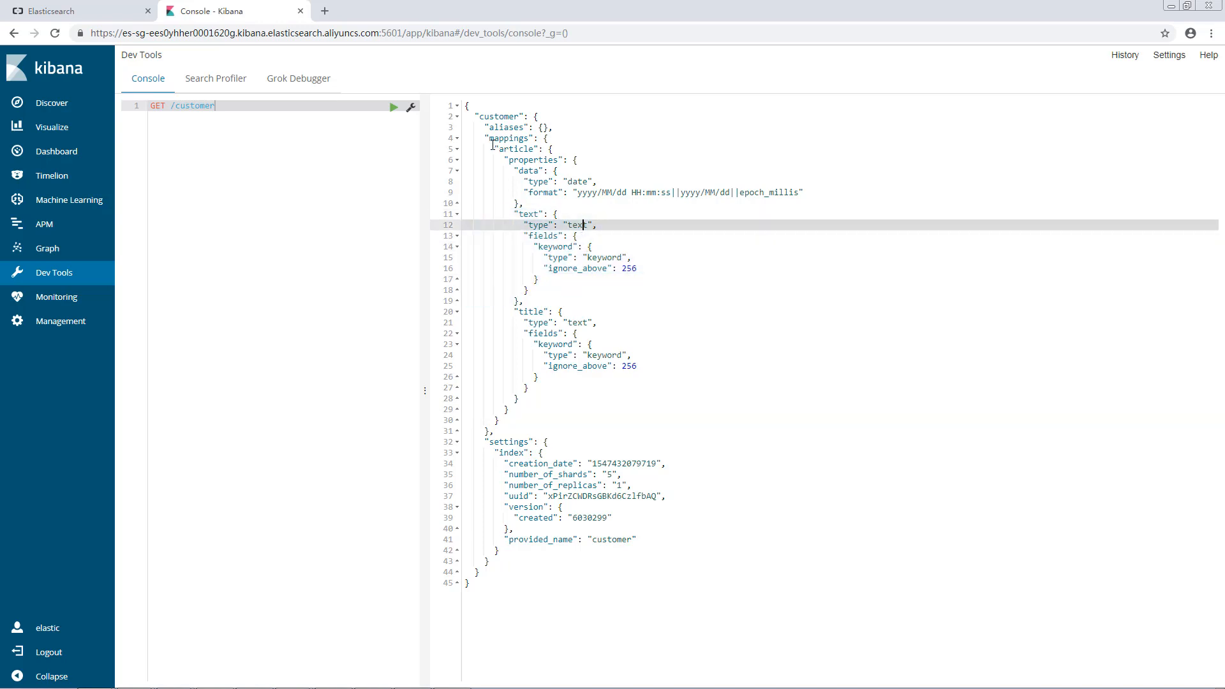
type("/article/2")
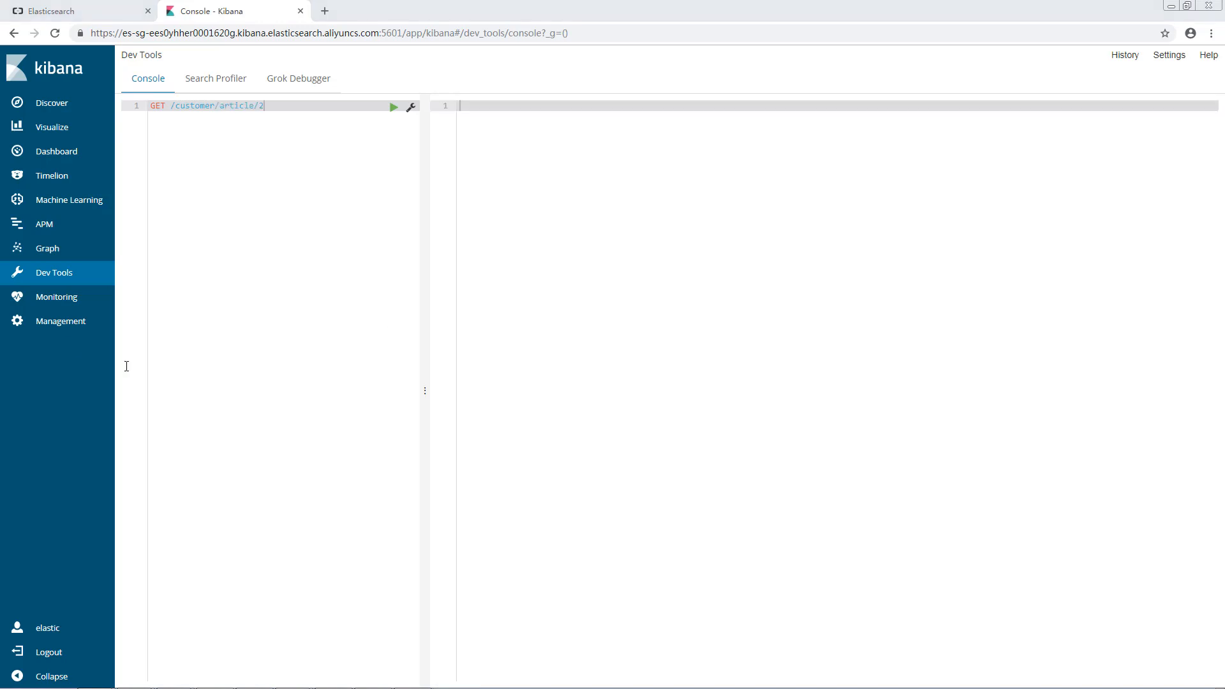
left_click(60, 321)
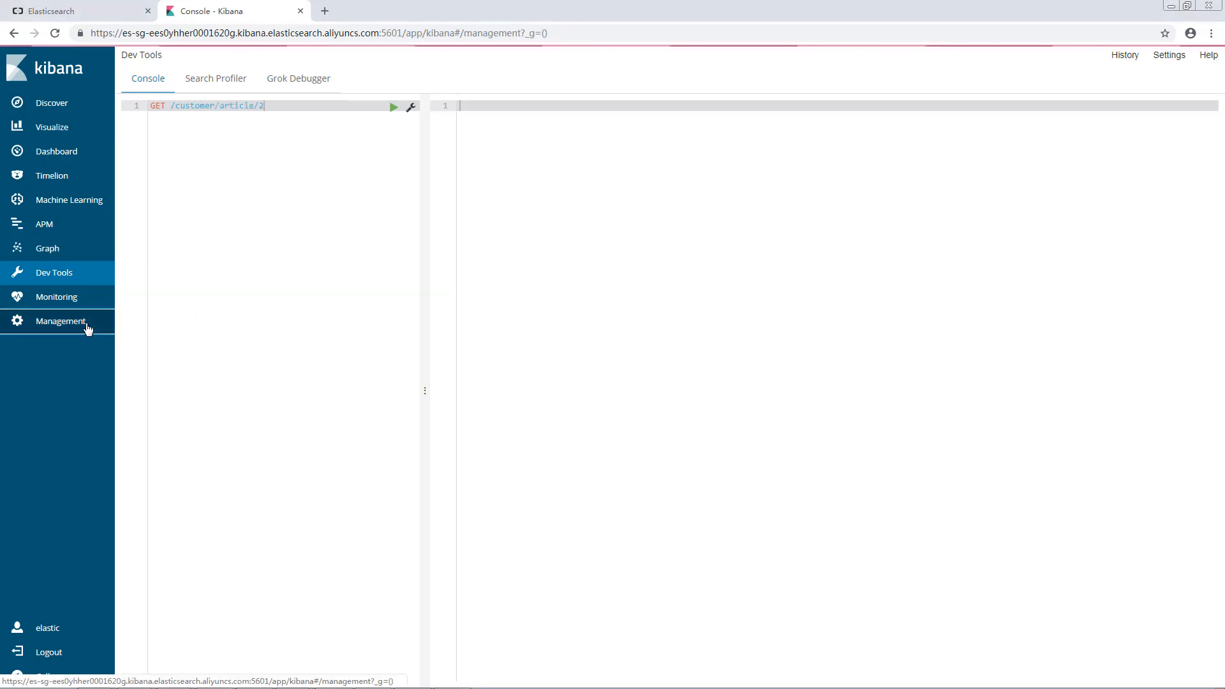
- Delete the .monitoring-* index pattern from Management and start a new index pattern
left_click(60, 322)
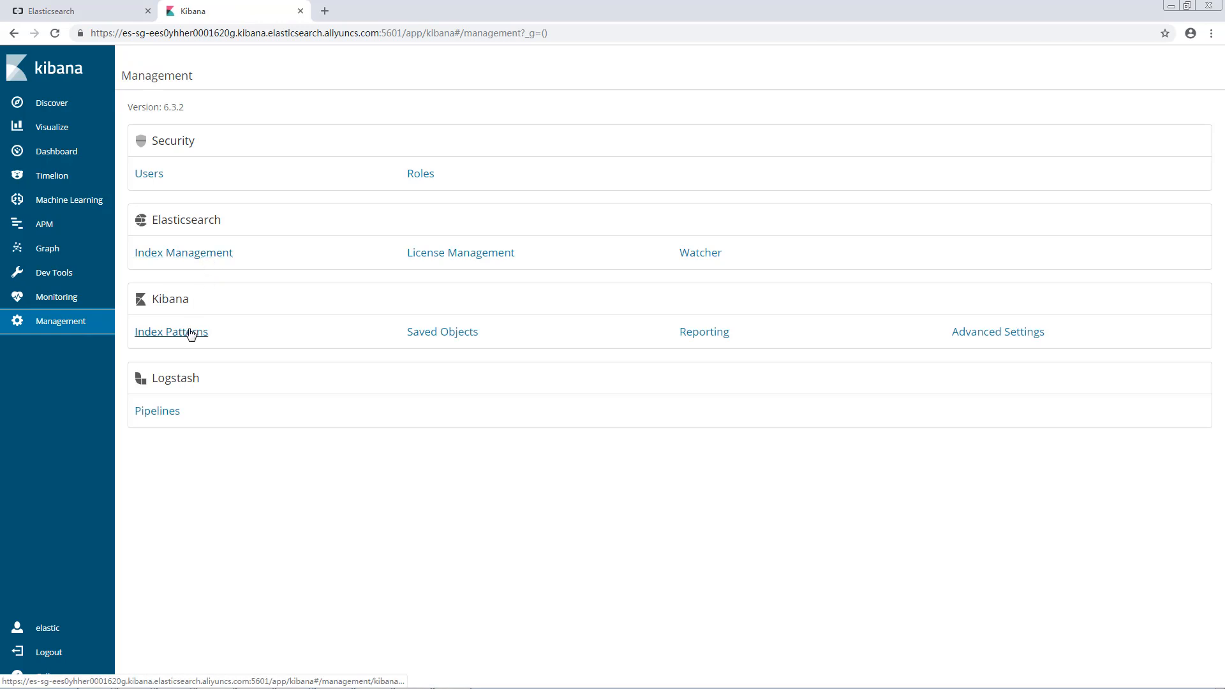
left_click(169, 331)
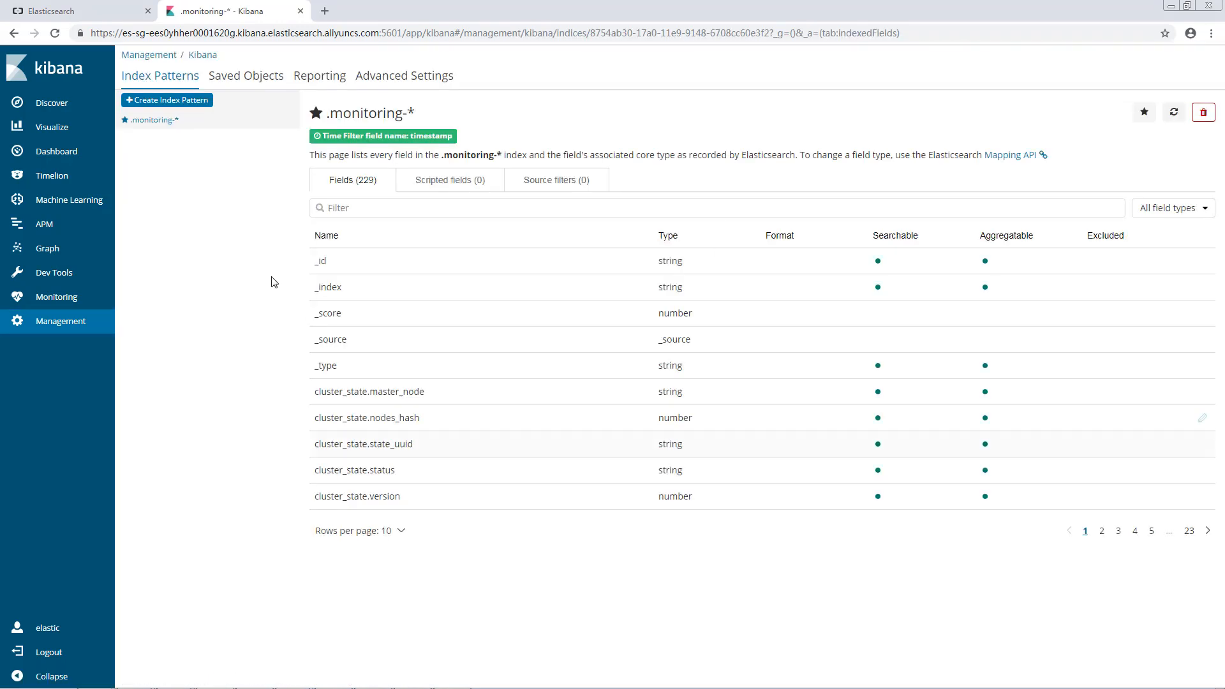
left_click(1203, 112)
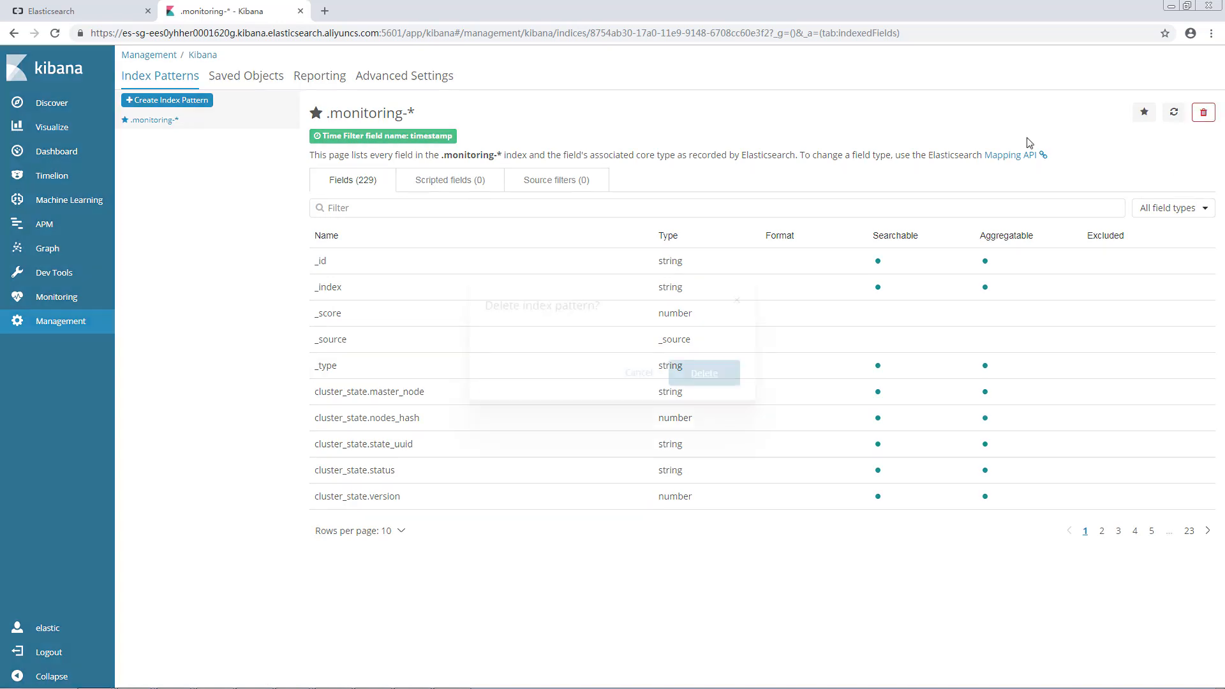
left_click(702, 373)
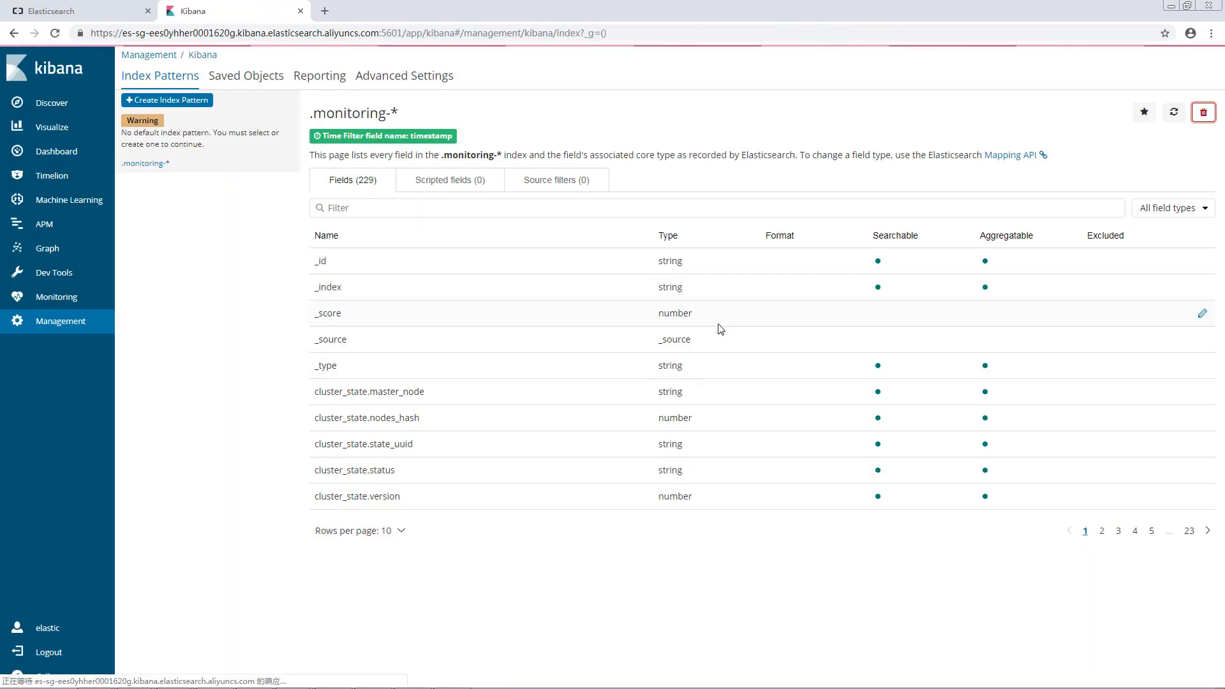
left_click(166, 100)
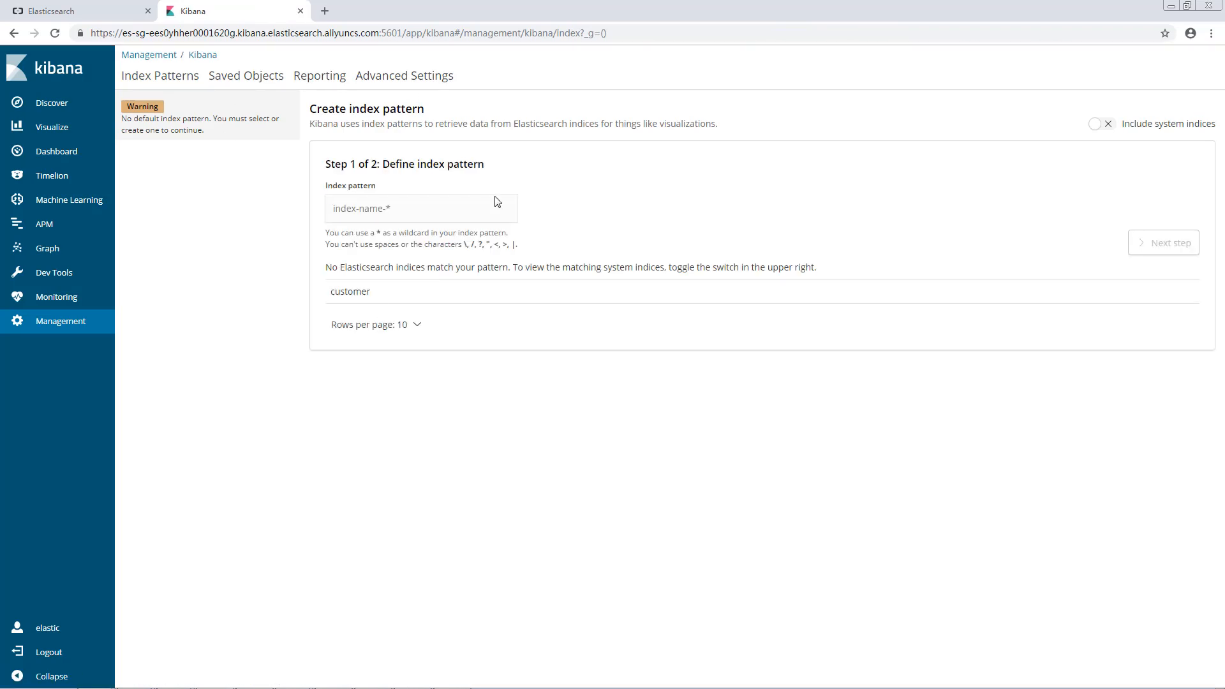
- Include system indices and enter .monitoring-es-* as the index pattern name
left_click(1101, 124)
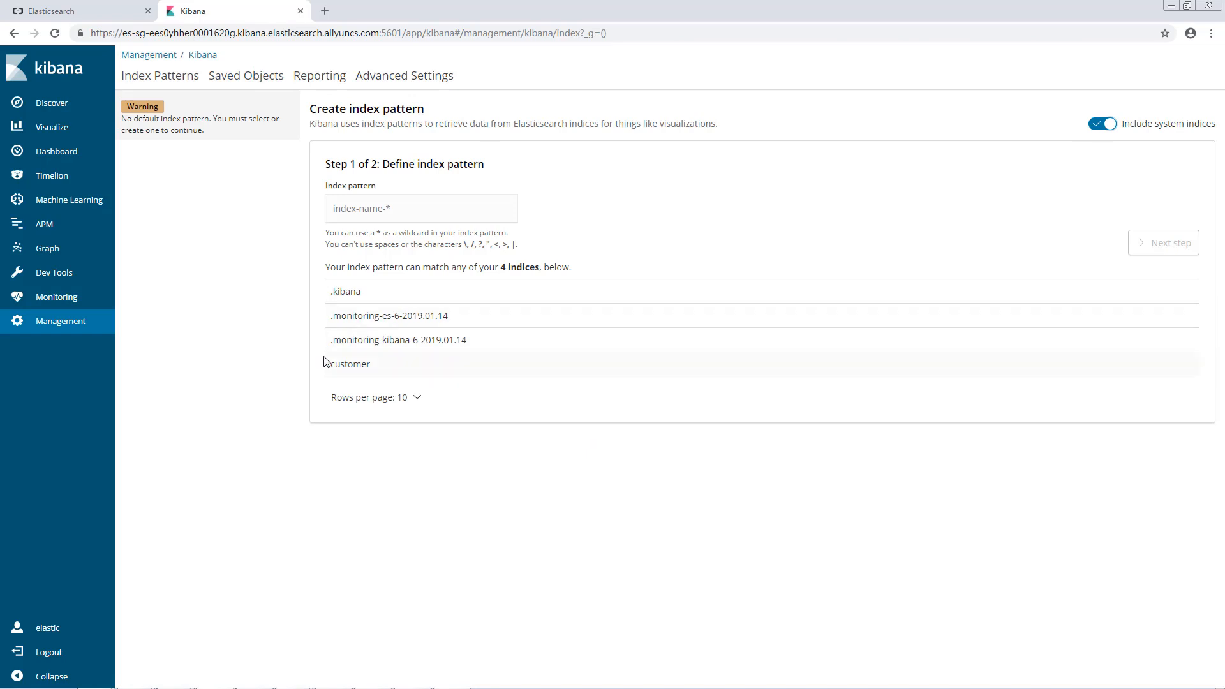
left_click(421, 208)
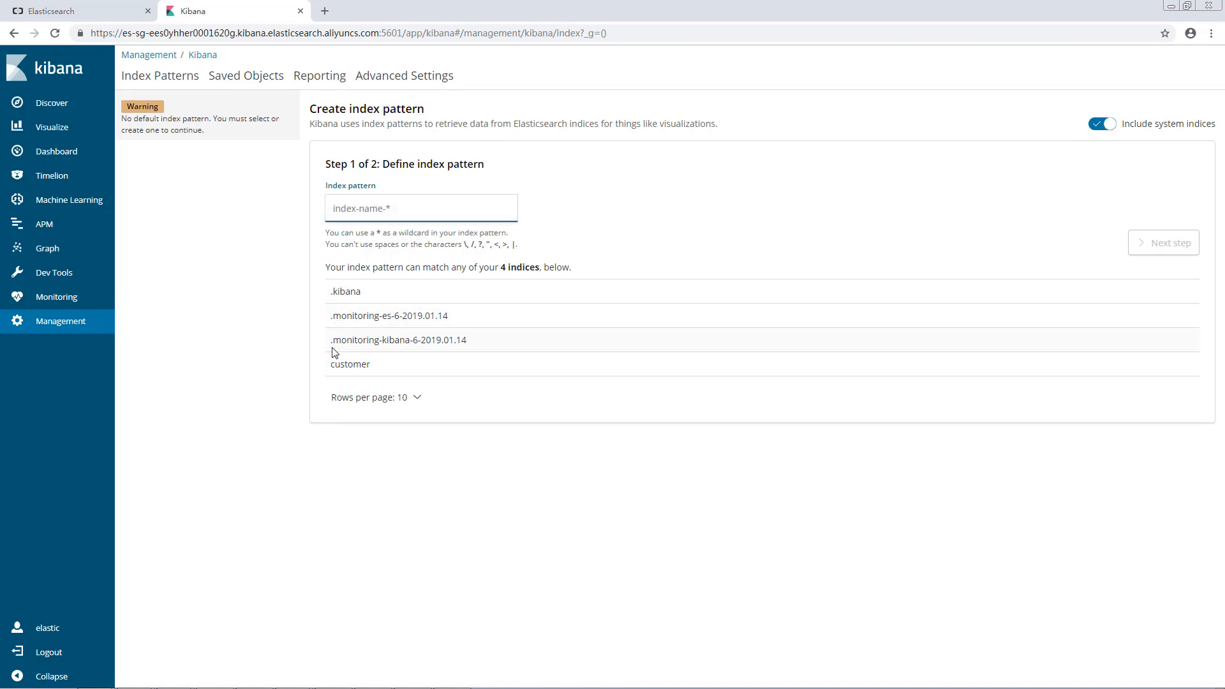
double_click(364, 315)
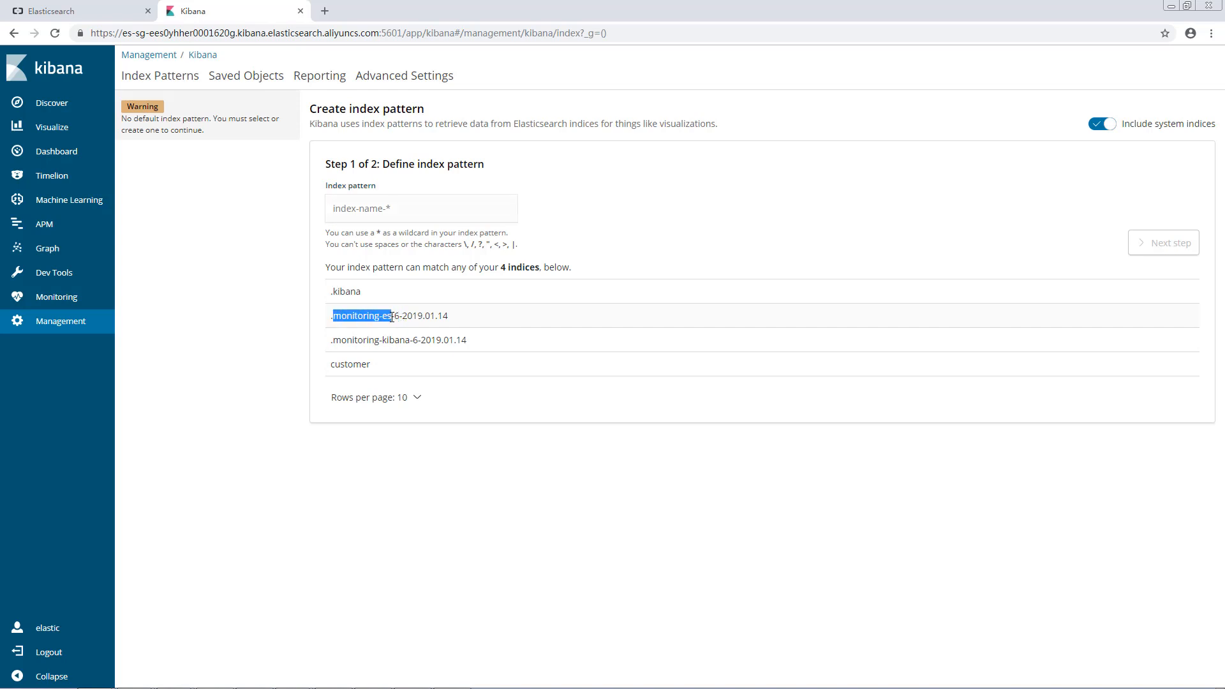
type("monitoring-es-*")
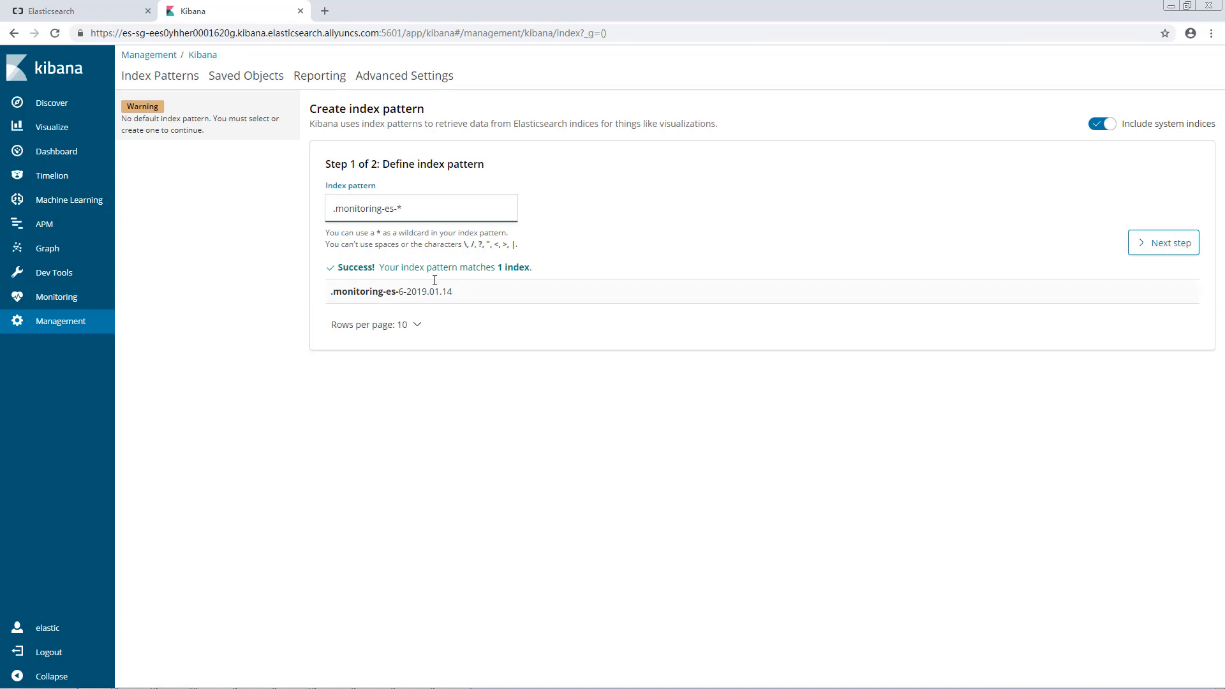
- Set timestamp as the time filter field and create the .monitoring-es-* pattern
left_click(1164, 242)
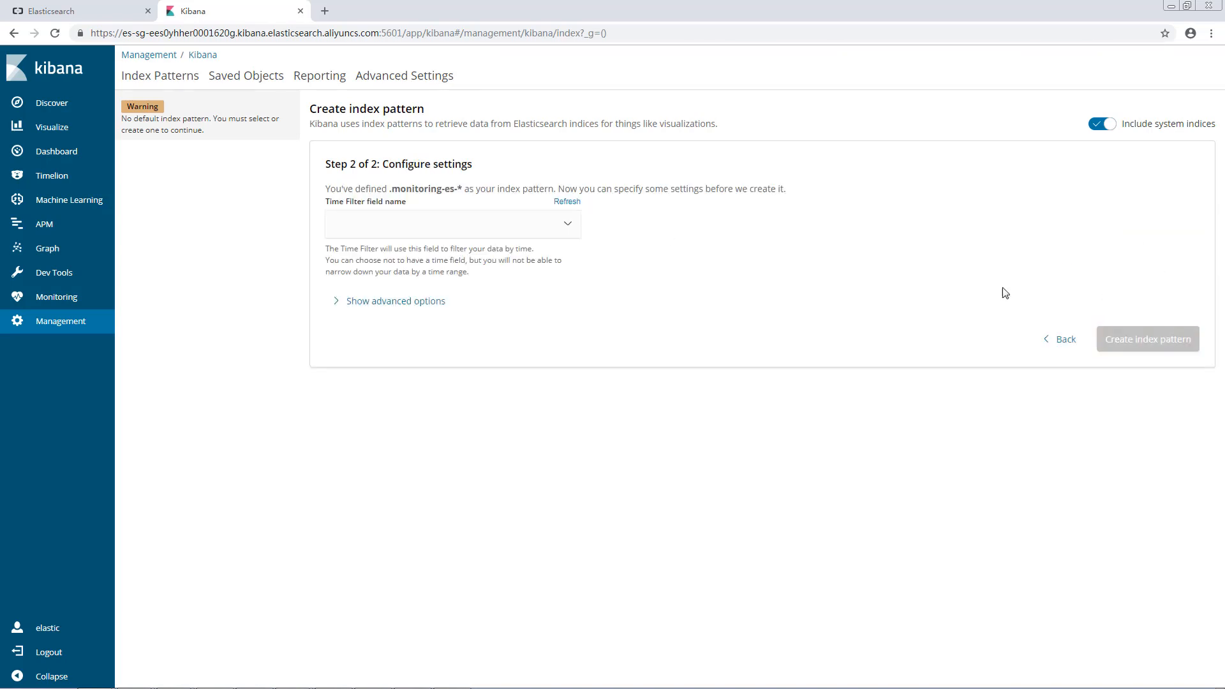
left_click(452, 224)
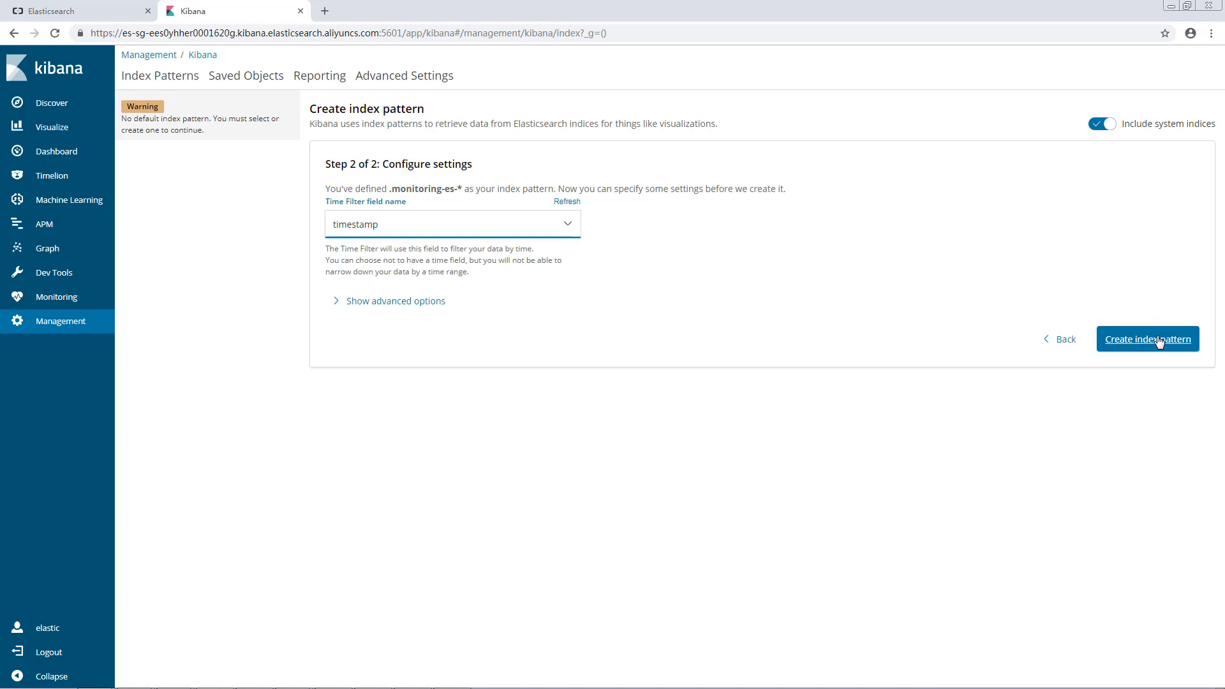
left_click(1147, 338)
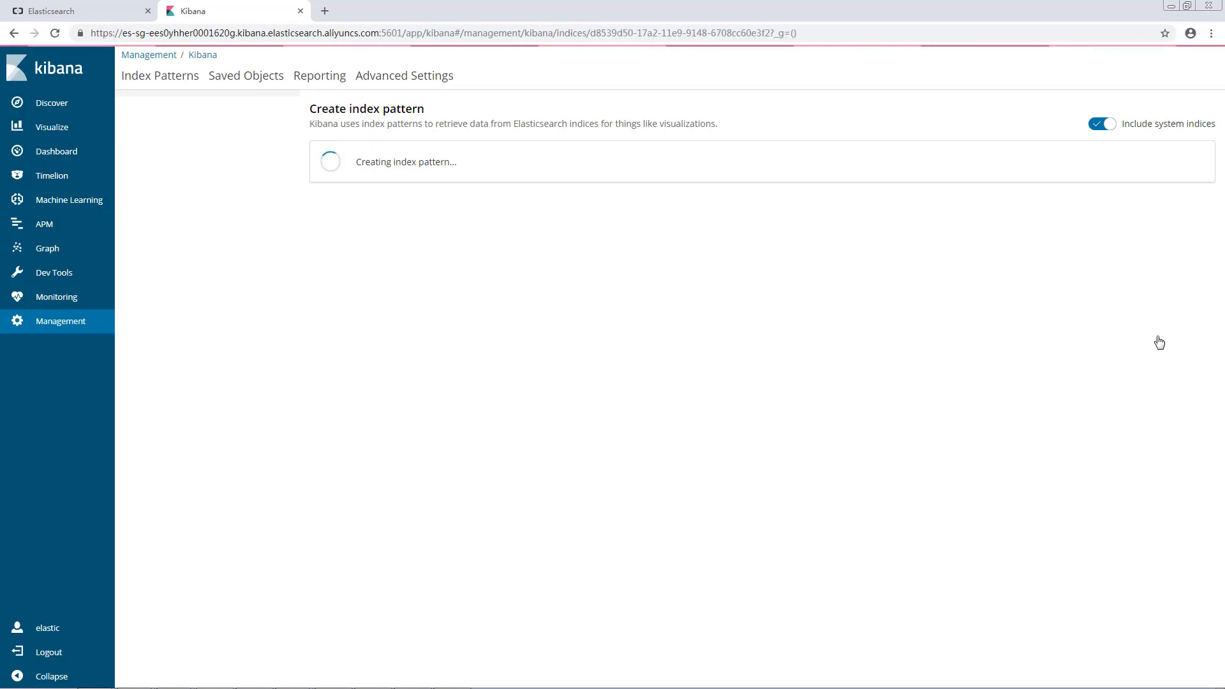
mouse_move(1136, 315)
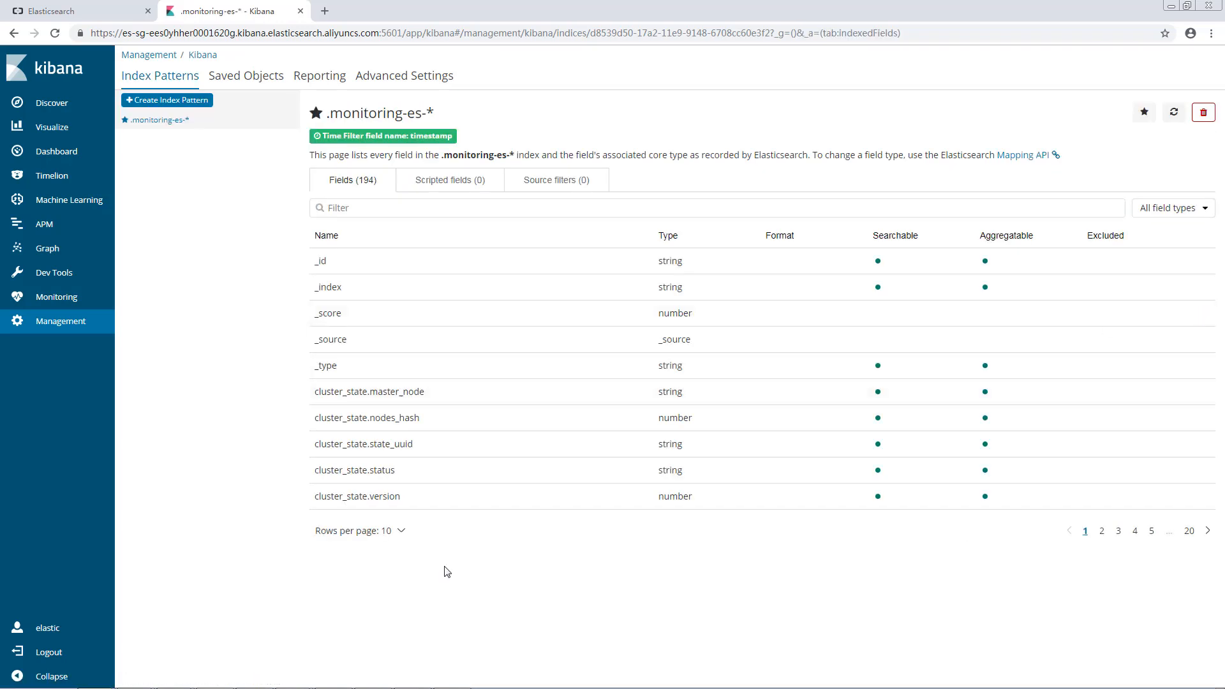
mouse_move(711, 374)
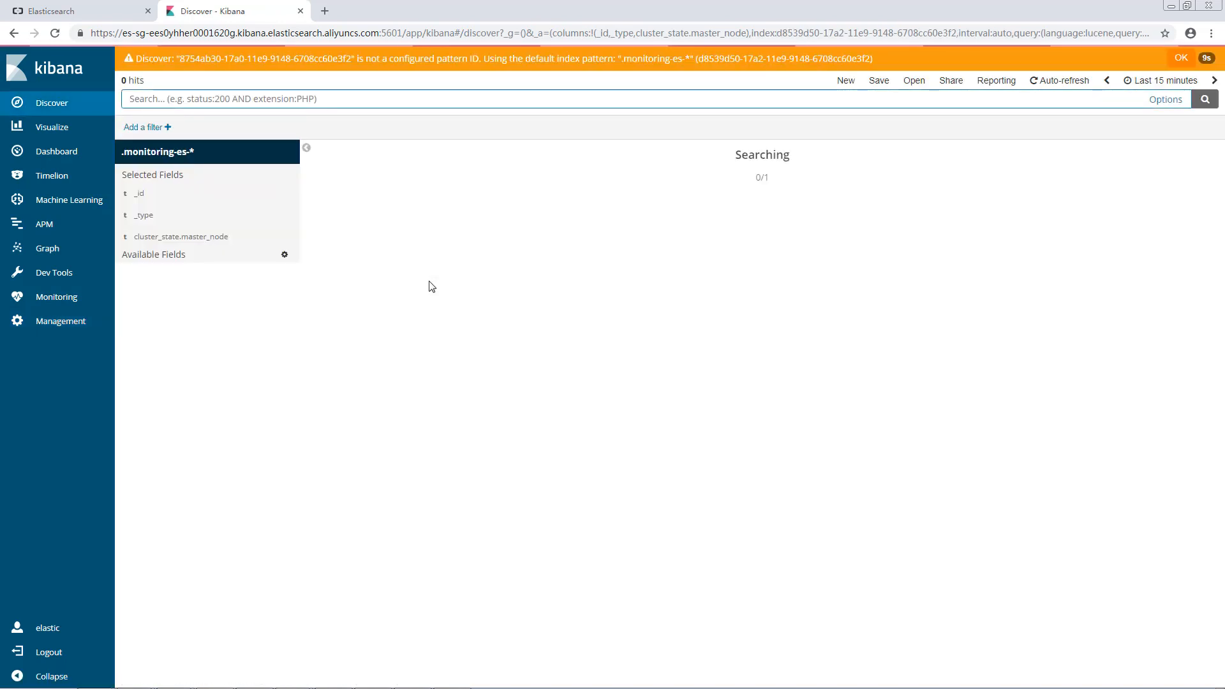
mouse_move(433, 291)
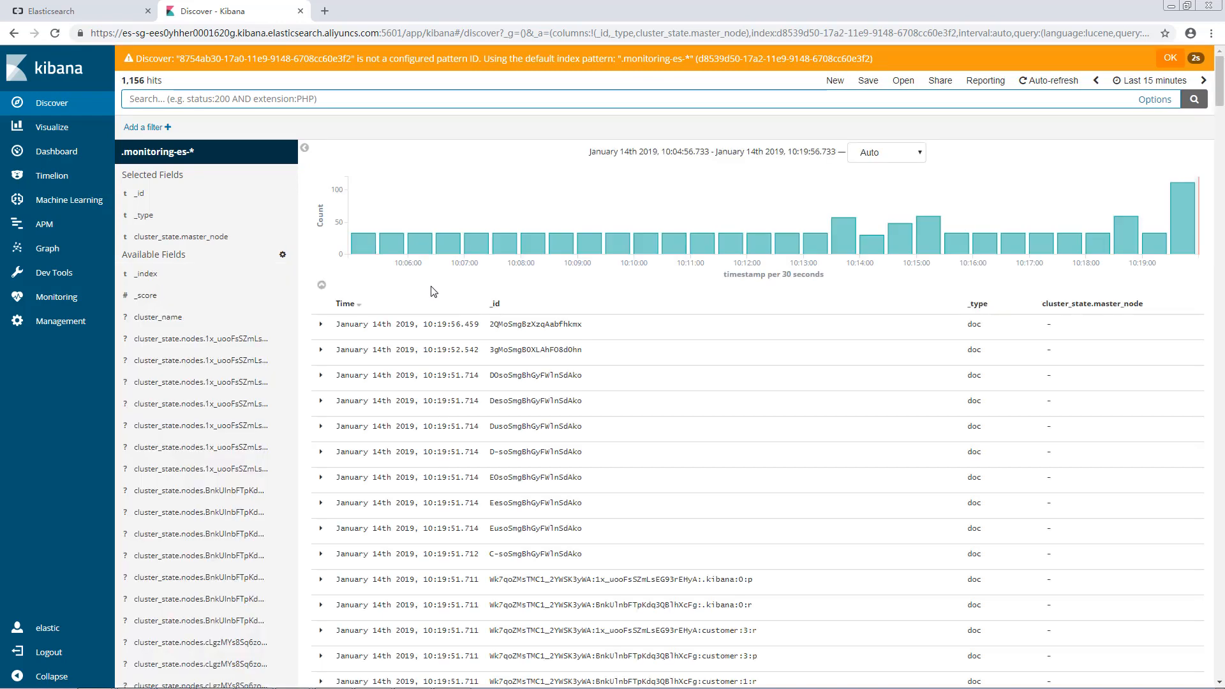
- Dismiss the pattern ID warning and add the _id field as a Discover results column
left_click(1169, 57)
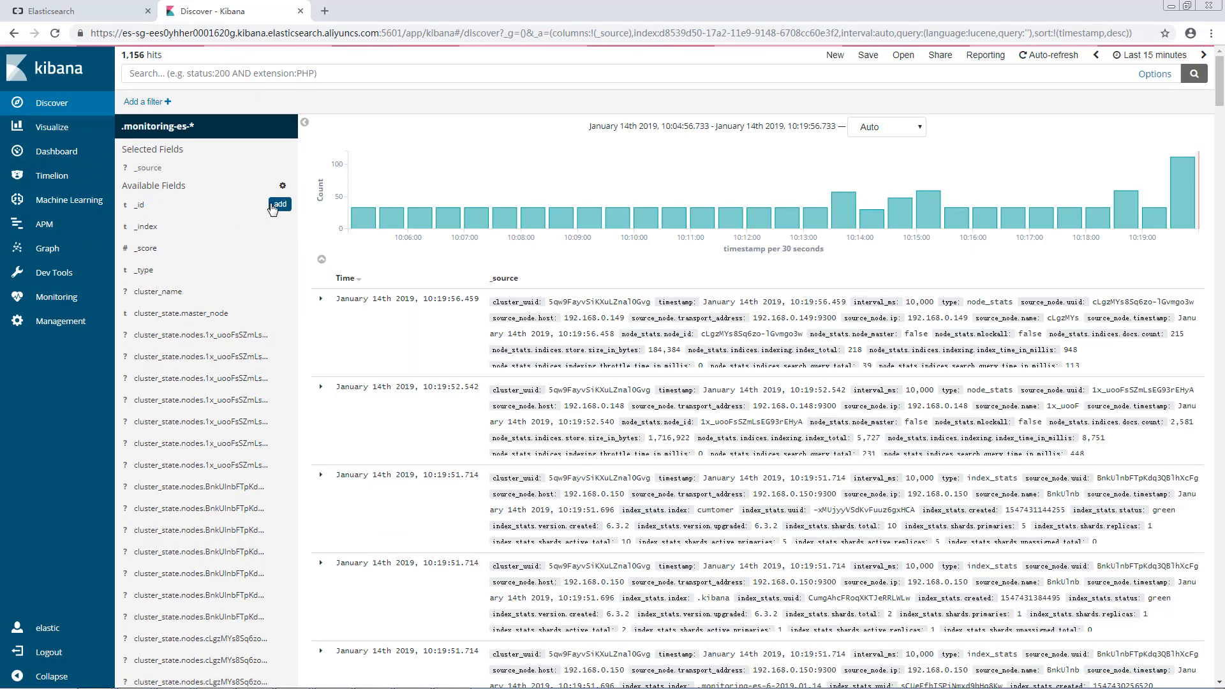
left_click(280, 204)
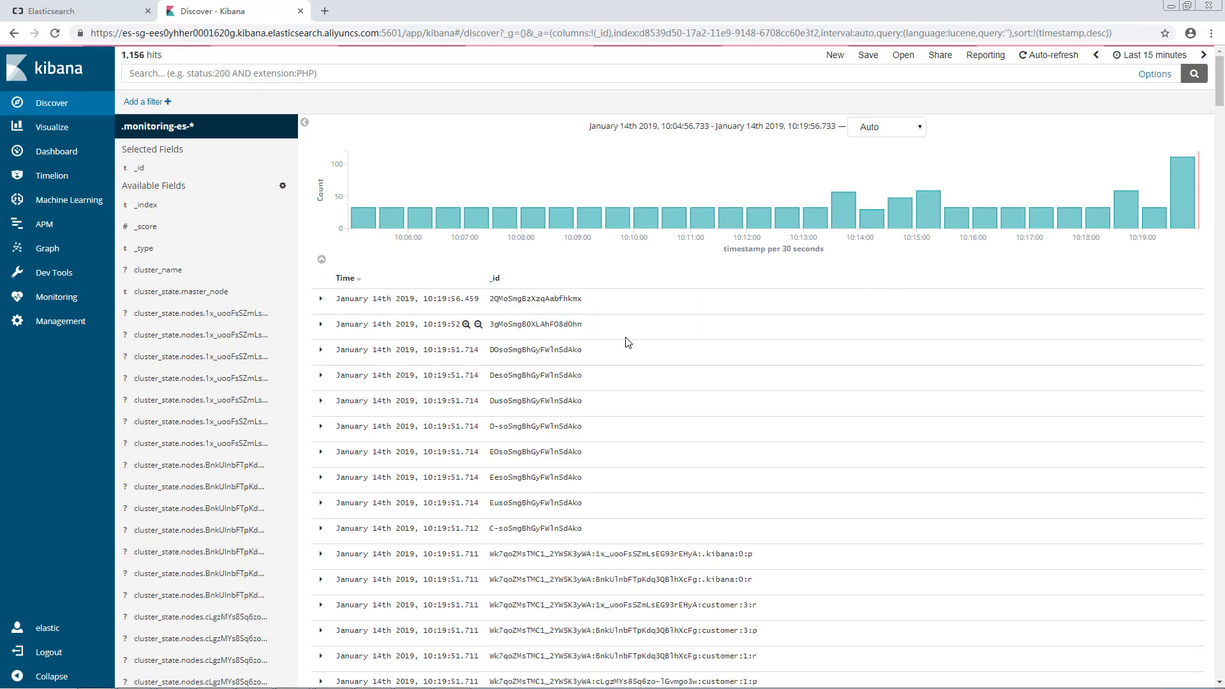
mouse_move(146, 204)
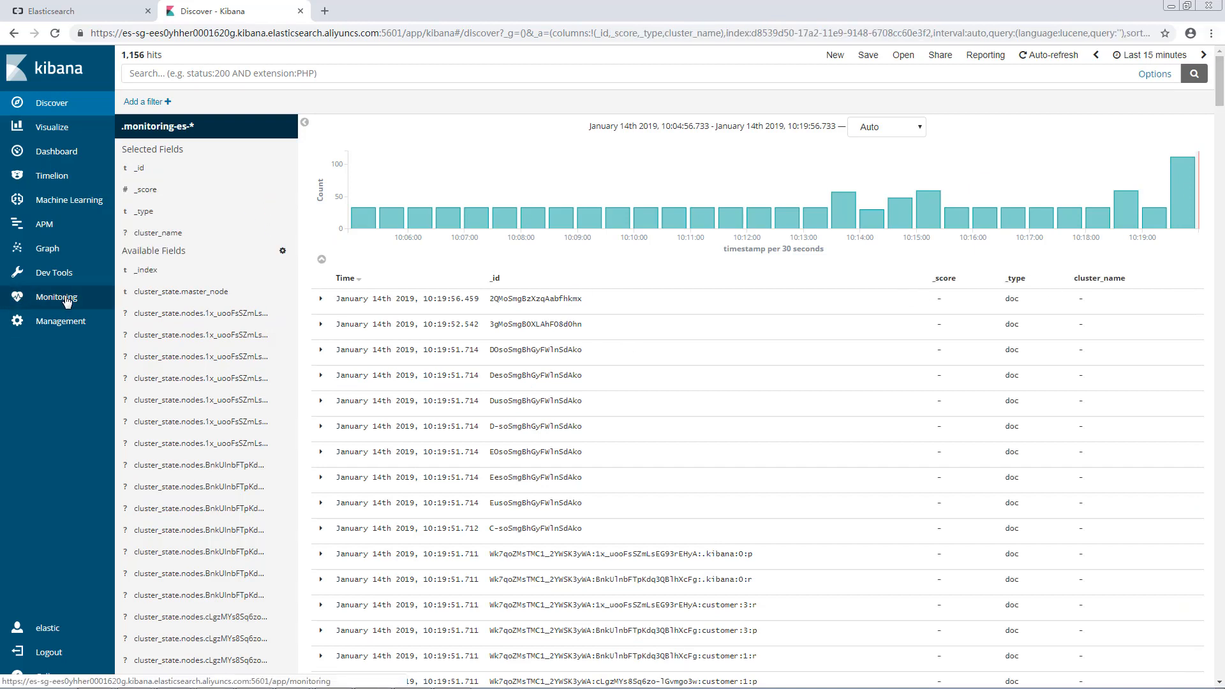
mouse_move(60, 322)
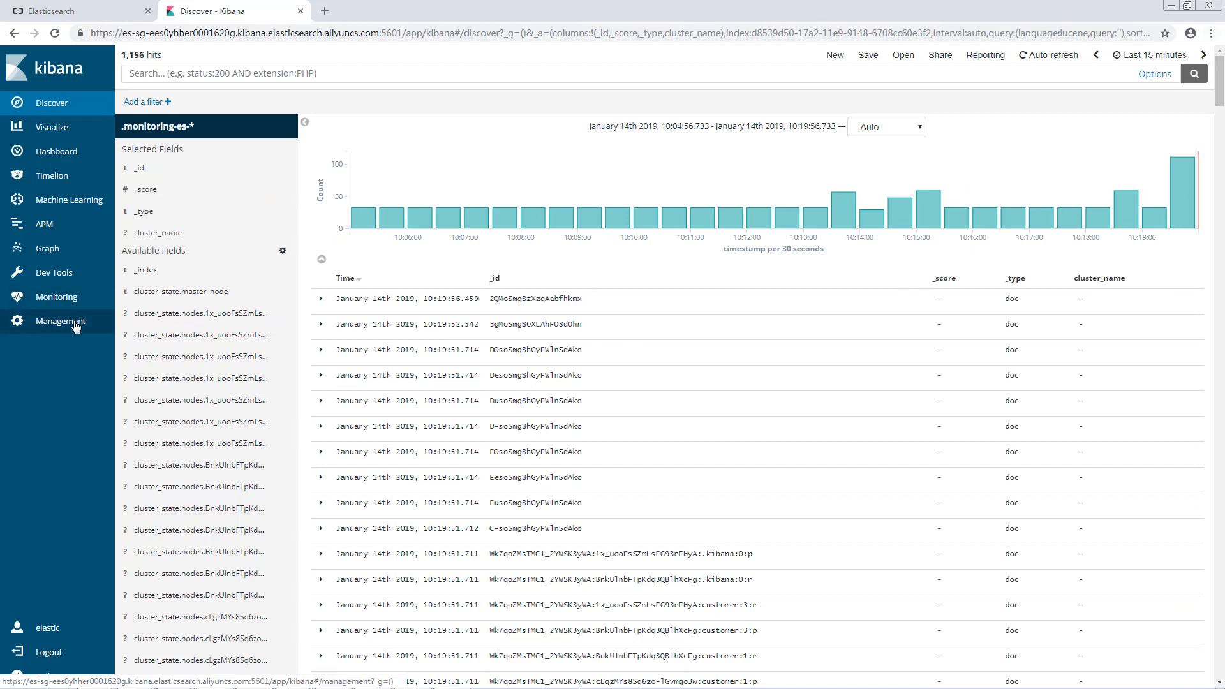
- Start a new pattern including system indices and paste the monitoring index name with a trailing *
left_click(60, 322)
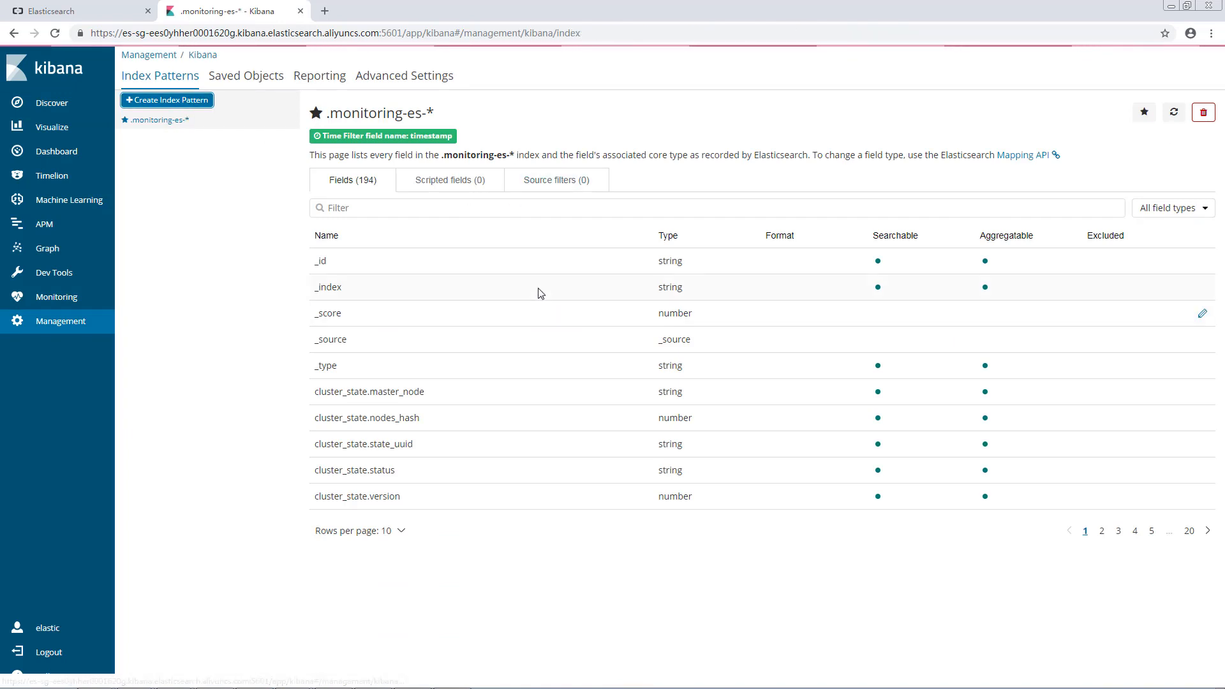
left_click(166, 100)
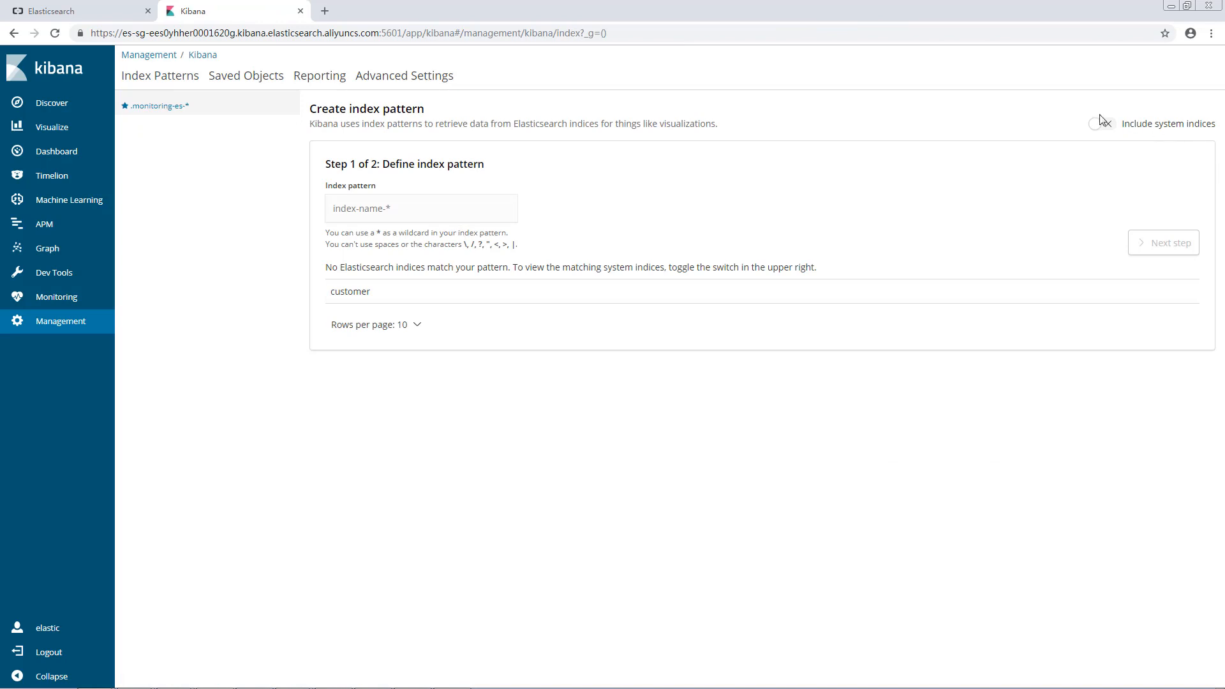
left_click(1102, 123)
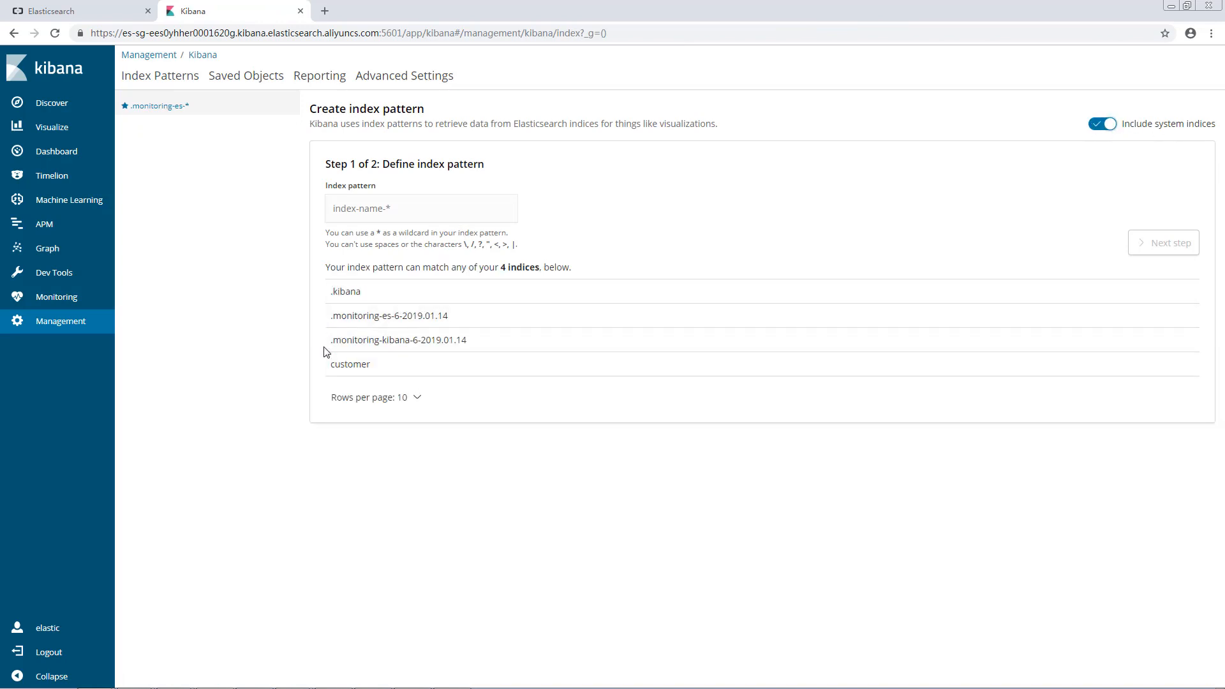
left_click_drag(330, 291, 420, 315)
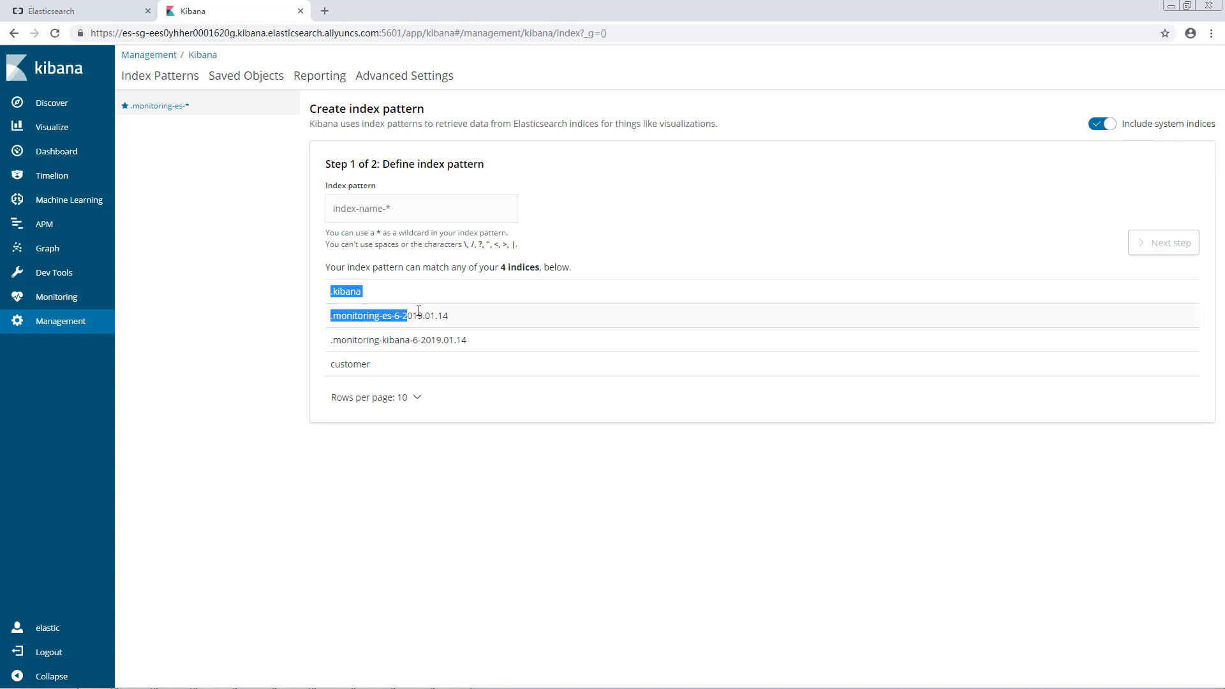
type(".kibana .monitoring-es-6-2")
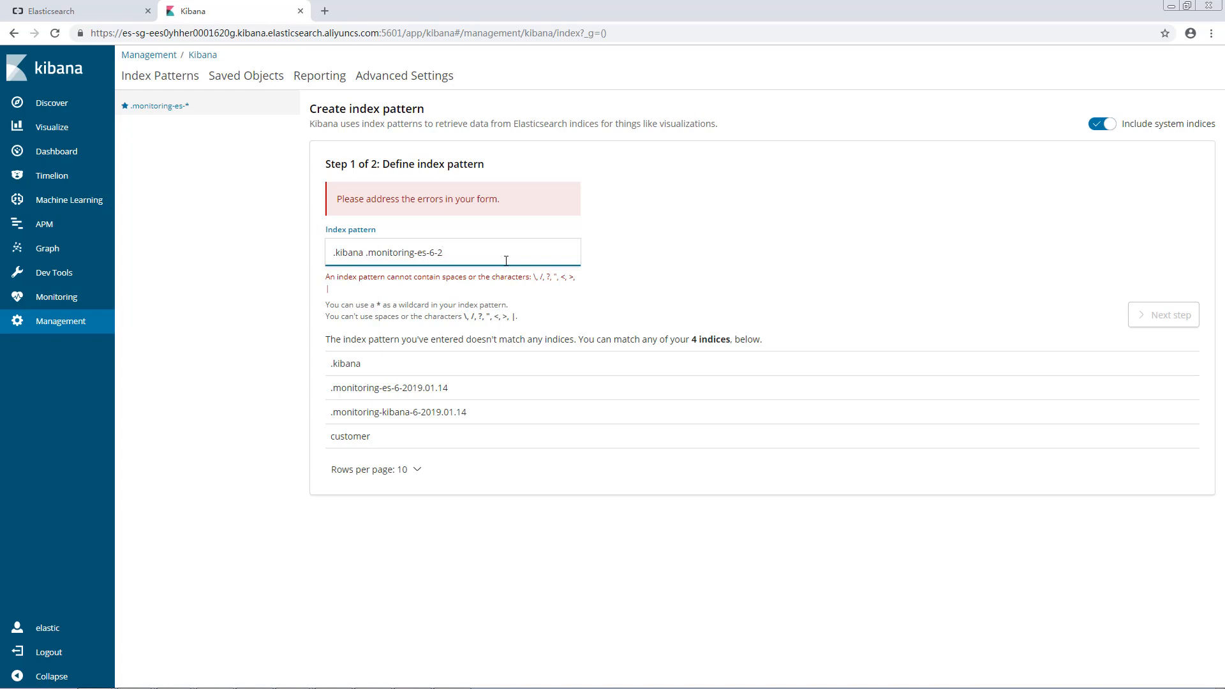
type("*")
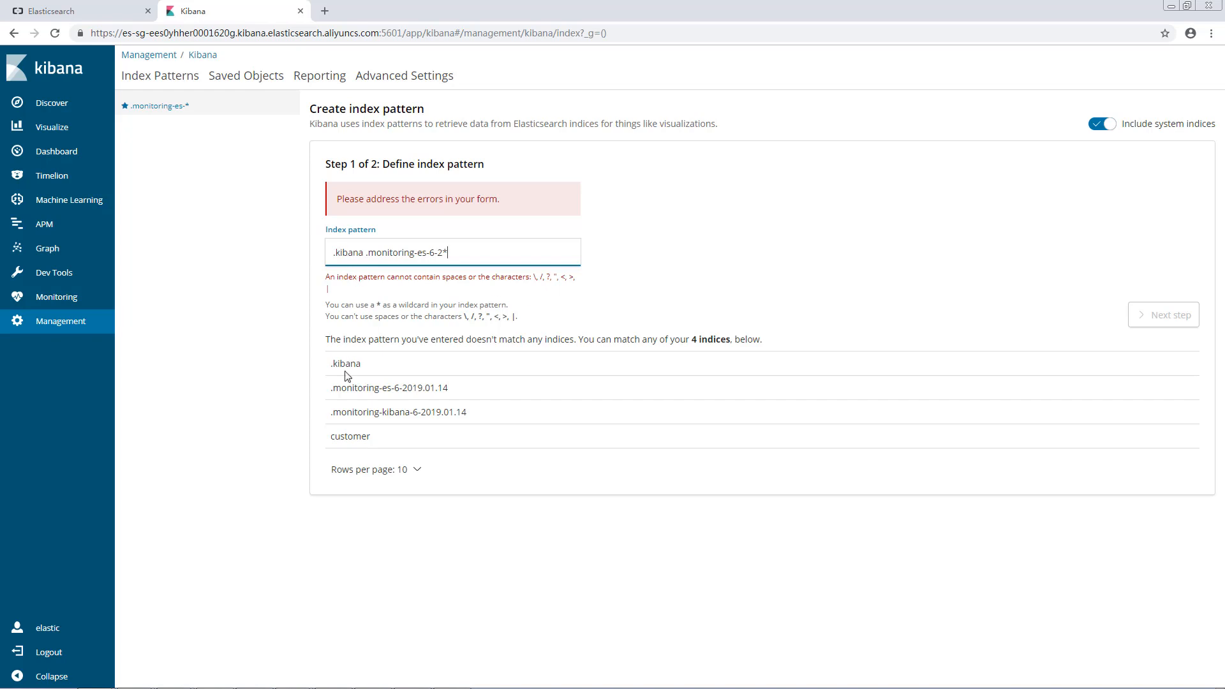
mouse_move(390, 412)
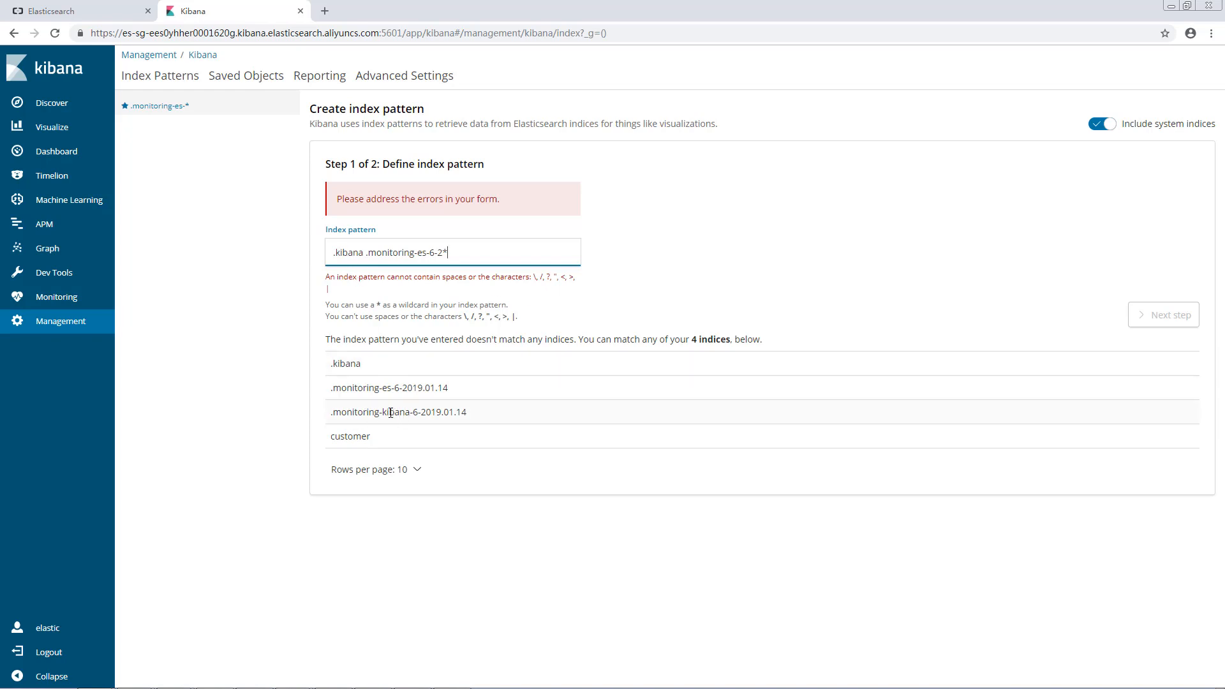
- Remove the stray .kibana word so the pattern reads .monitoring-es-6-2*
double_click(347, 253)
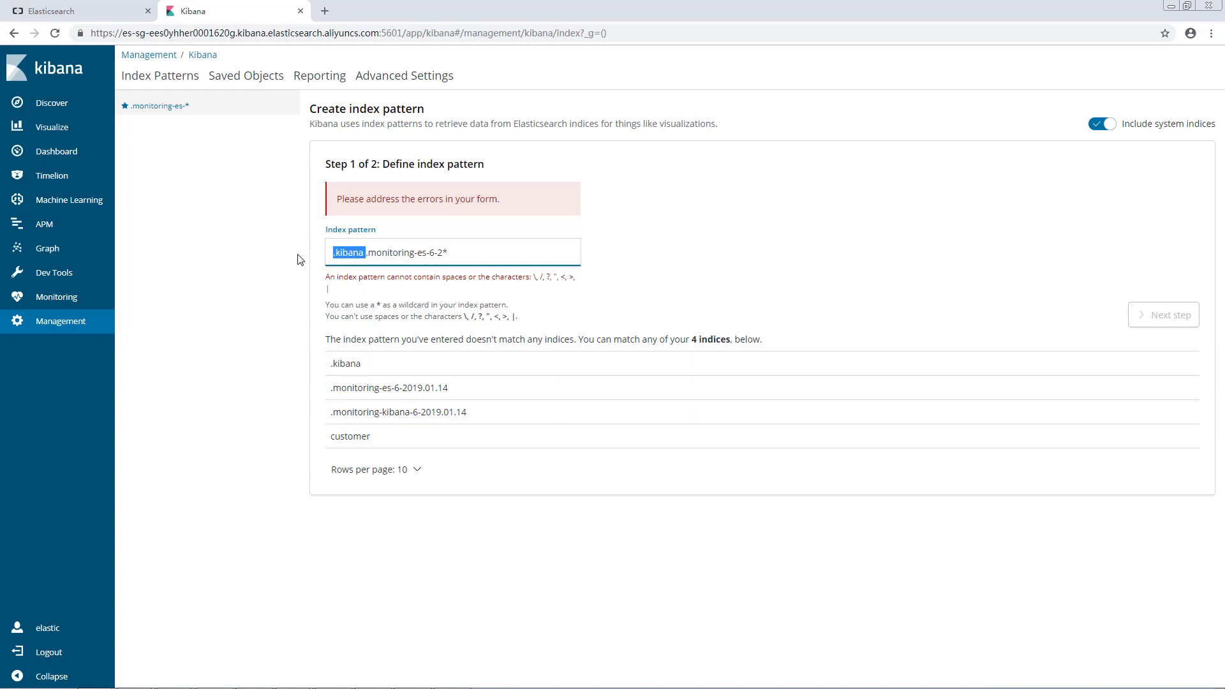
key("Delete")
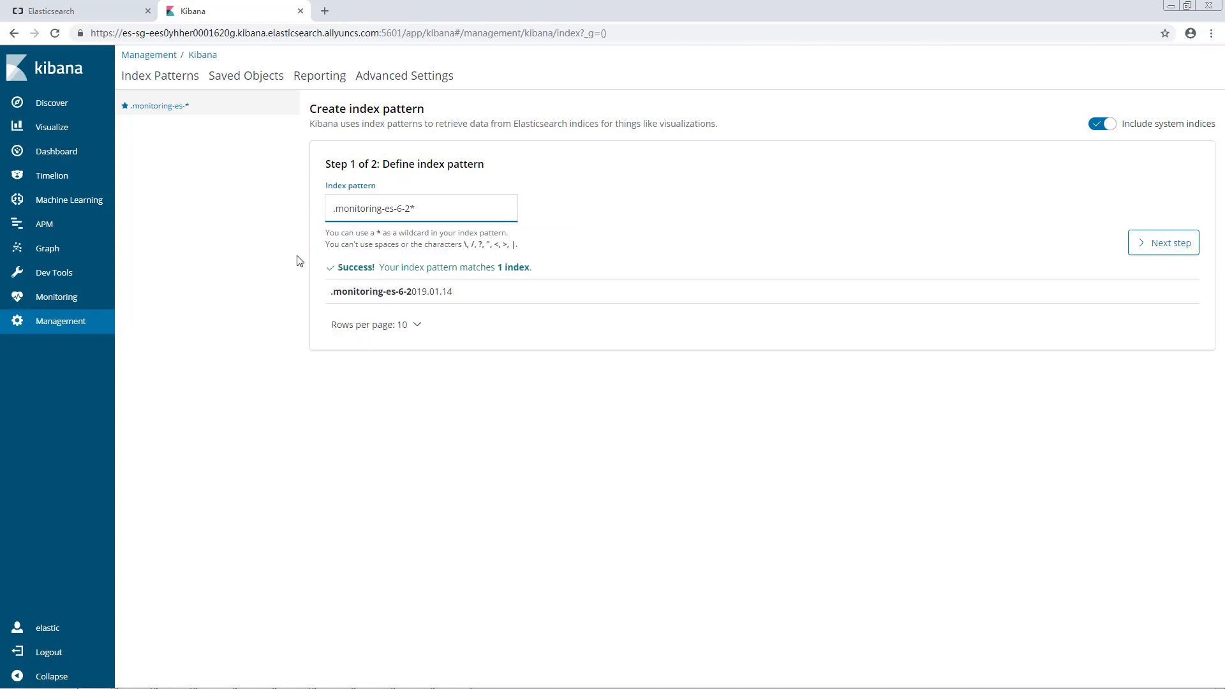
- Advance .monitoring-es-6-2* to its settings step and choose a time filter field
left_click(1164, 243)
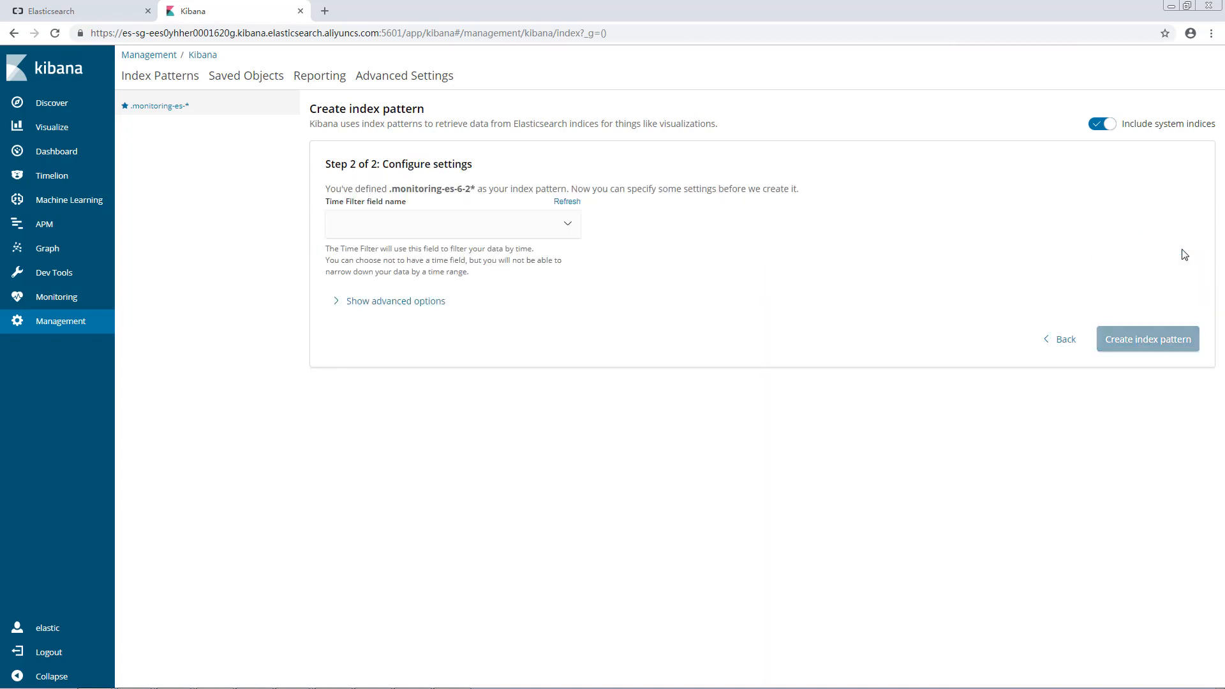
left_click(452, 224)
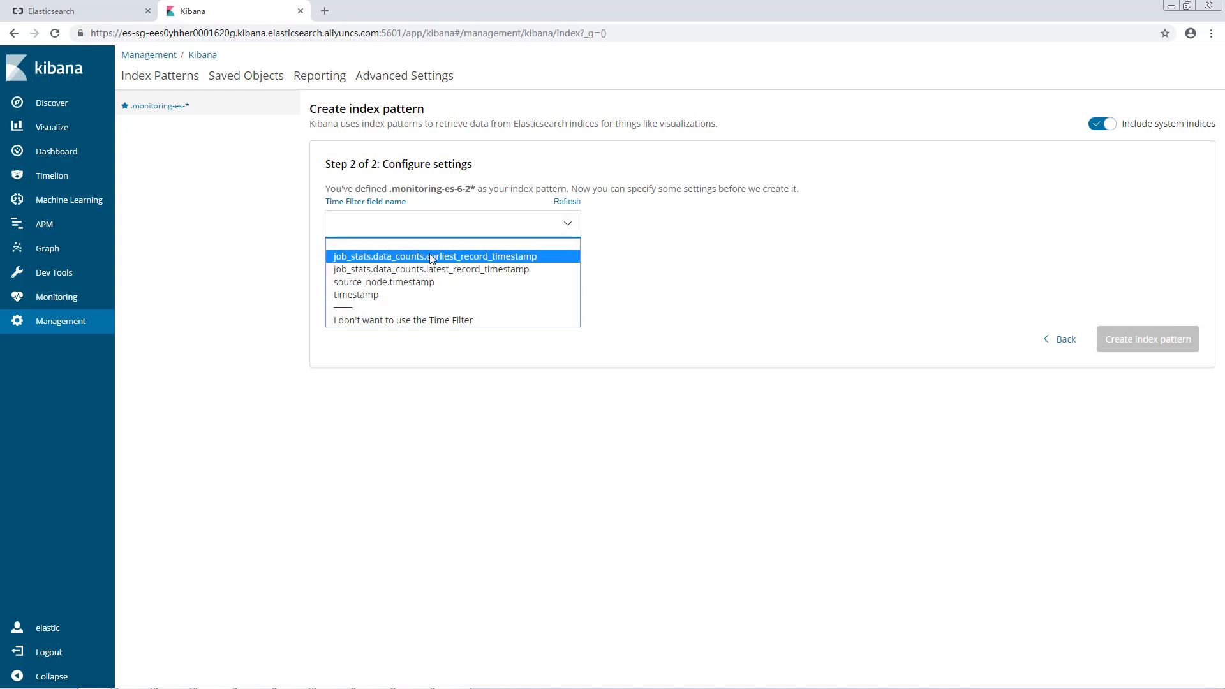
mouse_move(405, 320)
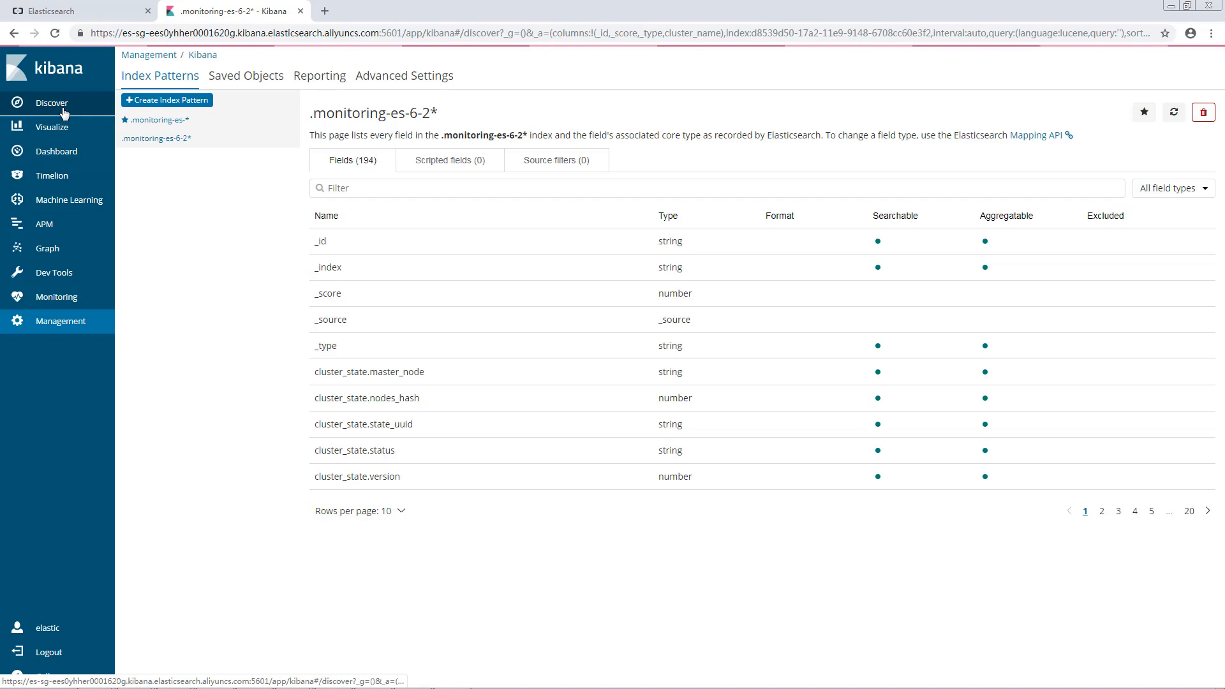
- Switch Discover to the .monitoring-es-6-2* pattern and remove the added columns
left_click(52, 102)
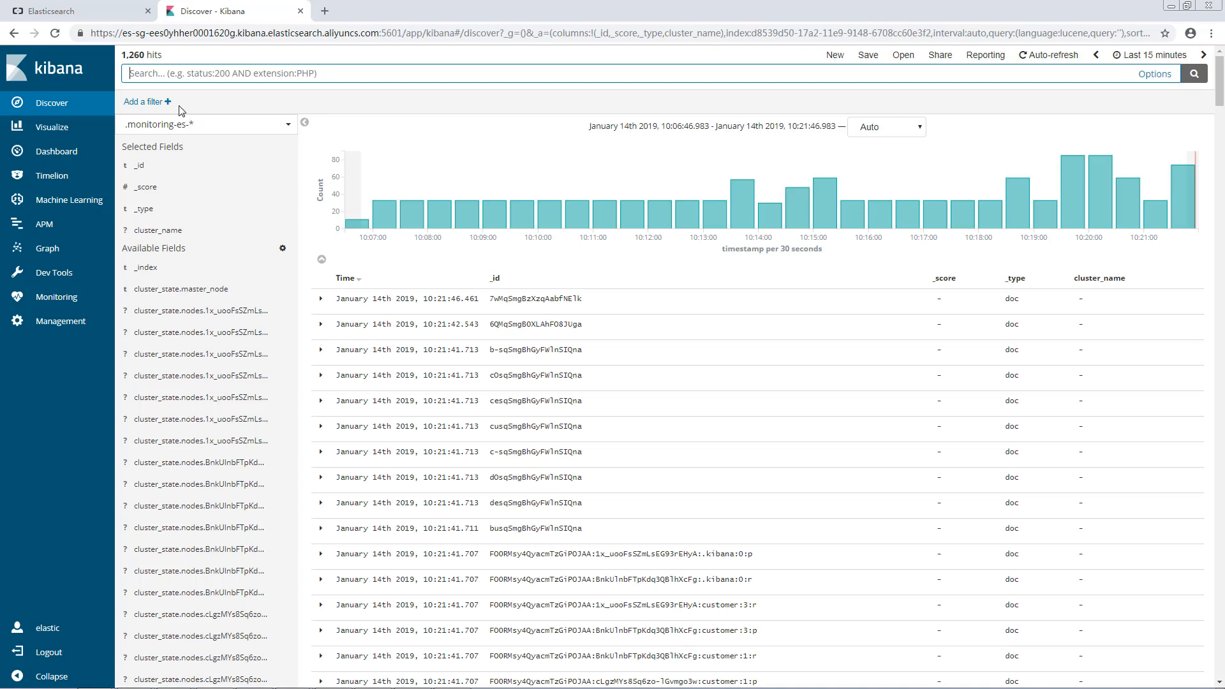
left_click(205, 124)
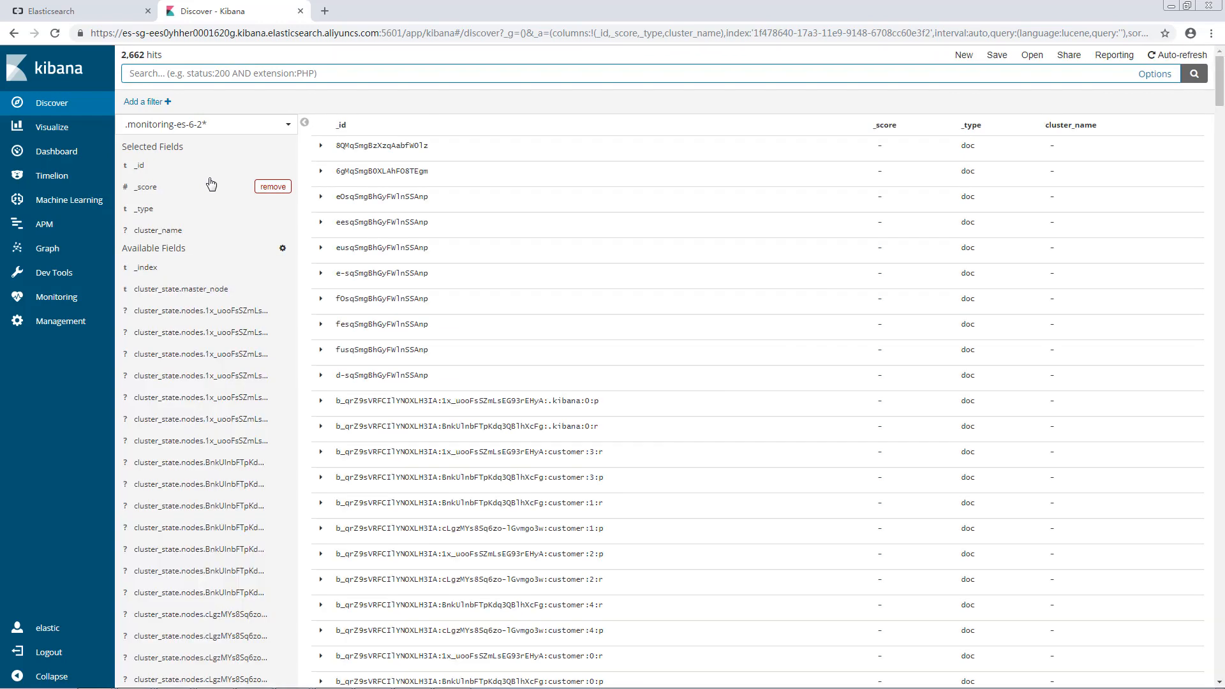
mouse_move(277, 153)
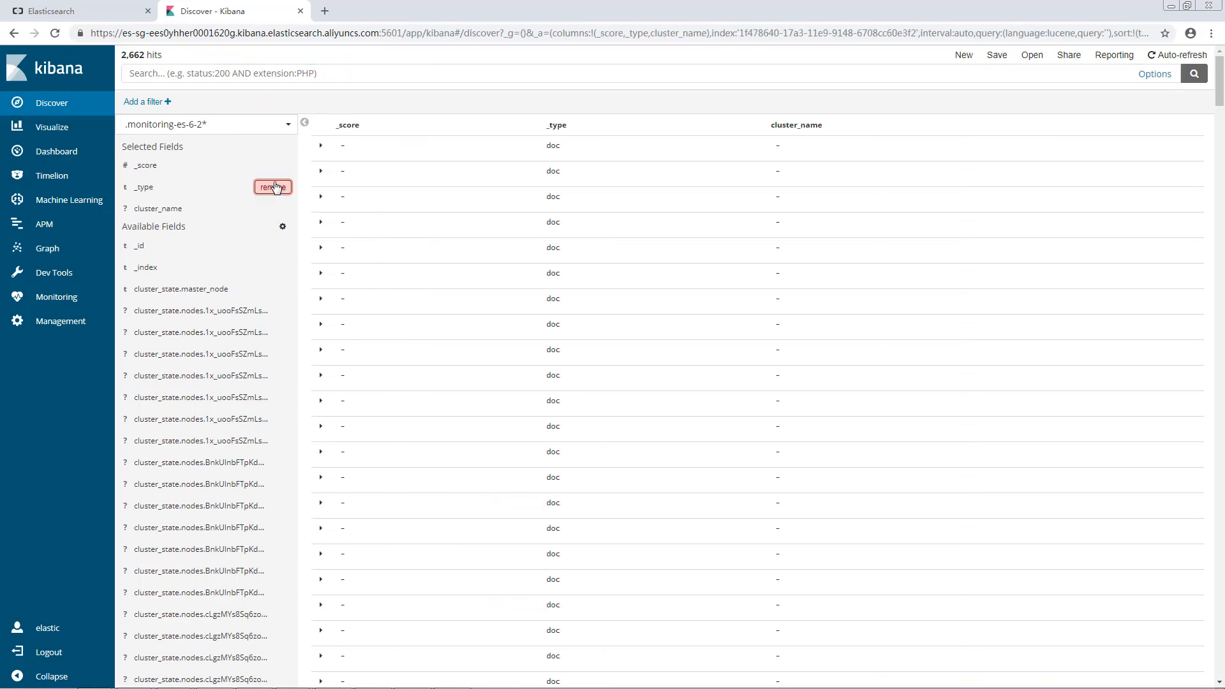
left_click(272, 186)
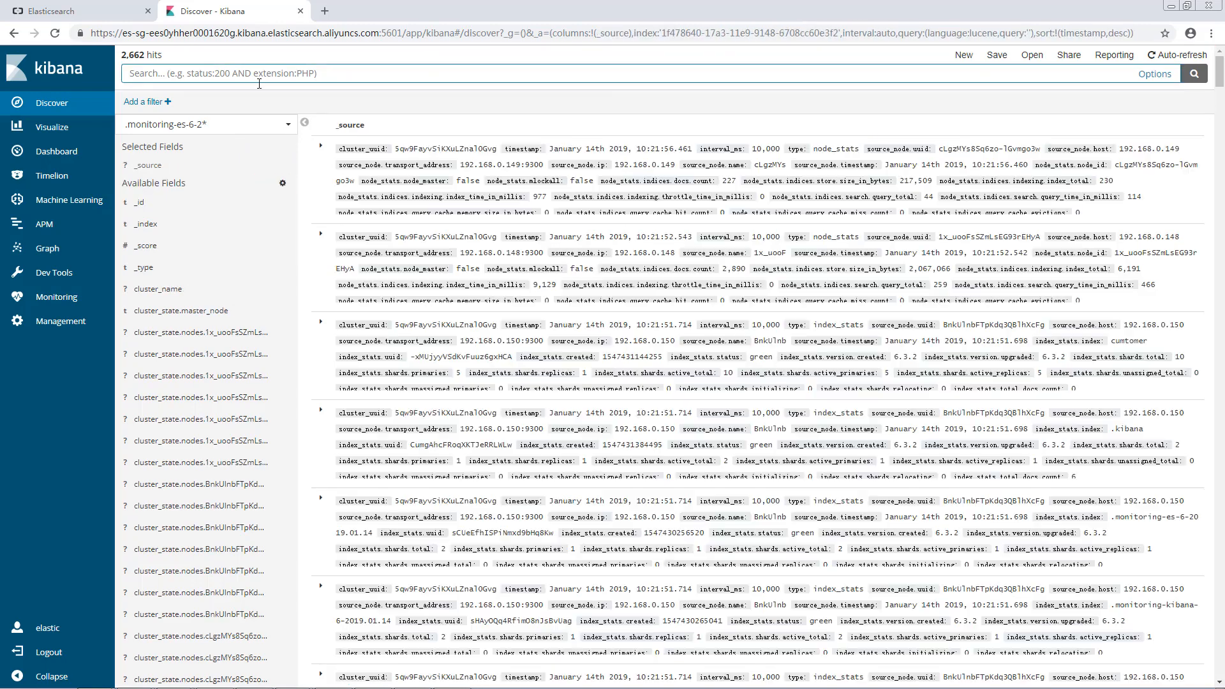
- Search Discover for the cluster_uuid value so matching documents are highlighted
type("c")
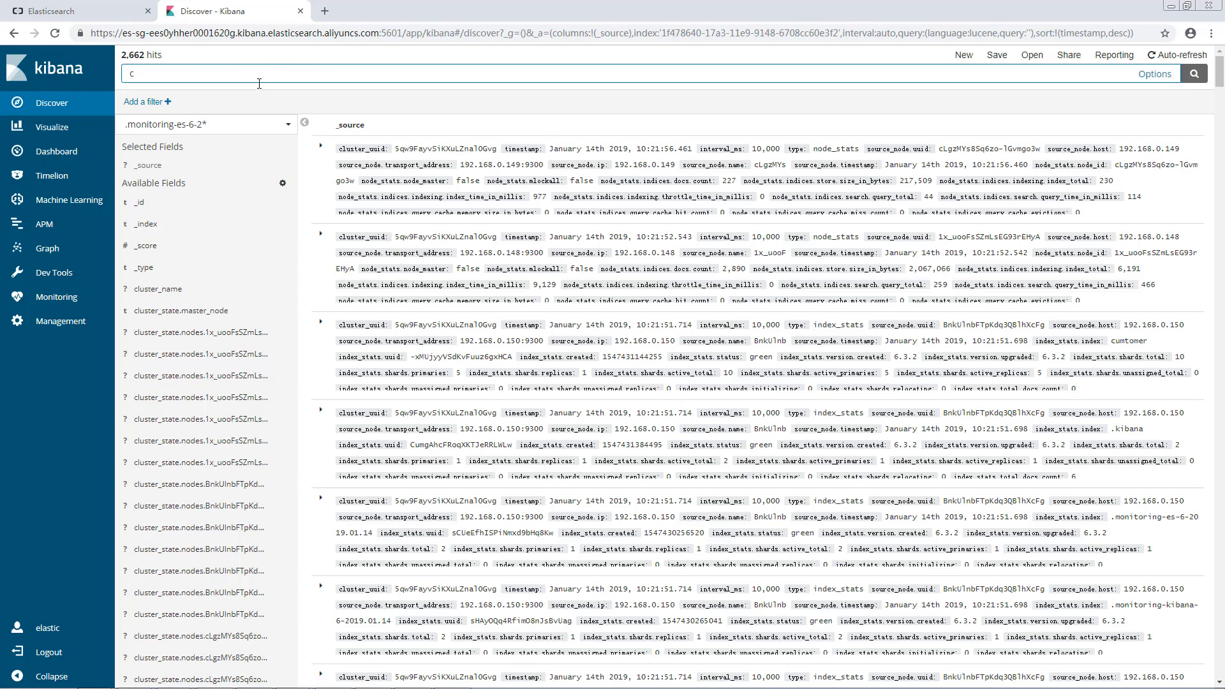
type("luster_")
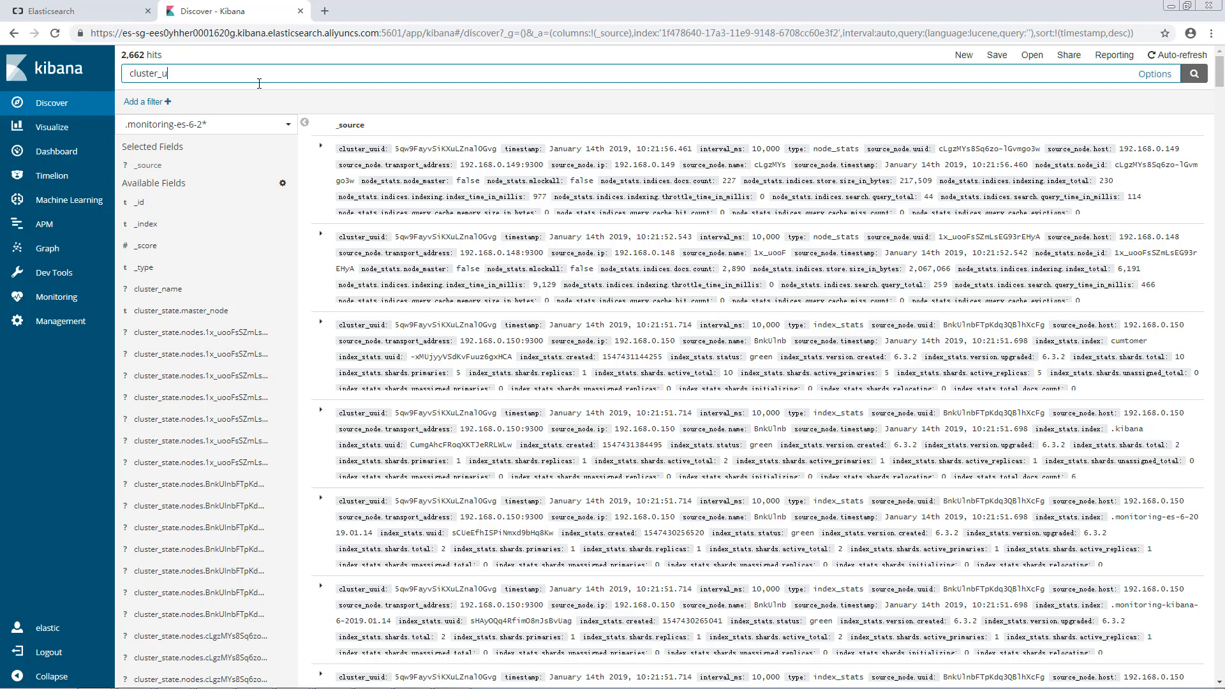
type("uid:5qw9FayvSiKXuLZnal0Gvg")
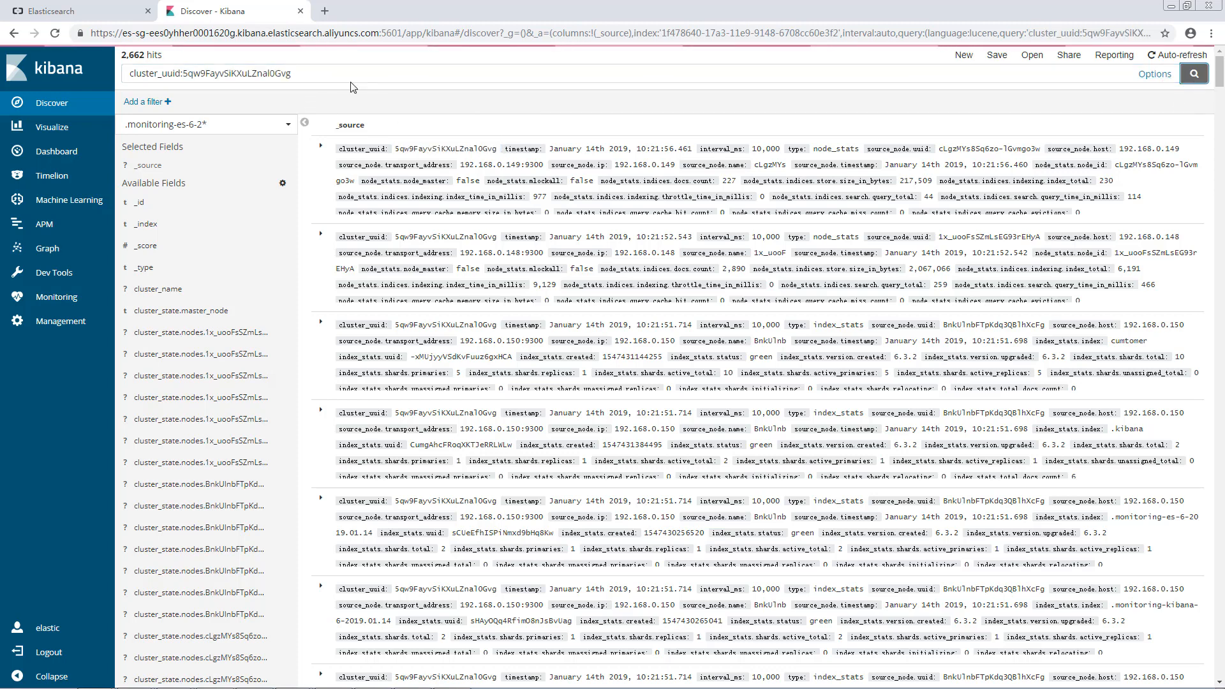
mouse_move(352, 104)
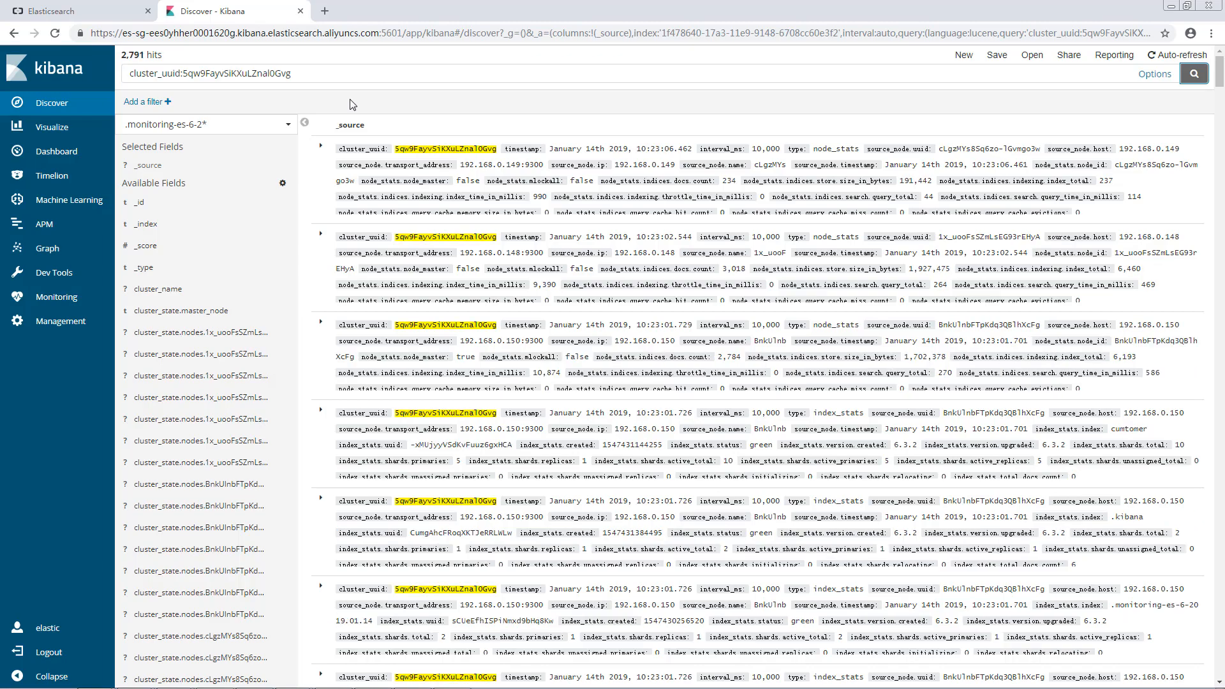
mouse_move(434, 336)
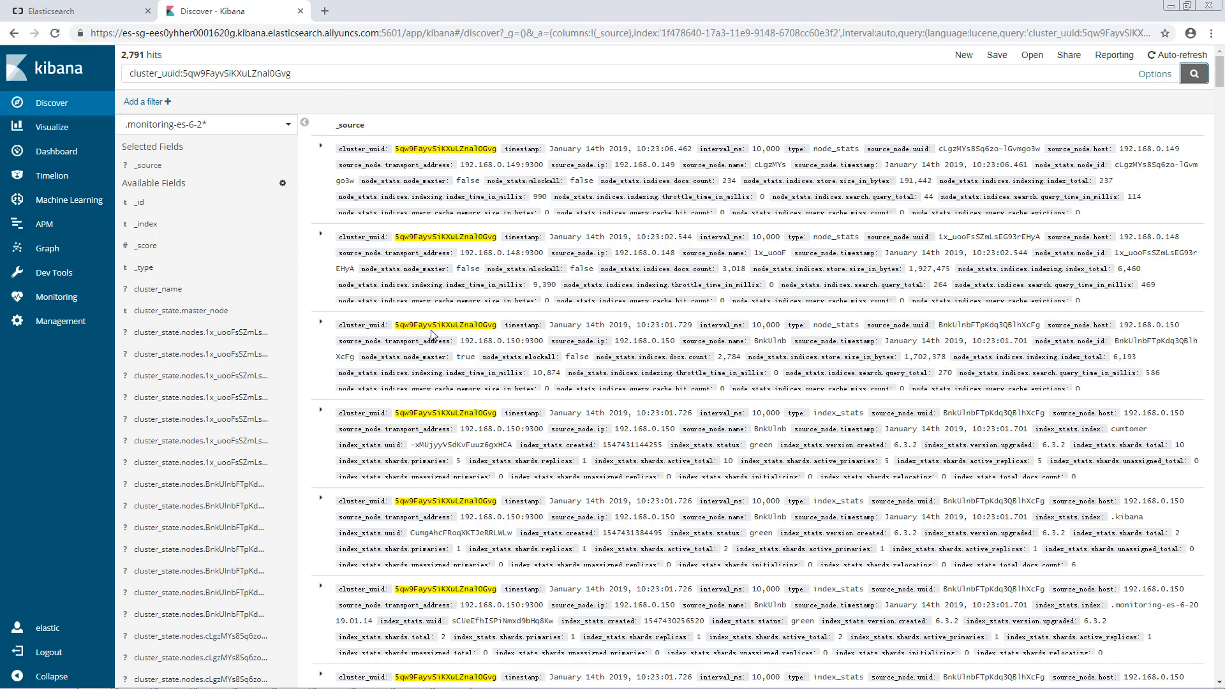
scroll("down", 3)
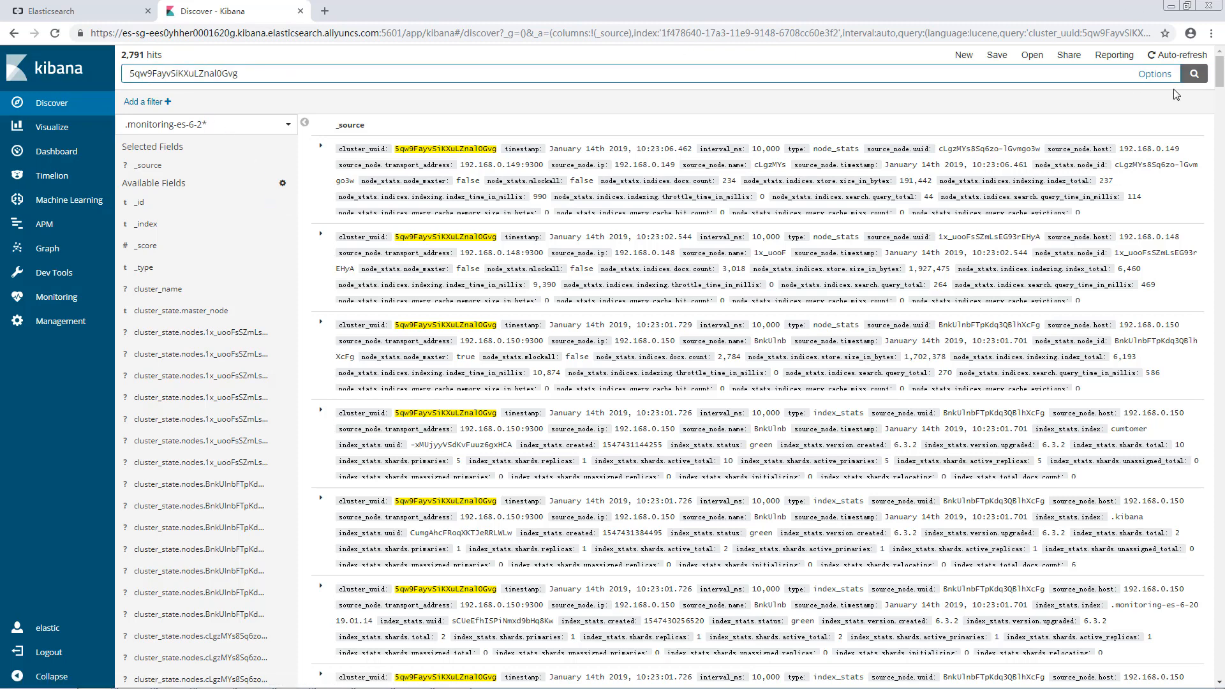
left_click(1192, 74)
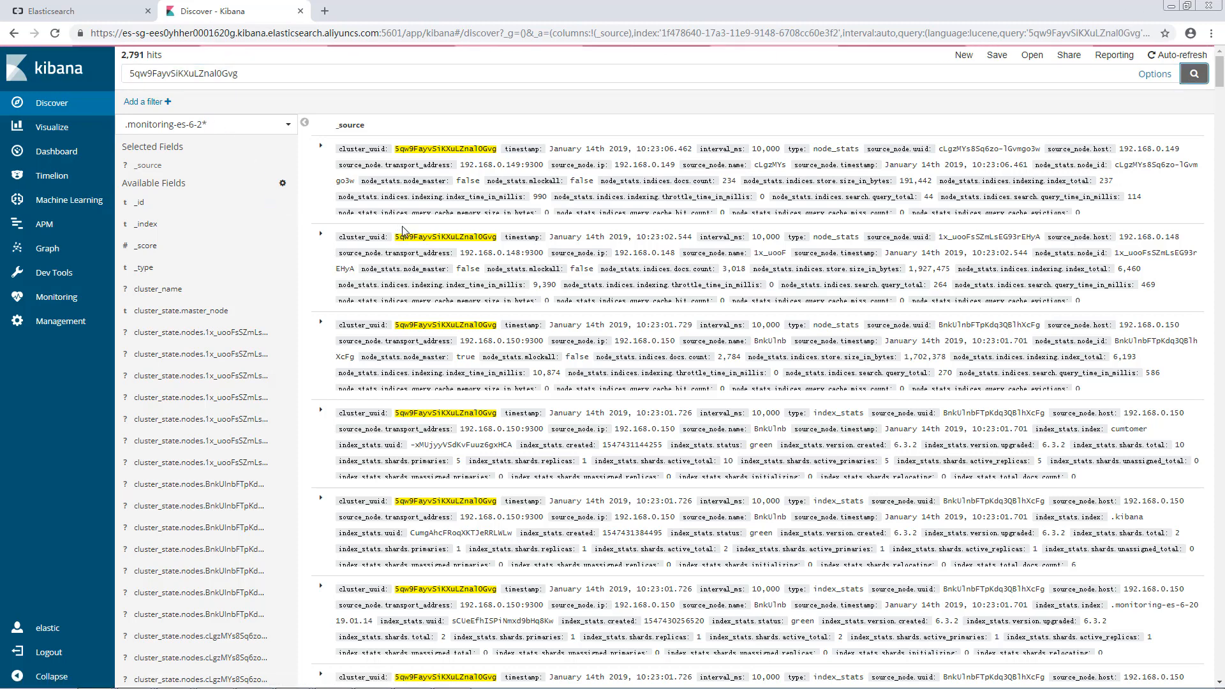